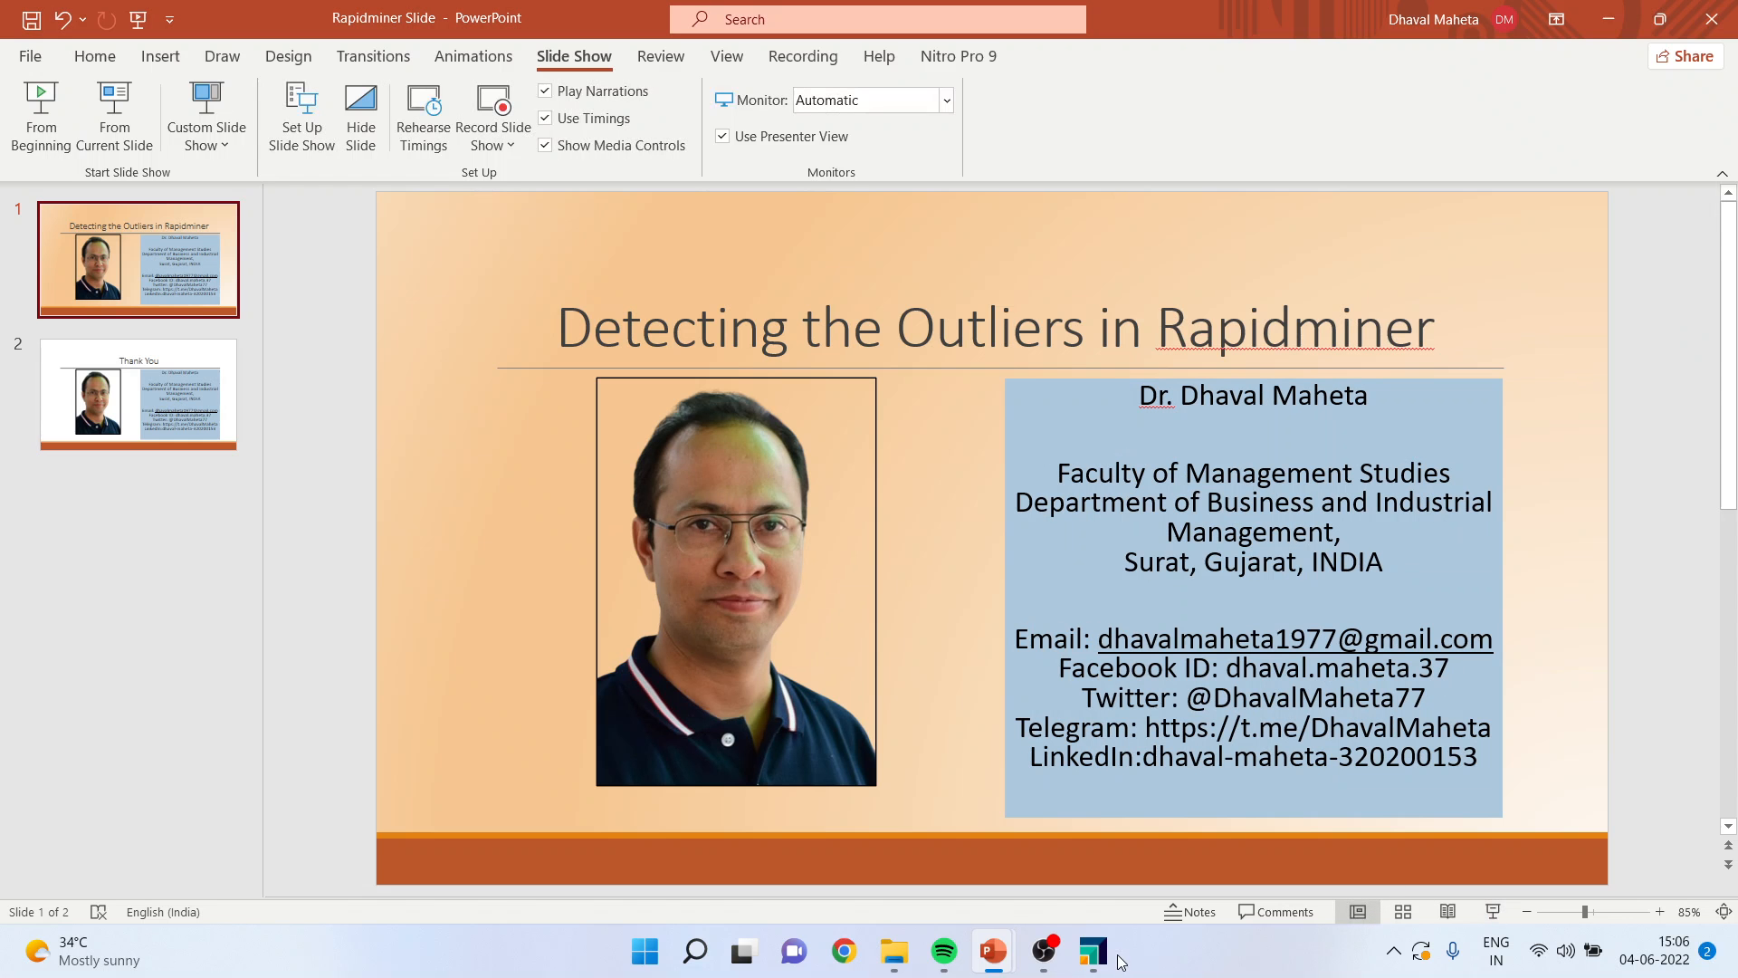
Switch from PowerPoint to RapidMiner Studio via the taskbar
{"action": "left_click", "coordinate": [1091, 950]}
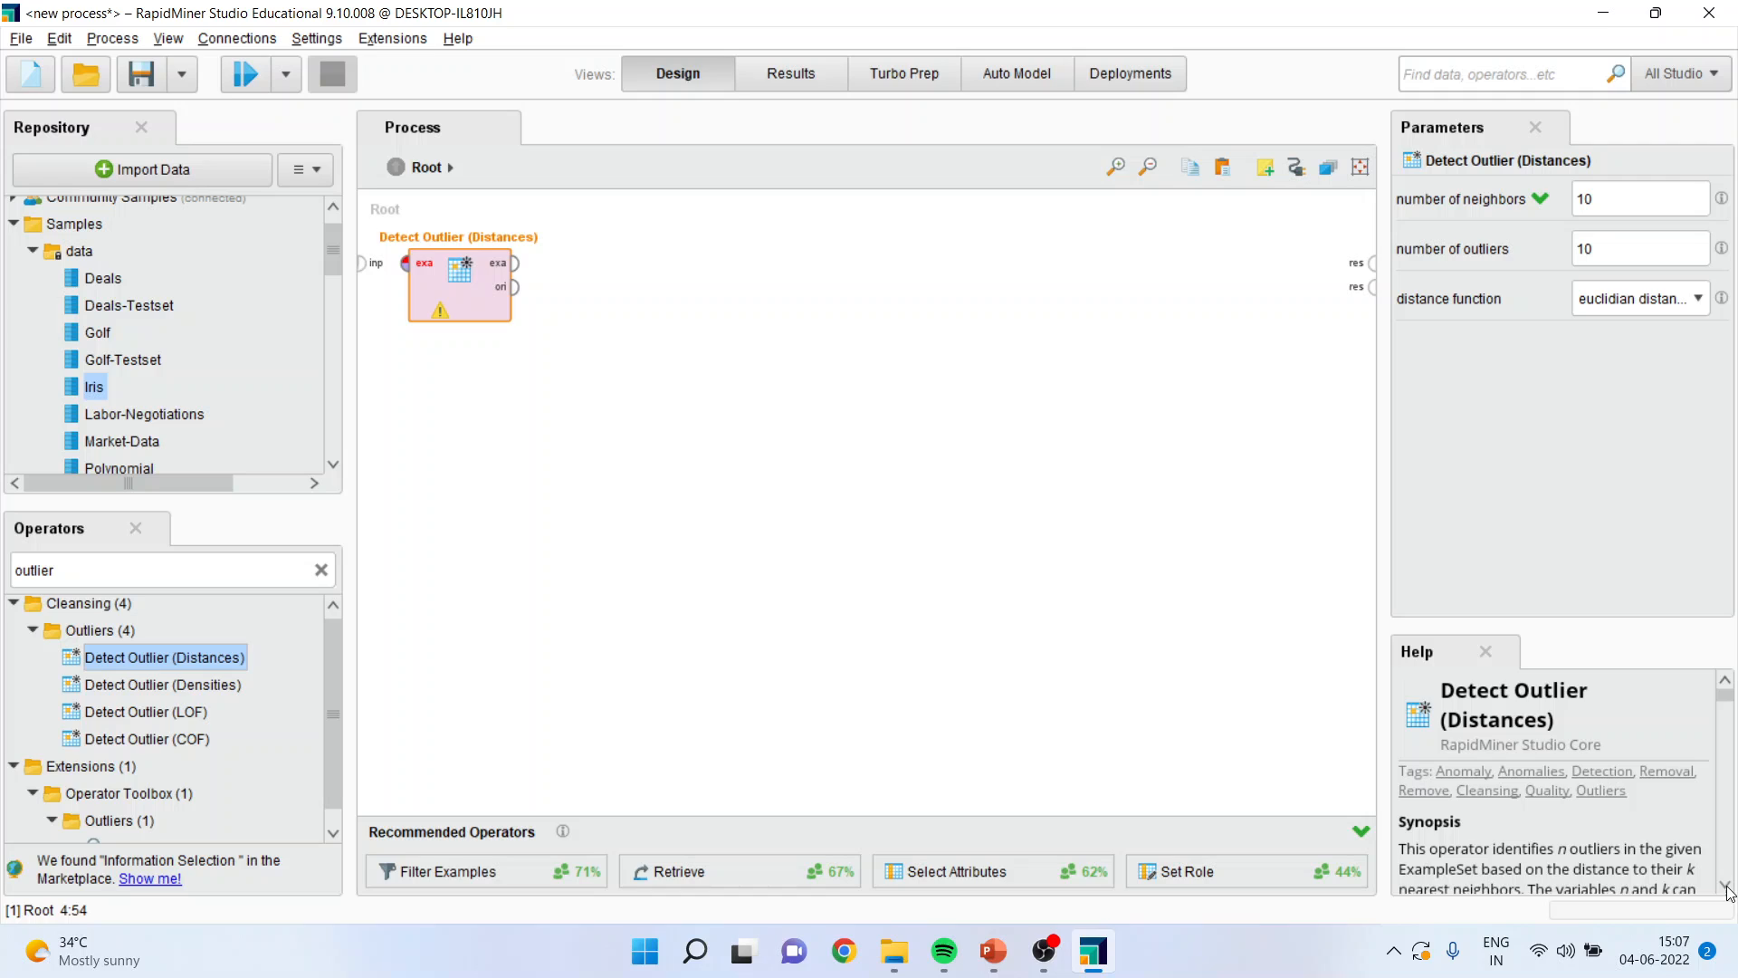
Open the 'Detecting outliers from an ExampleSet' tutorial process without saving the current process
{"action": "scroll", "scroll_direction": "down", "scroll_amount": 3}
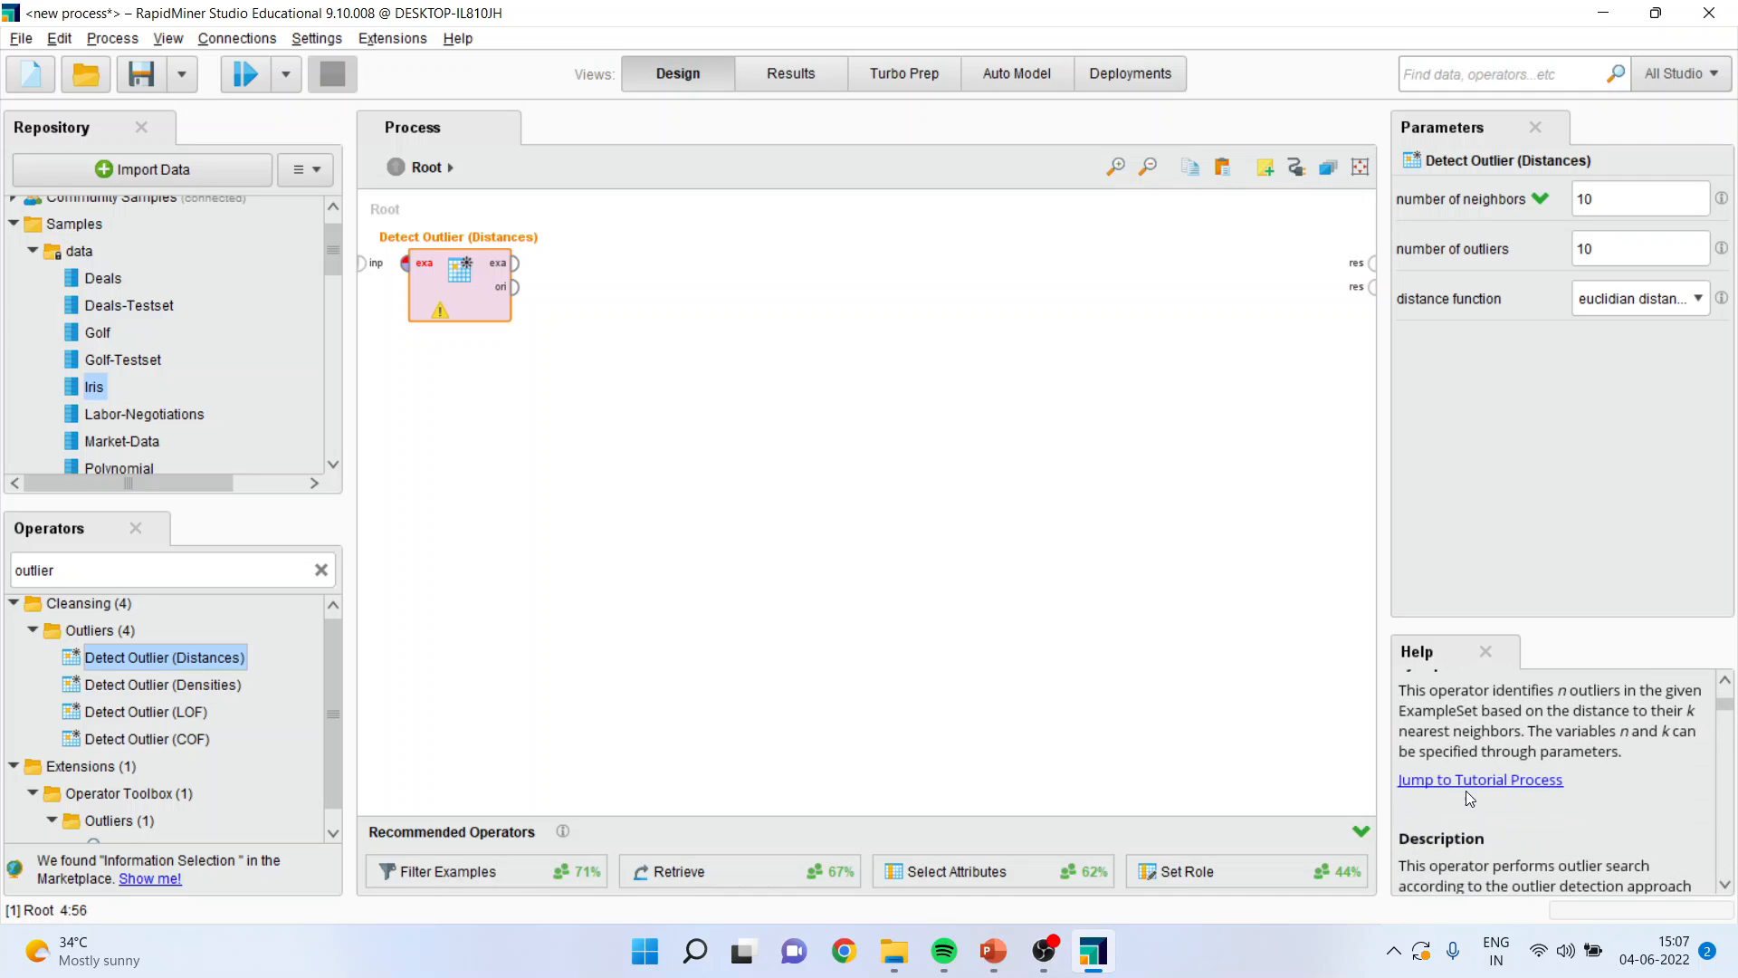
{"action": "left_click", "coordinate": [1479, 780]}
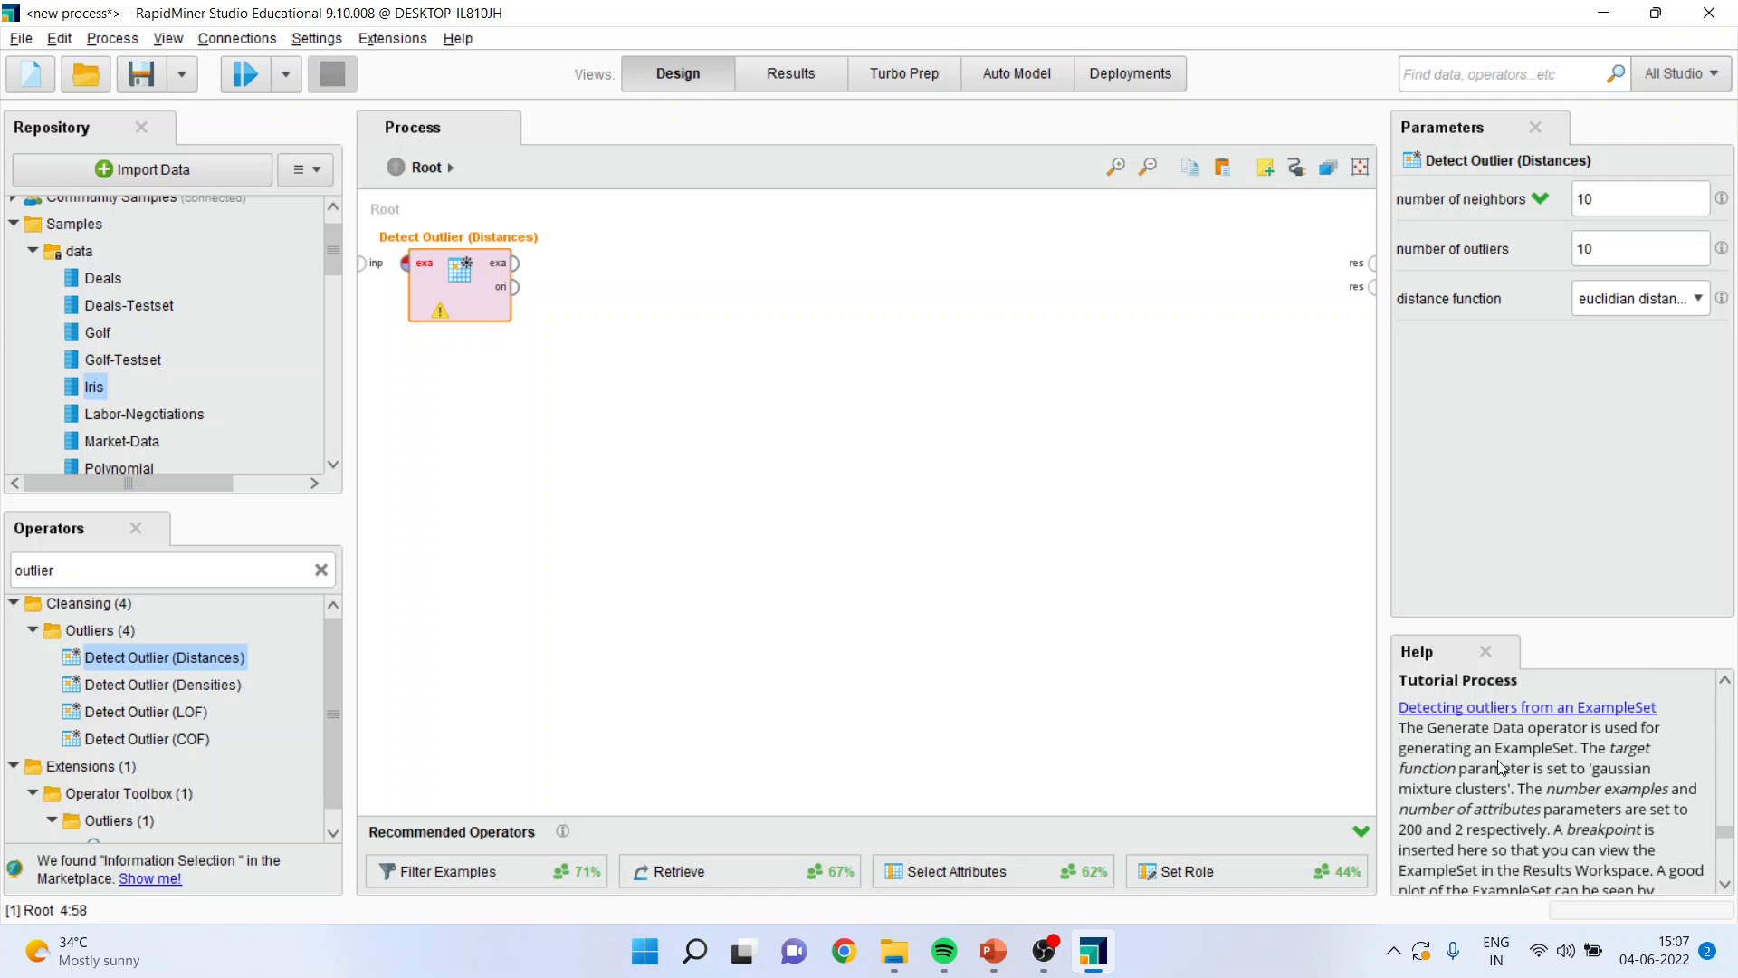
{"action": "mouse_move", "coordinate": [1499, 720]}
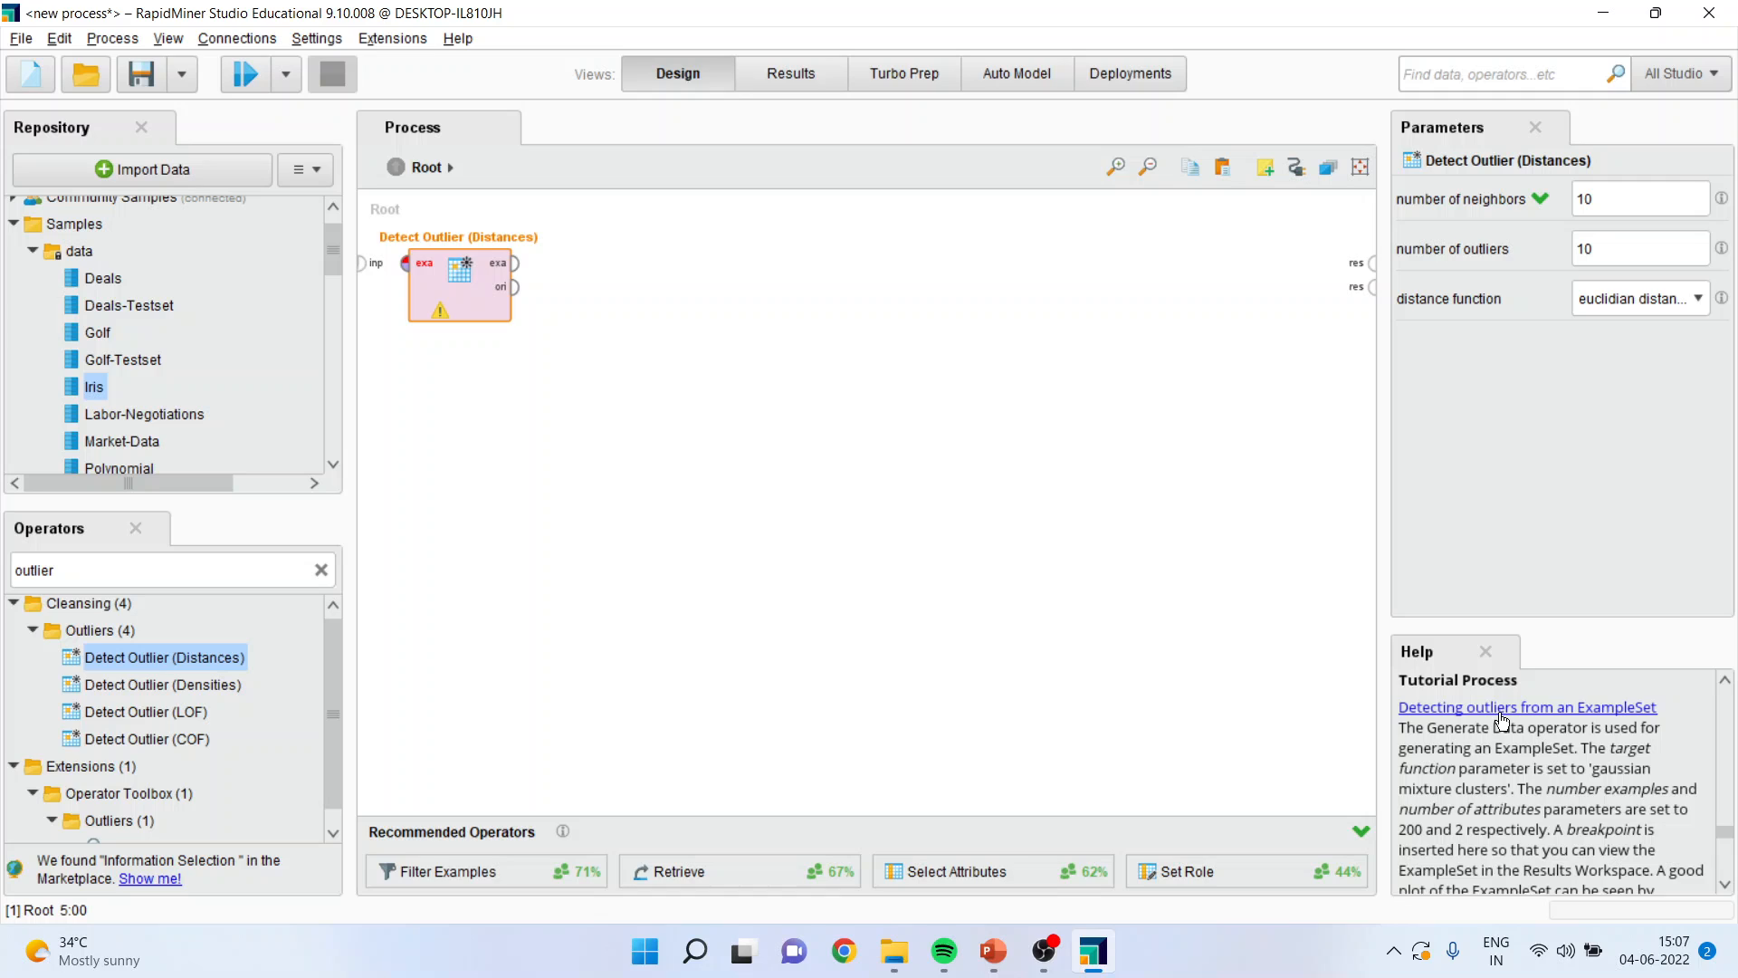
{"action": "left_click", "coordinate": [1526, 707]}
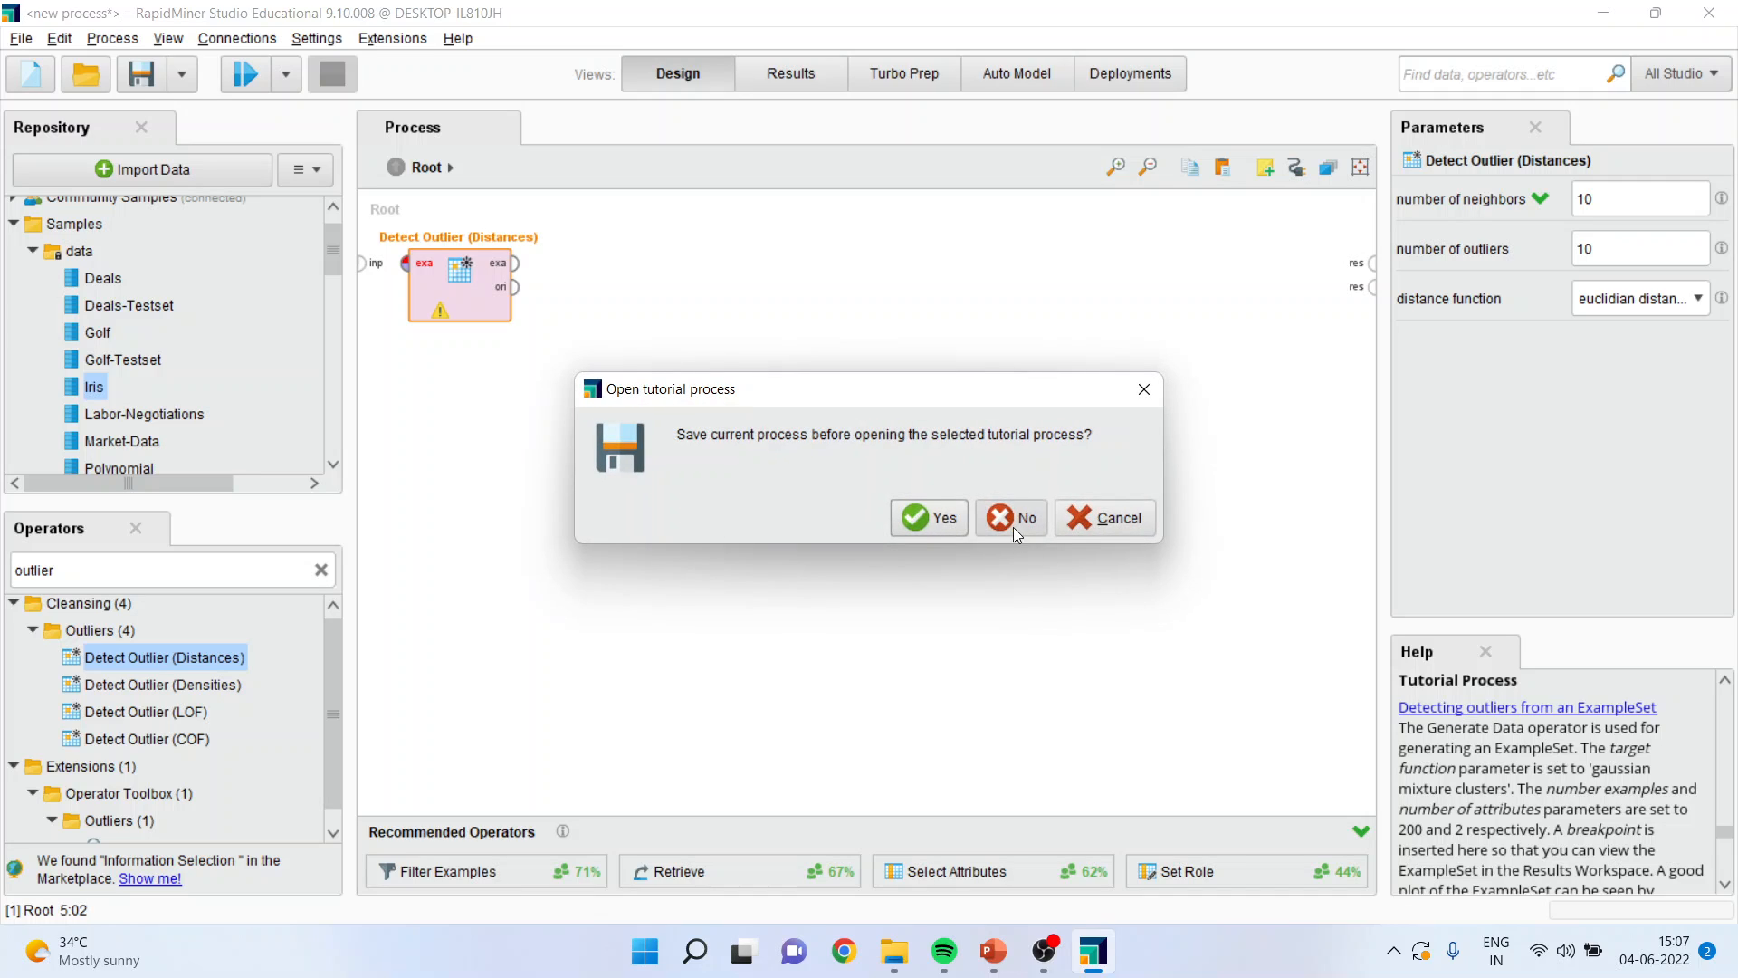
{"action": "left_click", "coordinate": [1011, 518]}
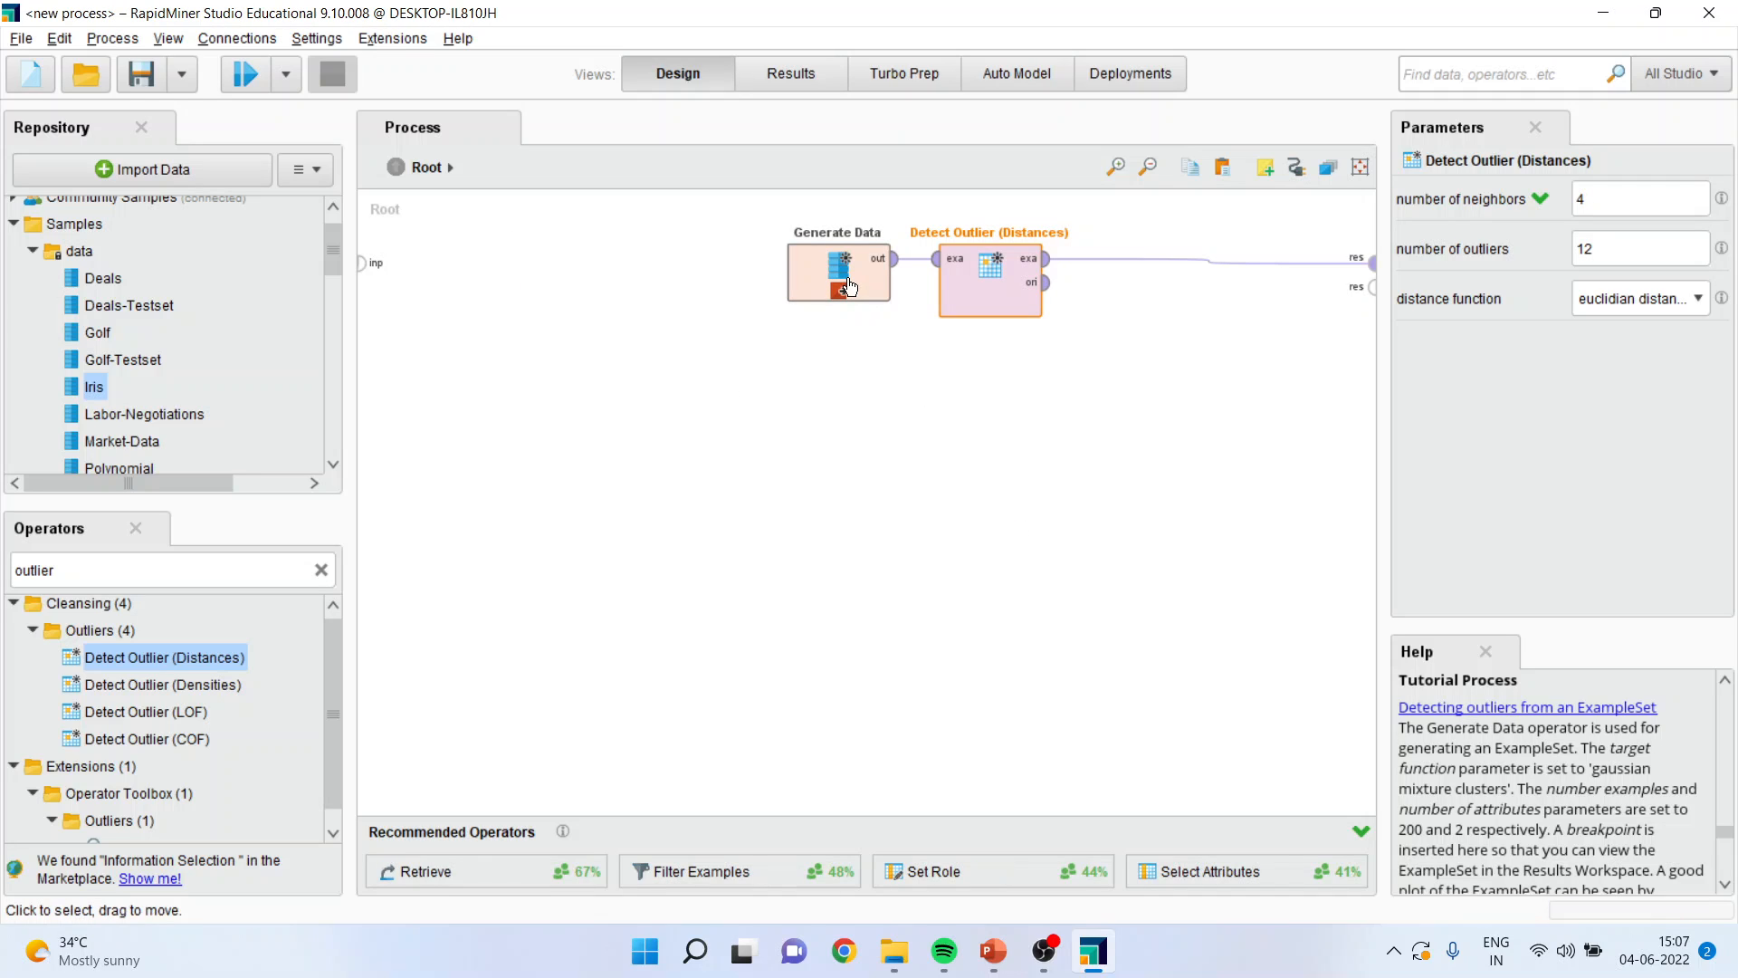
{"action": "mouse_move", "coordinate": [976, 300]}
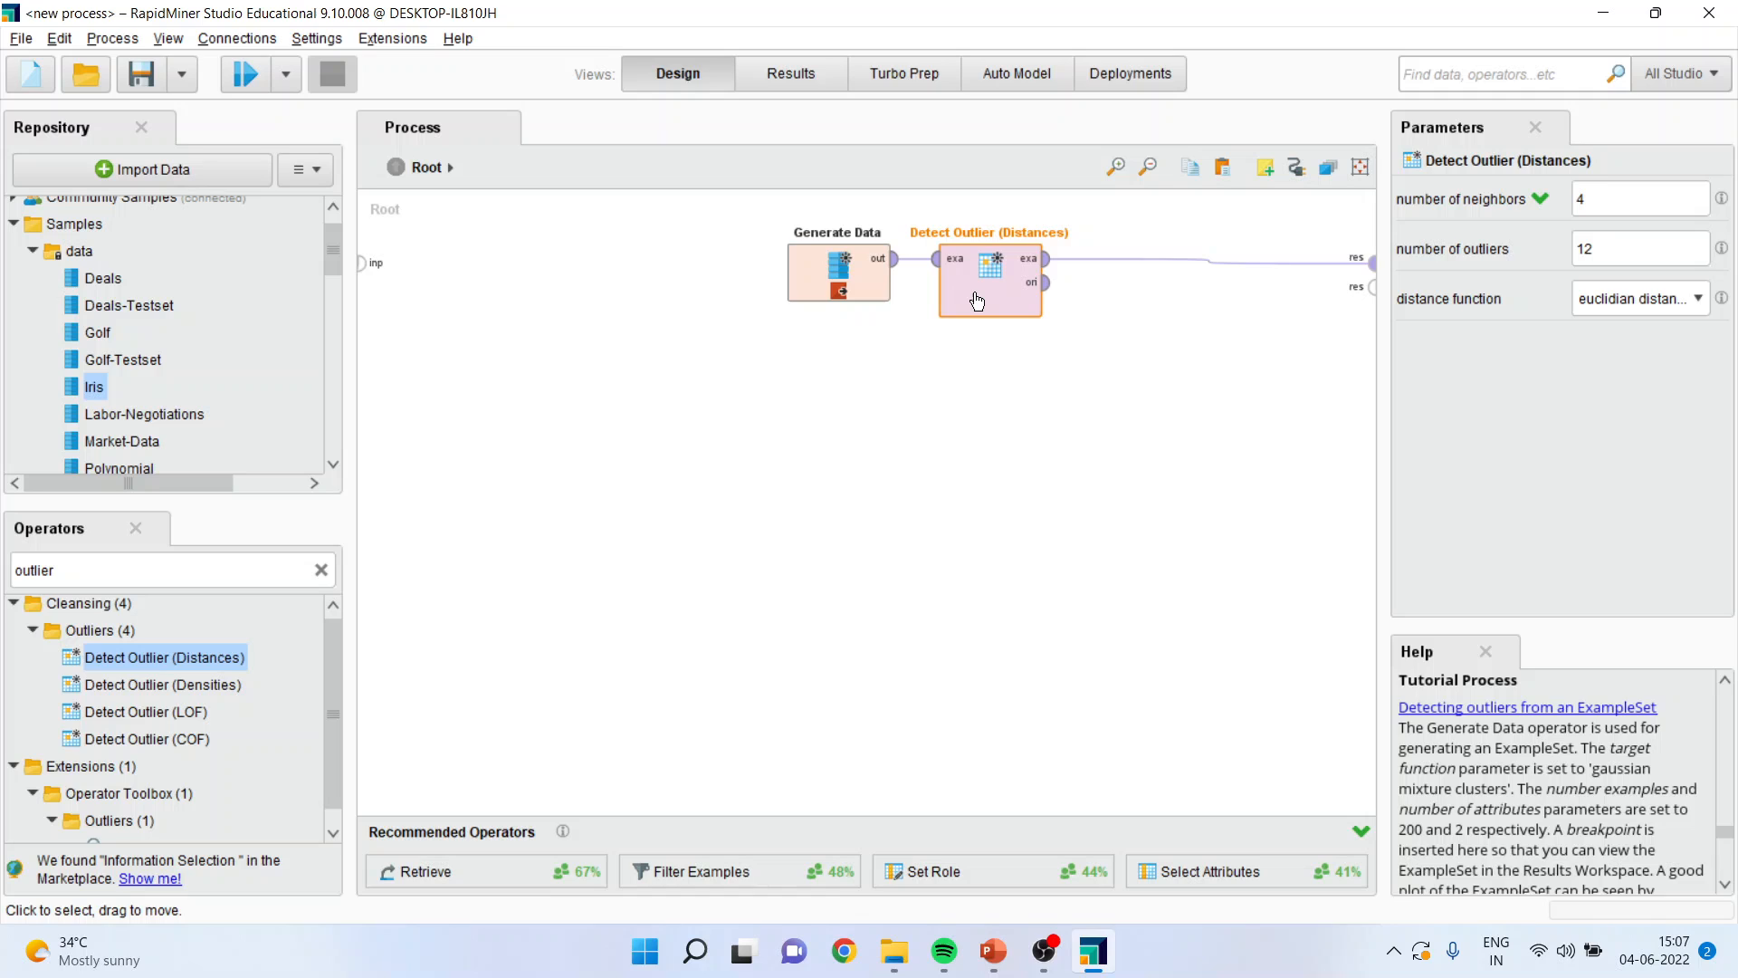
{"action": "mouse_move", "coordinate": [1040, 282]}
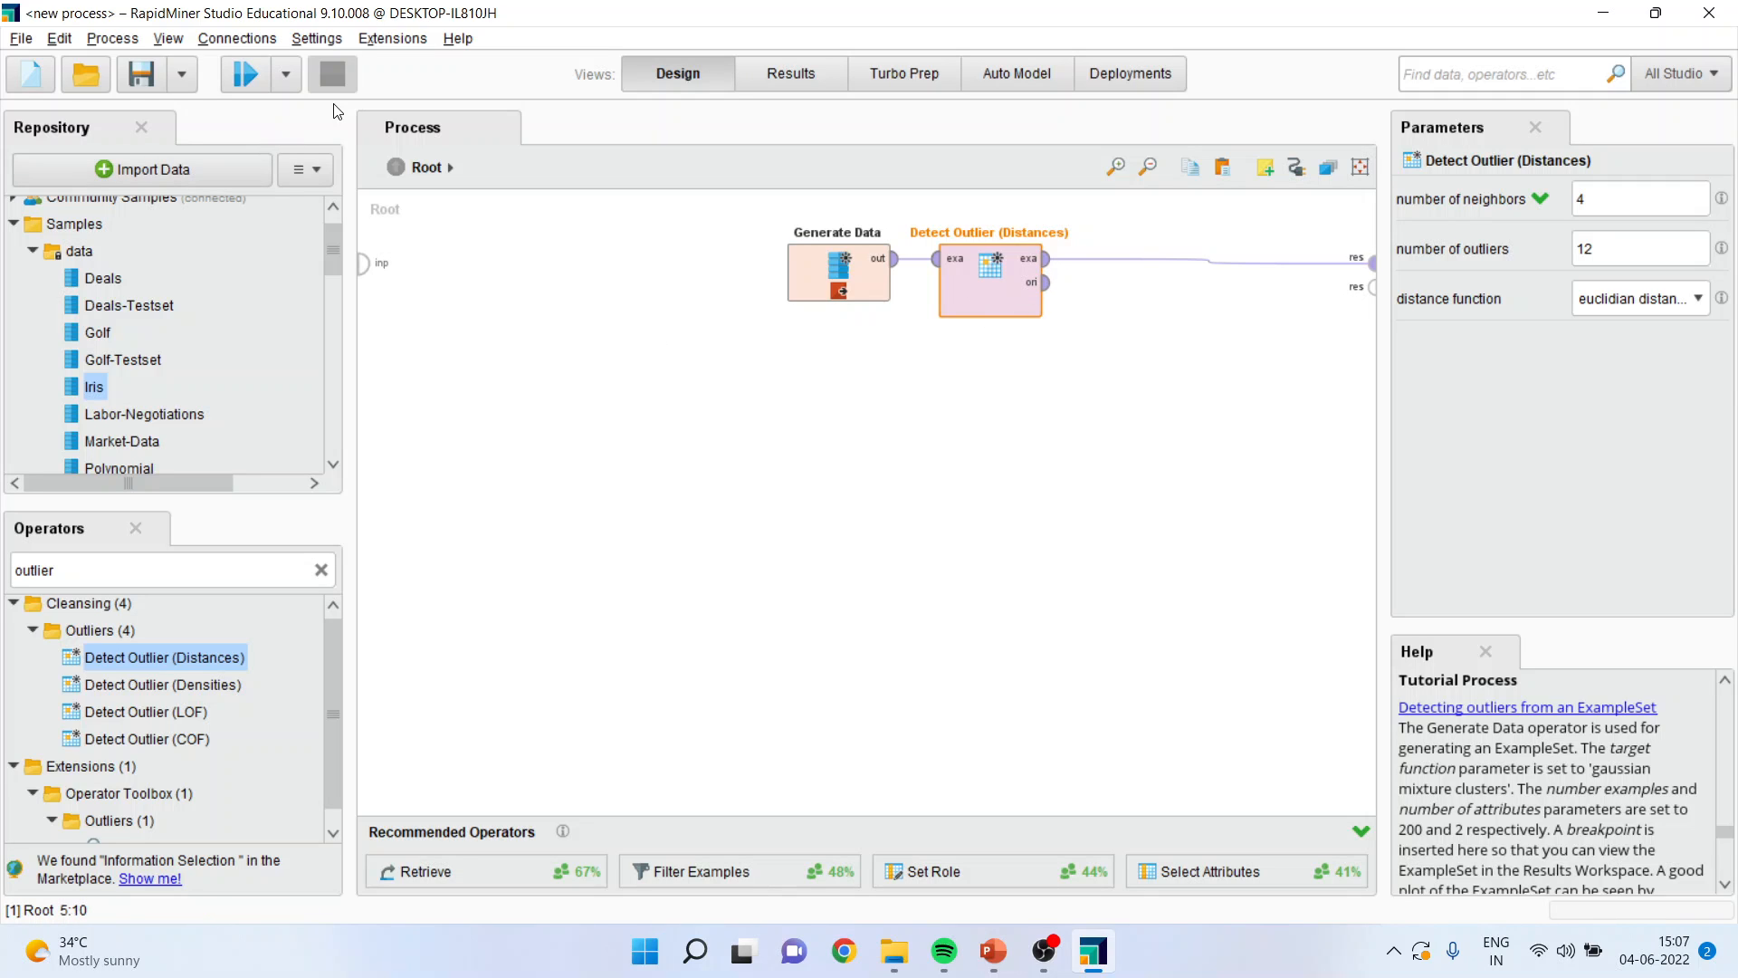
Run the process to its breakpoint to view Generate Data's 200 examples
{"action": "left_click", "coordinate": [245, 73]}
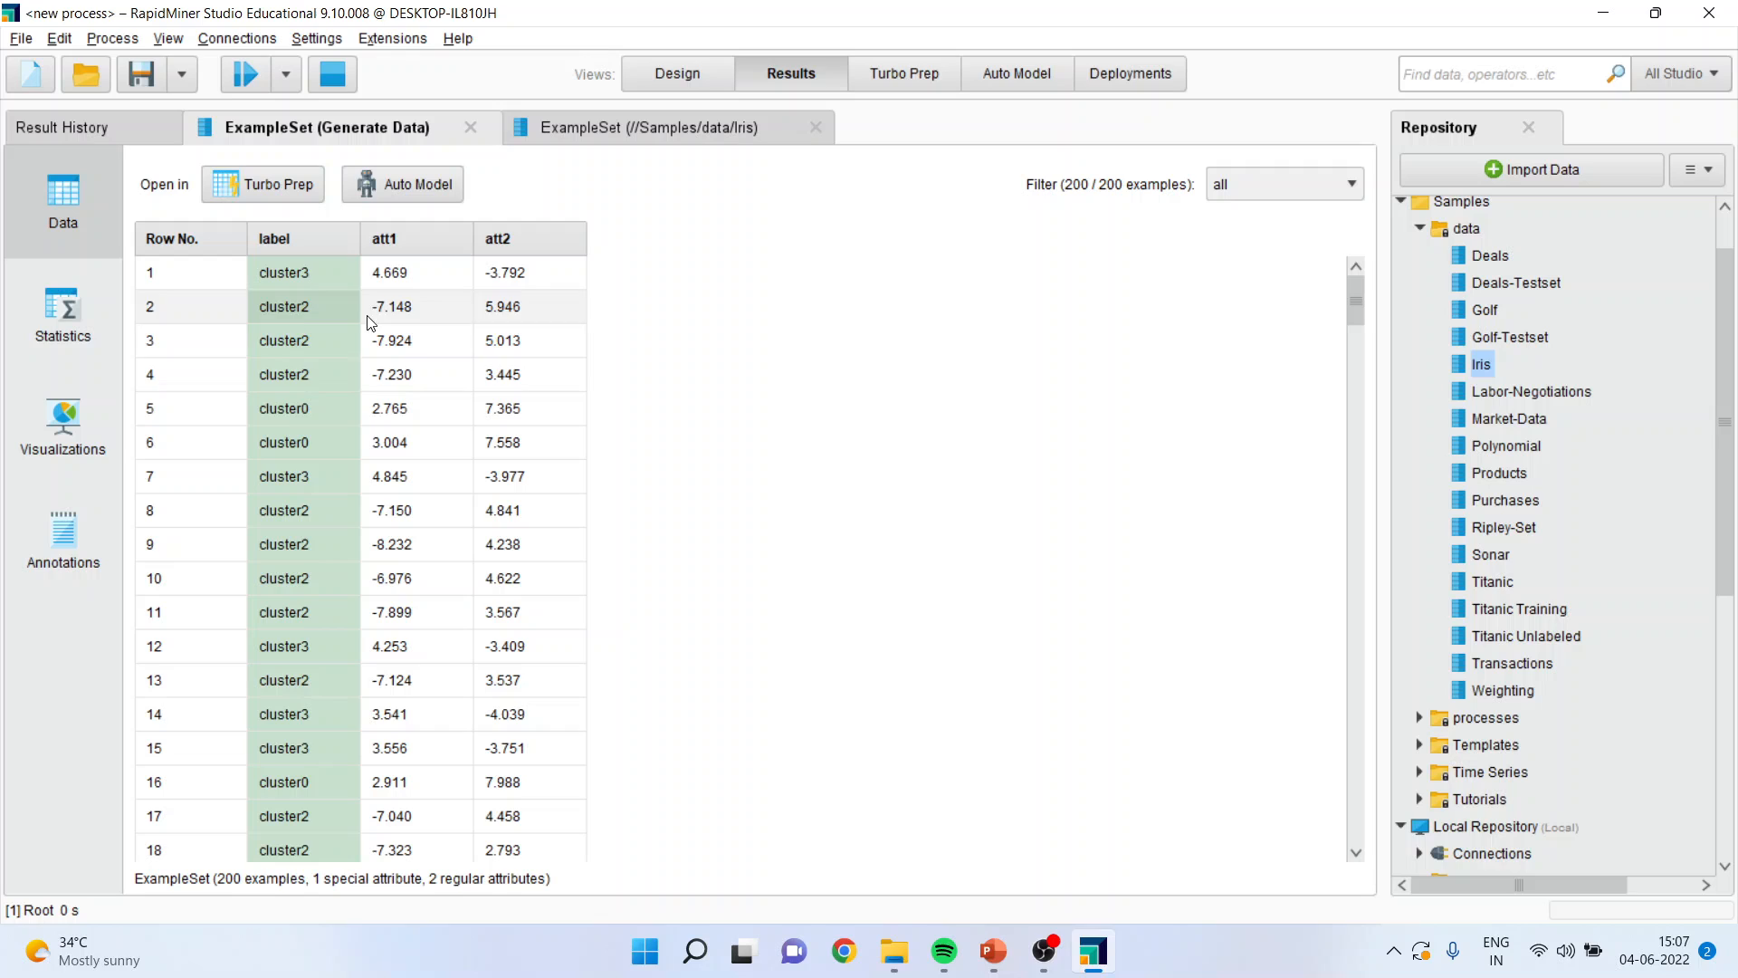
{"action": "mouse_move", "coordinate": [414, 238]}
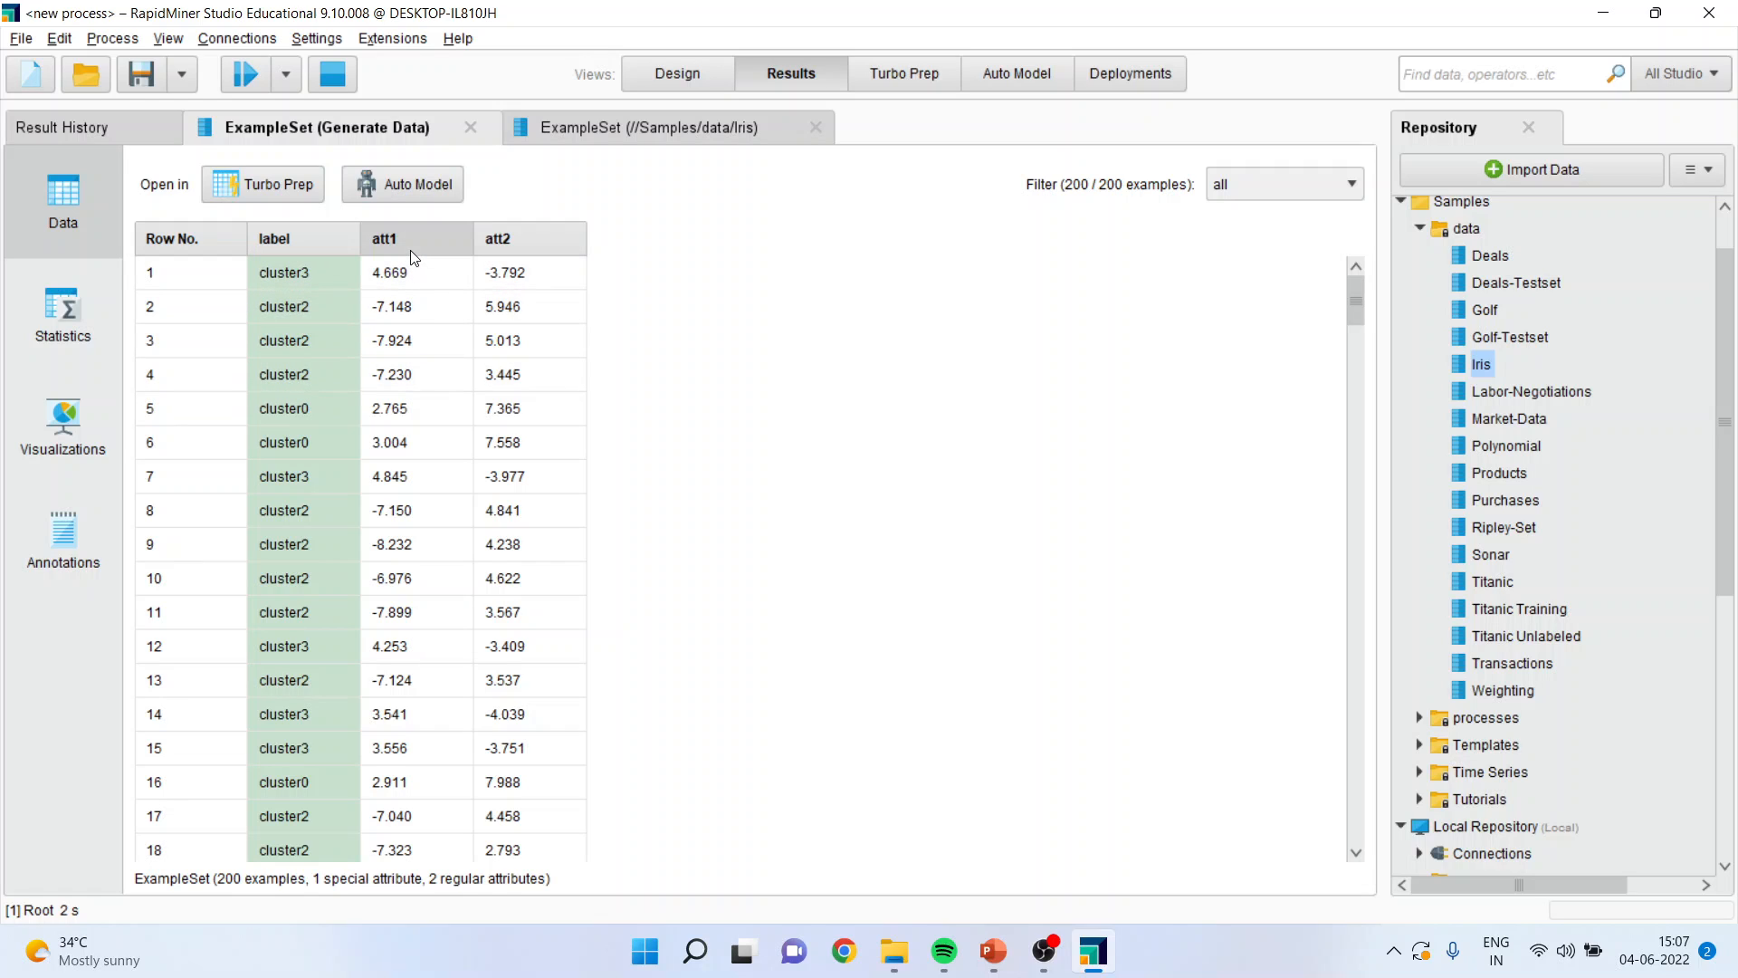
{"action": "left_click", "coordinate": [384, 238]}
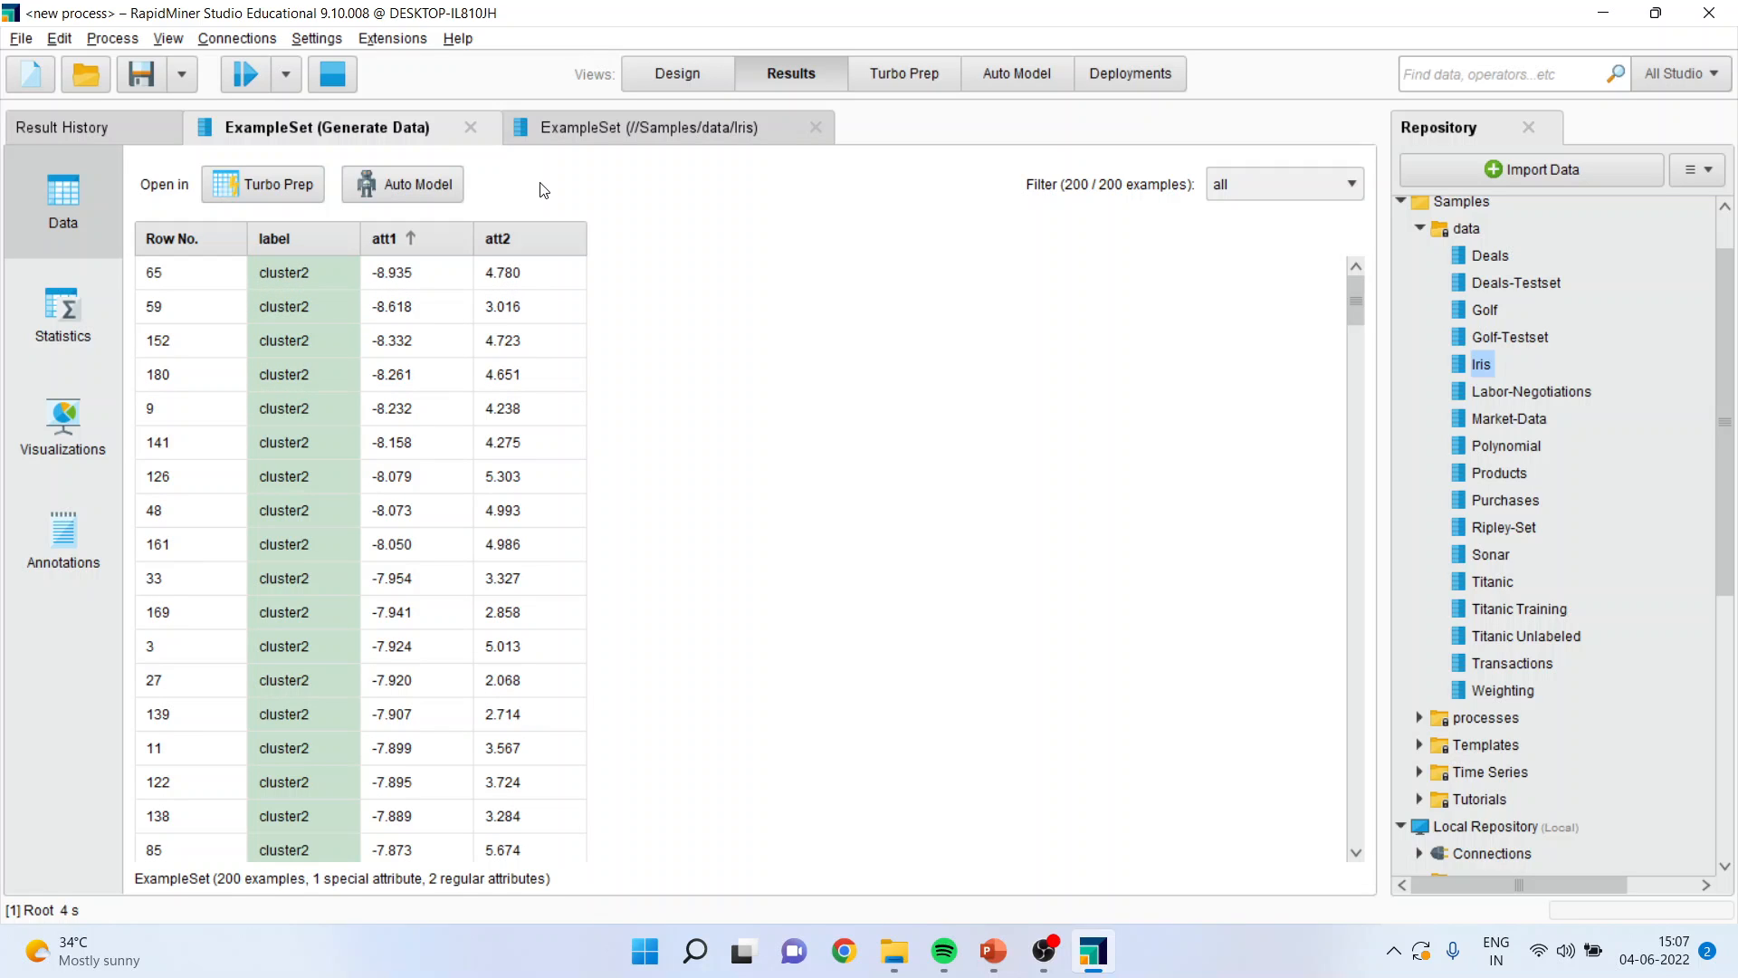
{"action": "mouse_move", "coordinate": [376, 126]}
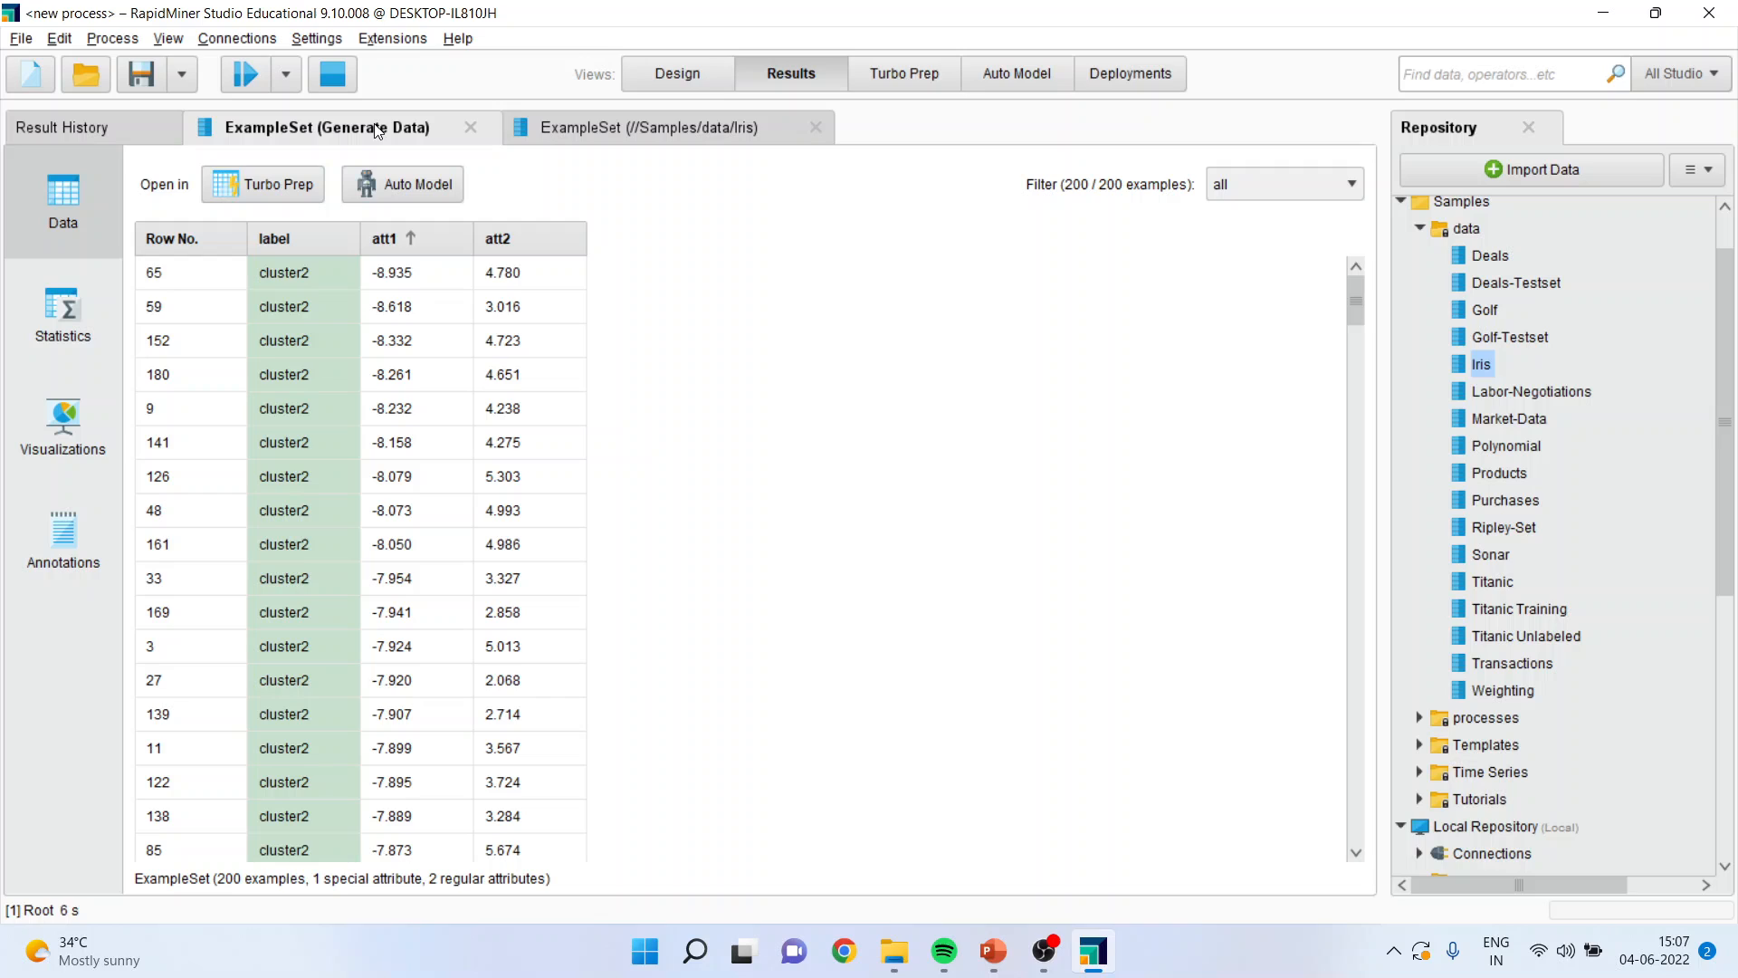
{"action": "left_click", "coordinate": [677, 73]}
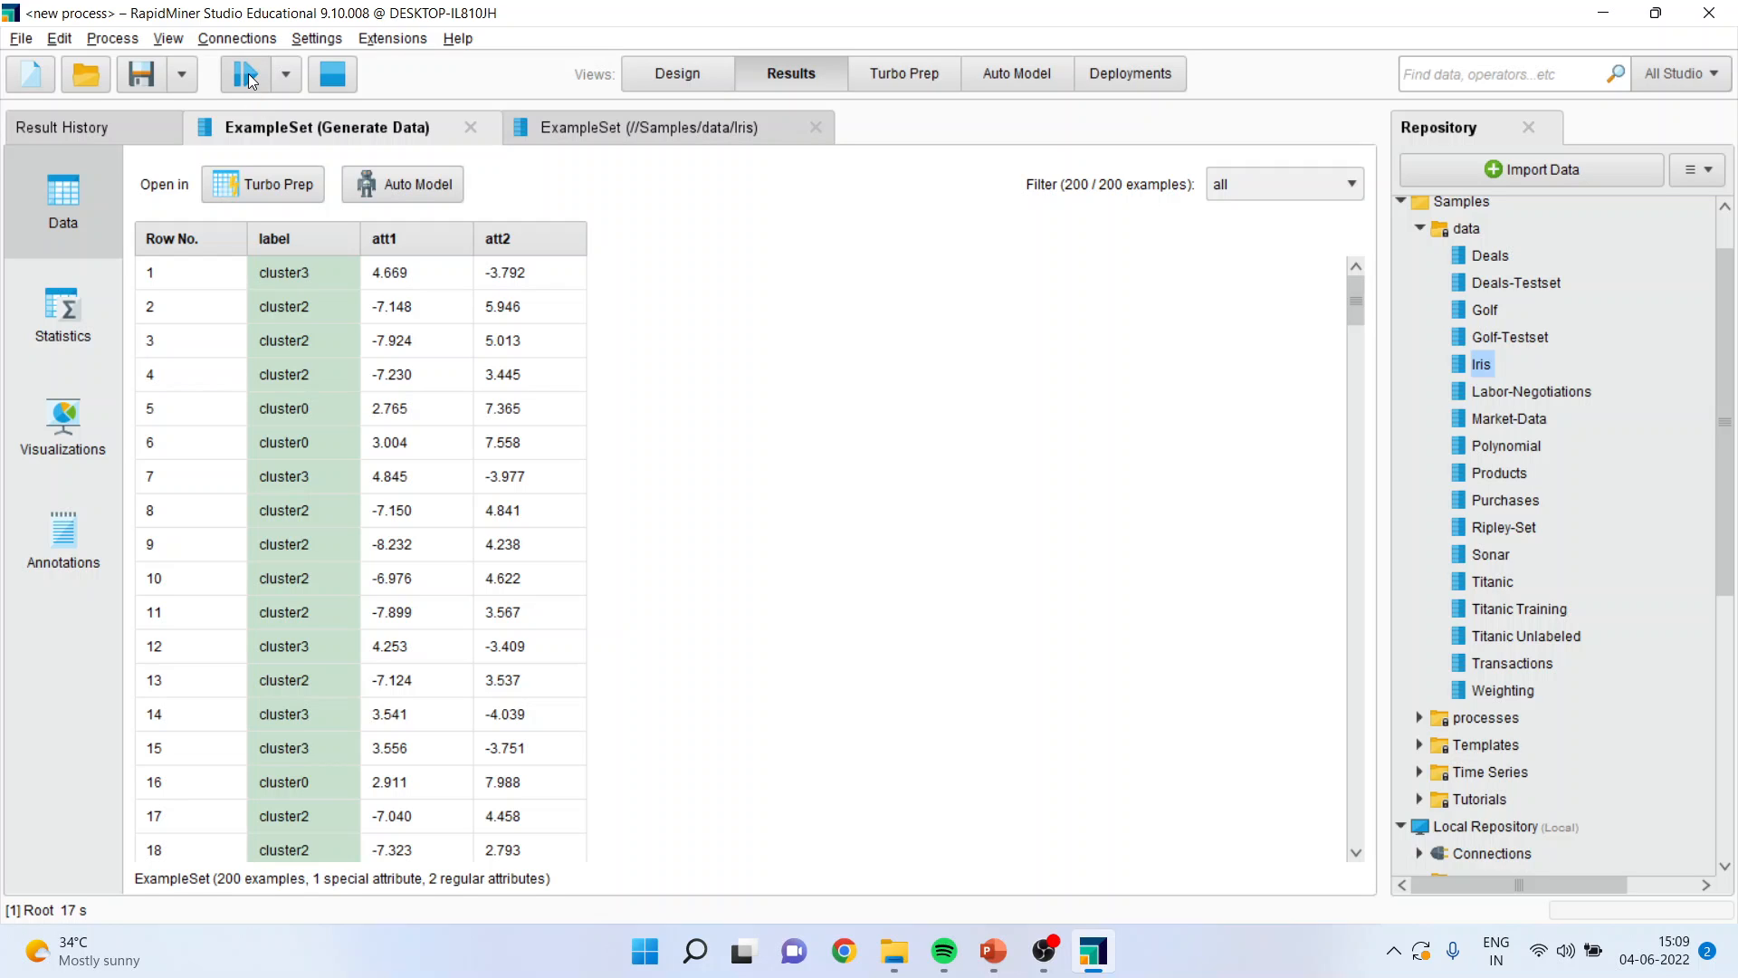
{"action": "left_click", "coordinate": [245, 73]}
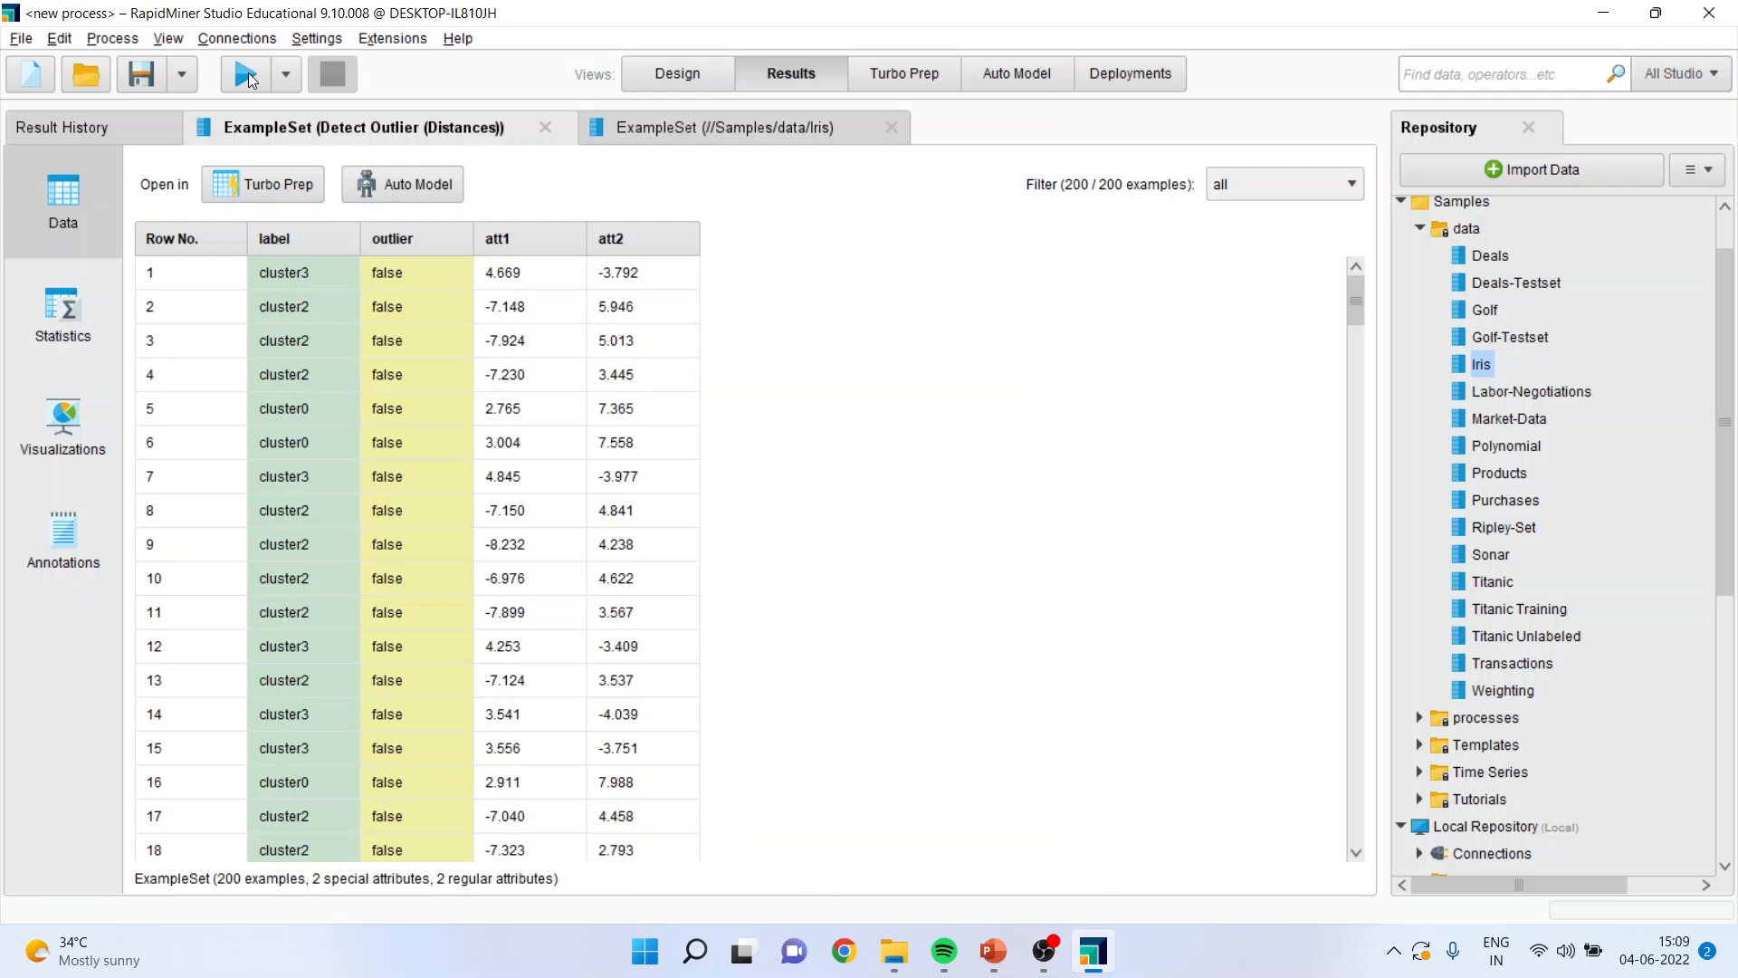
{"action": "mouse_move", "coordinate": [247, 74]}
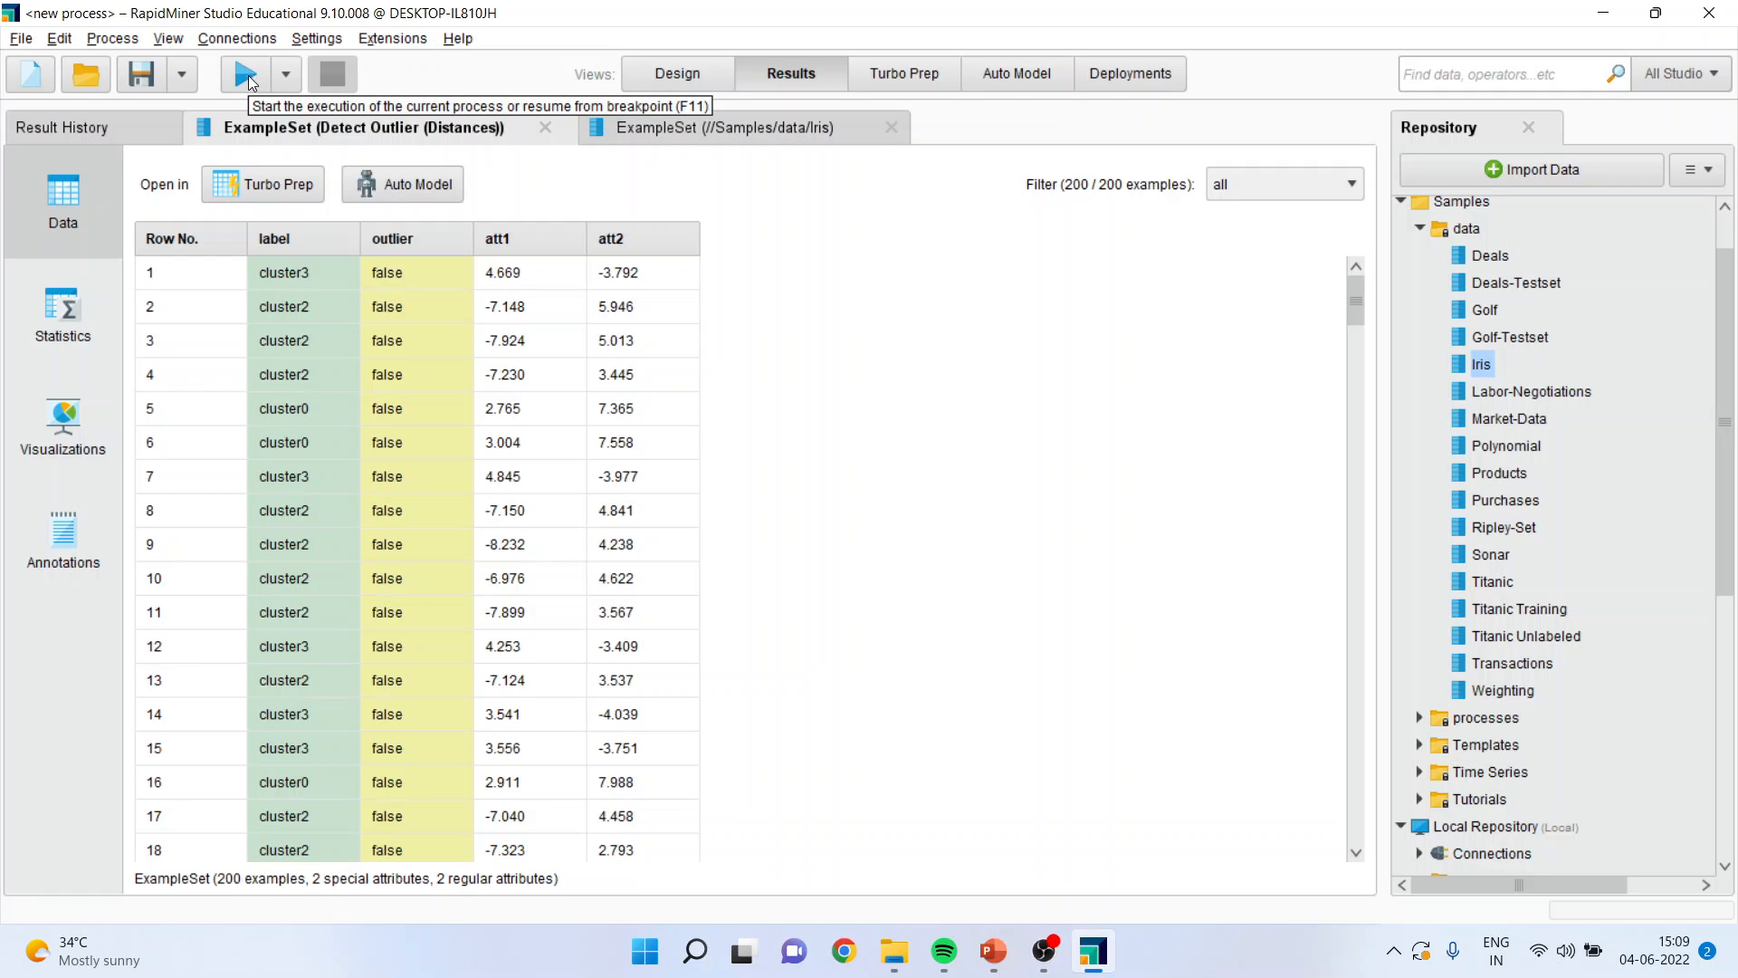
{"action": "mouse_move", "coordinate": [247, 100]}
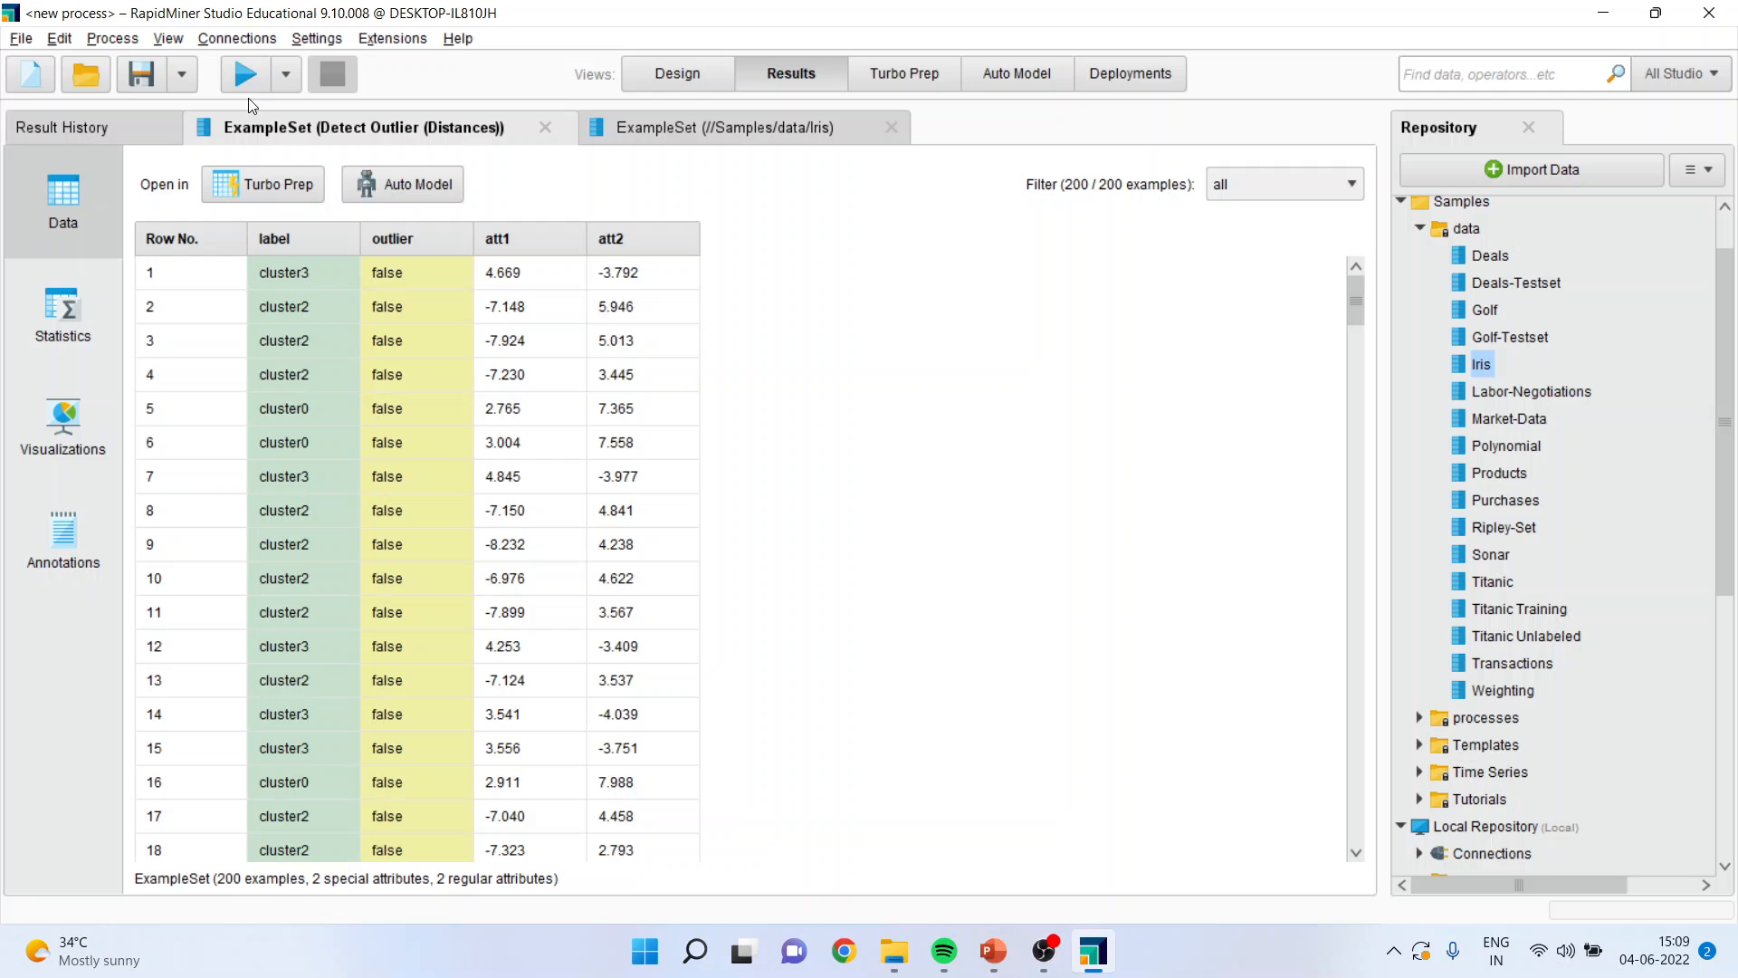
{"action": "mouse_move", "coordinate": [246, 74]}
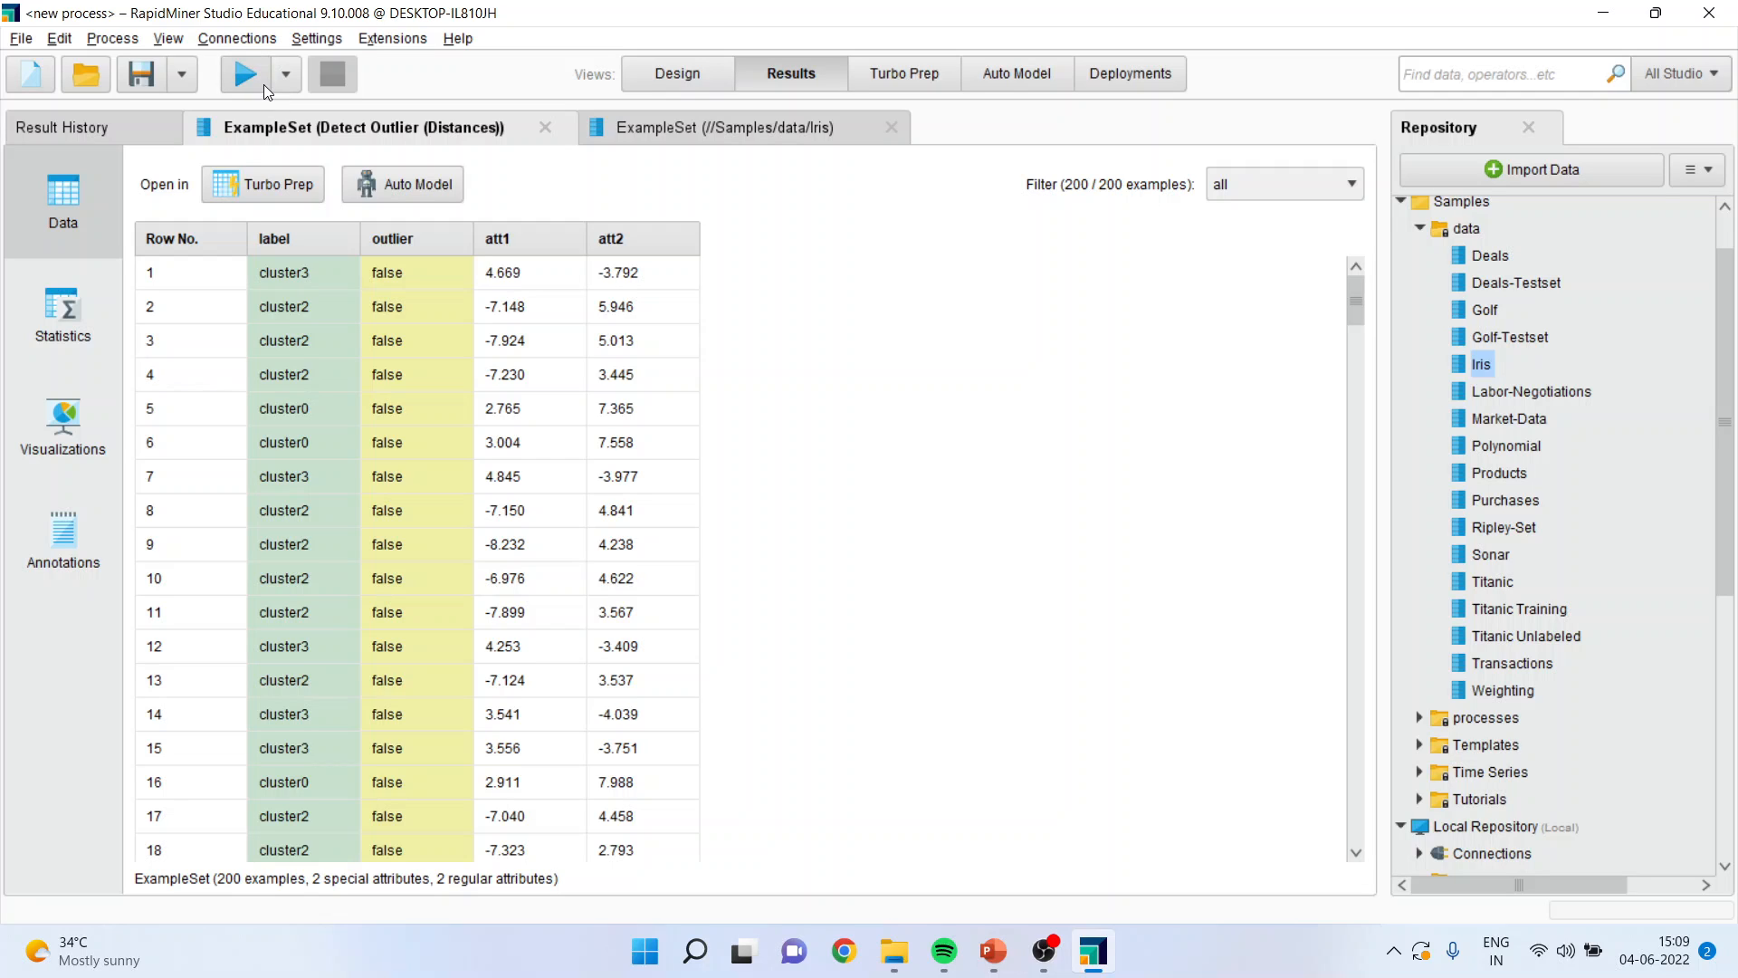
Sort the results by the outlier column and scroll down to the 12 true rows
{"action": "left_click", "coordinate": [392, 238]}
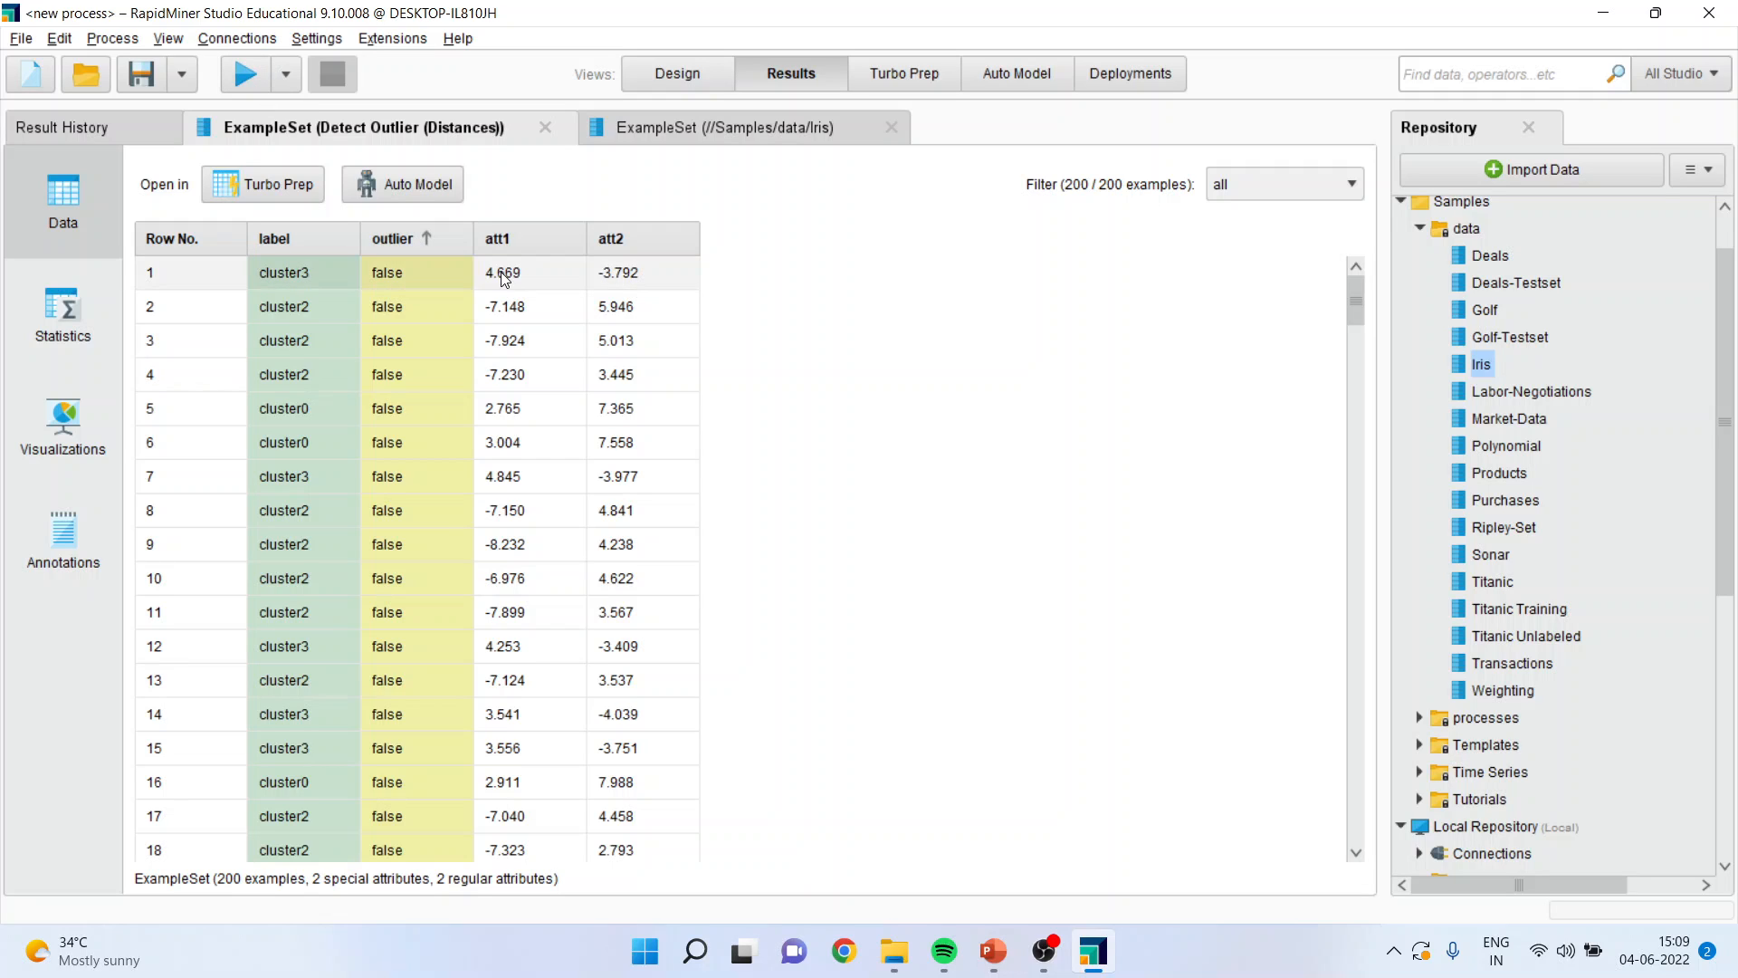
{"action": "scroll", "scroll_direction": "down", "scroll_amount": 3}
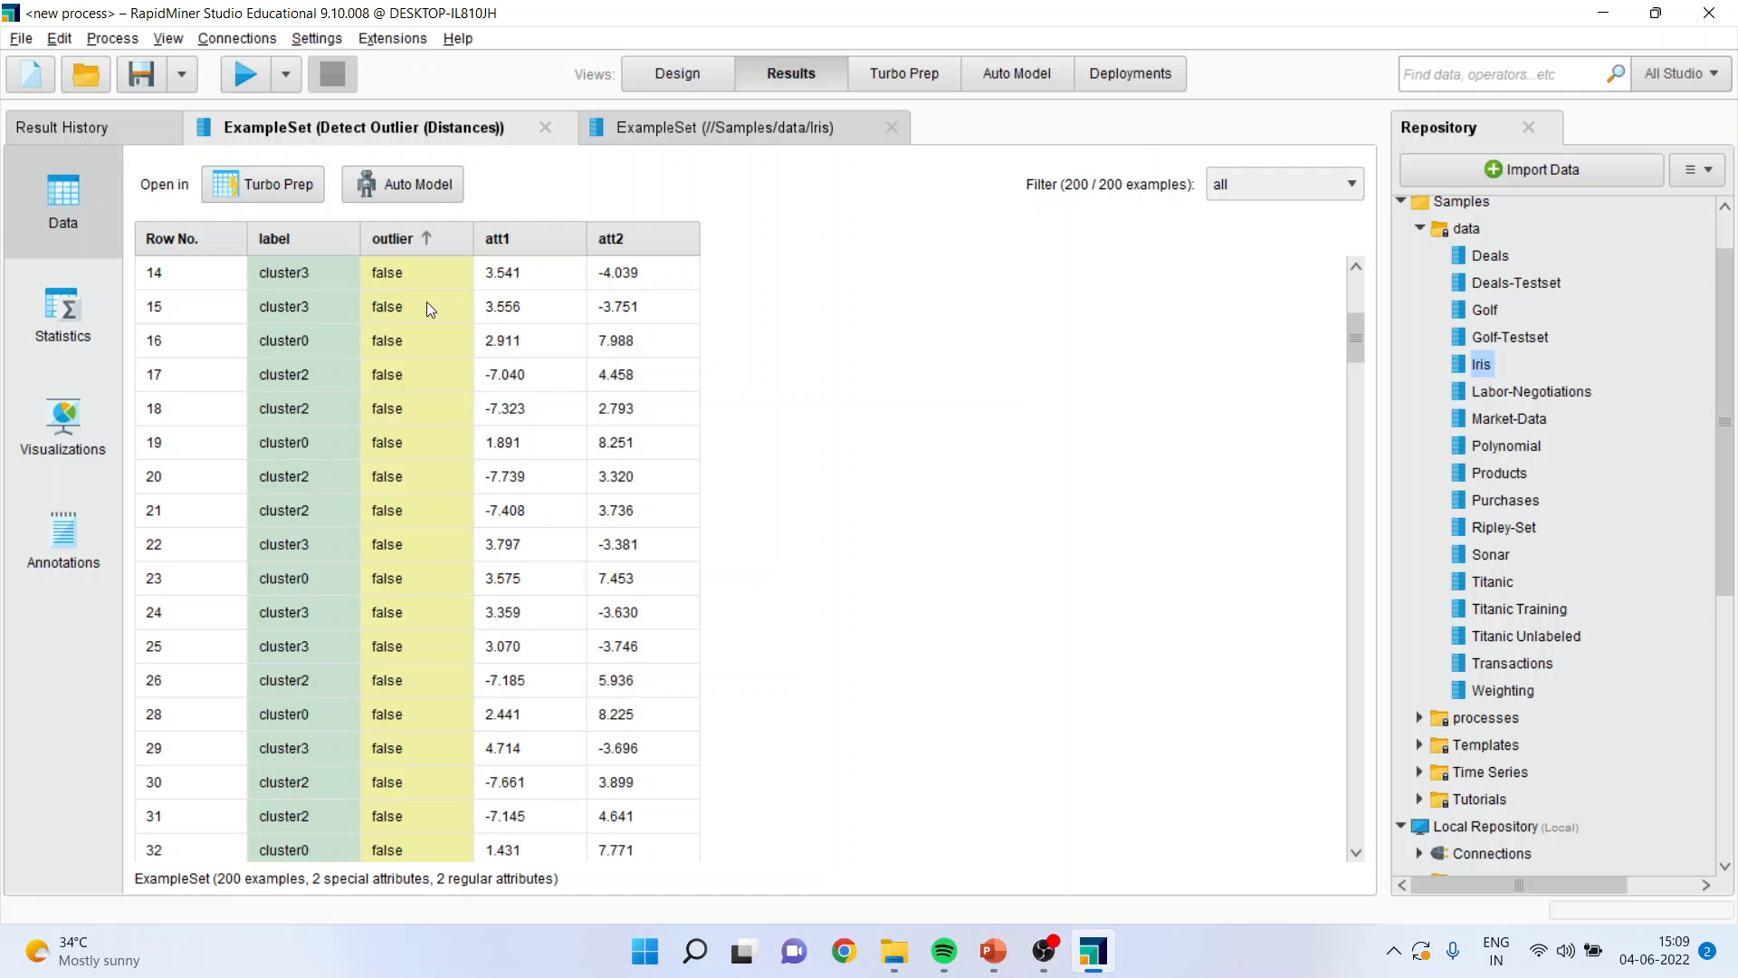
{"action": "scroll", "scroll_direction": "down", "scroll_amount": 3}
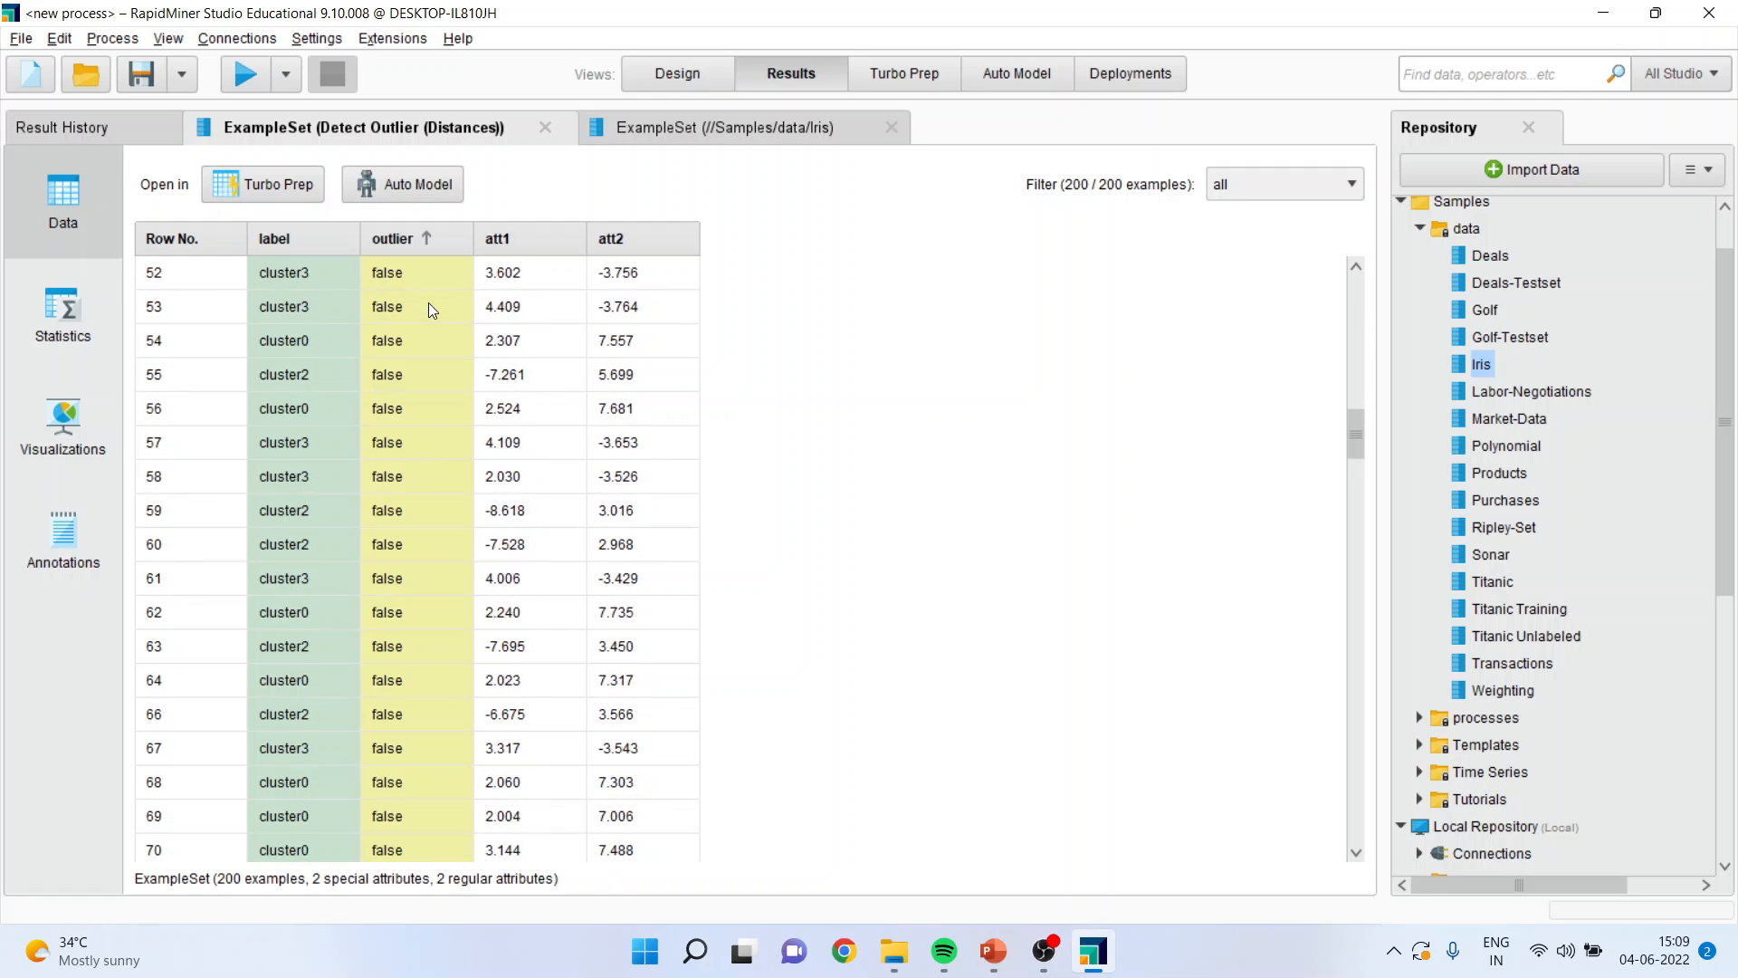
{"action": "scroll", "scroll_direction": "down", "scroll_amount": 3}
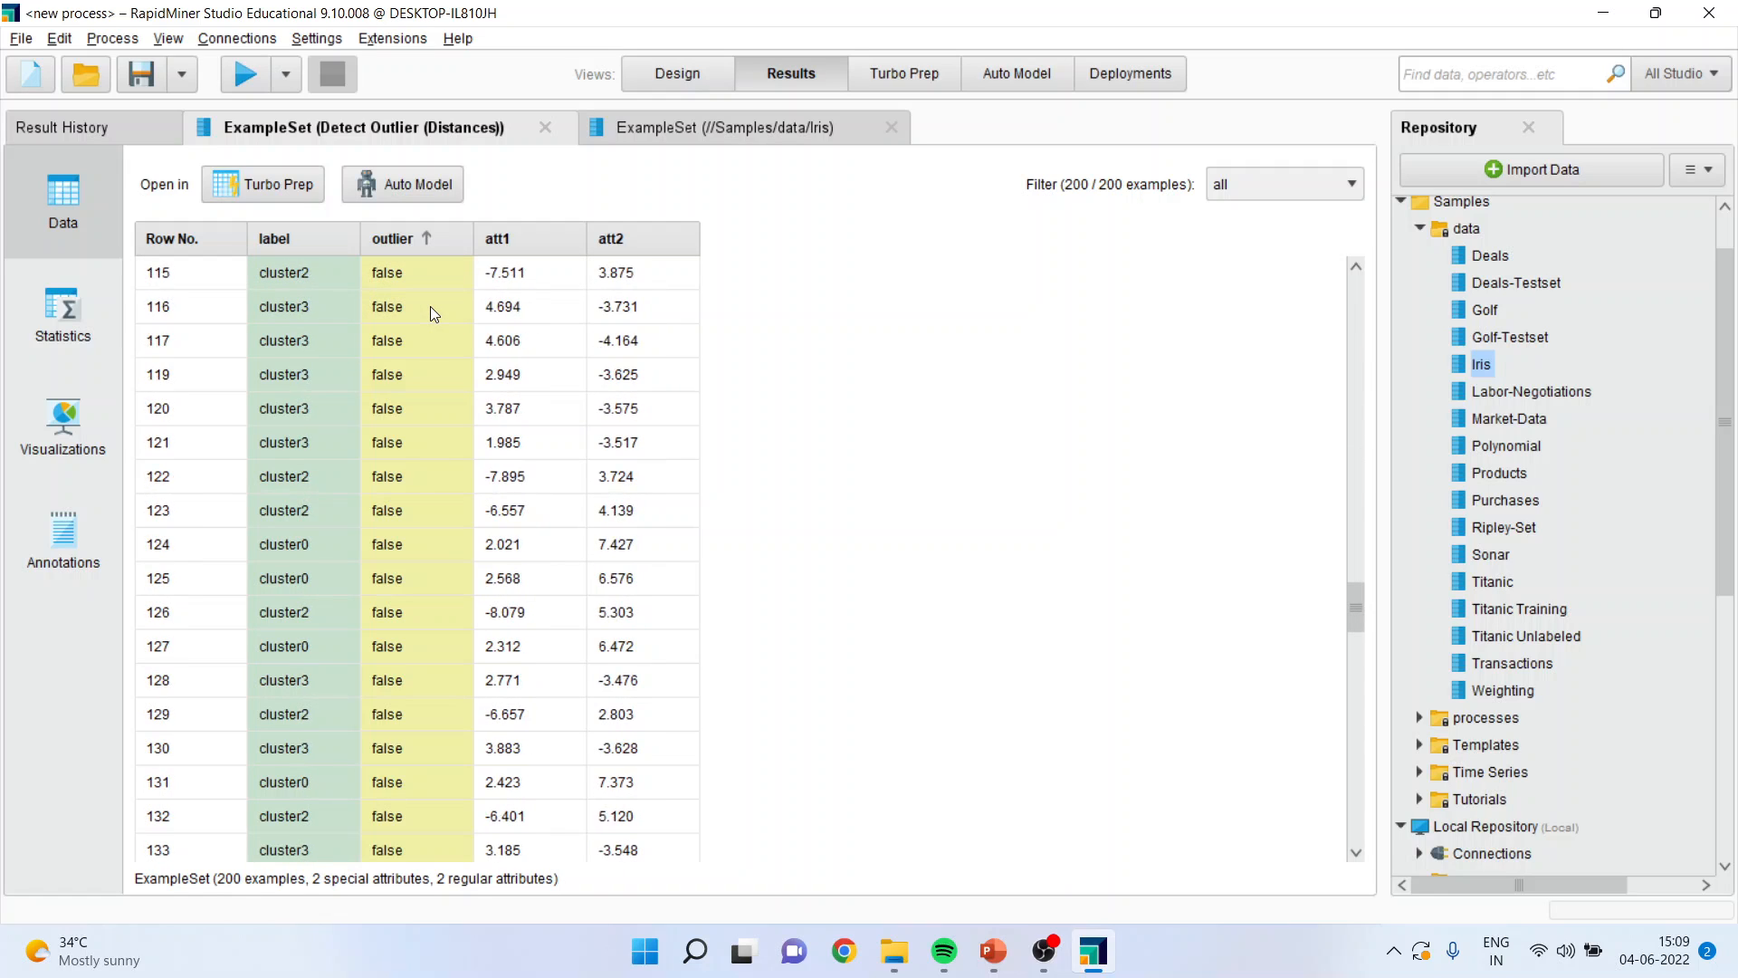
{"action": "scroll", "scroll_direction": "down", "scroll_amount": 3}
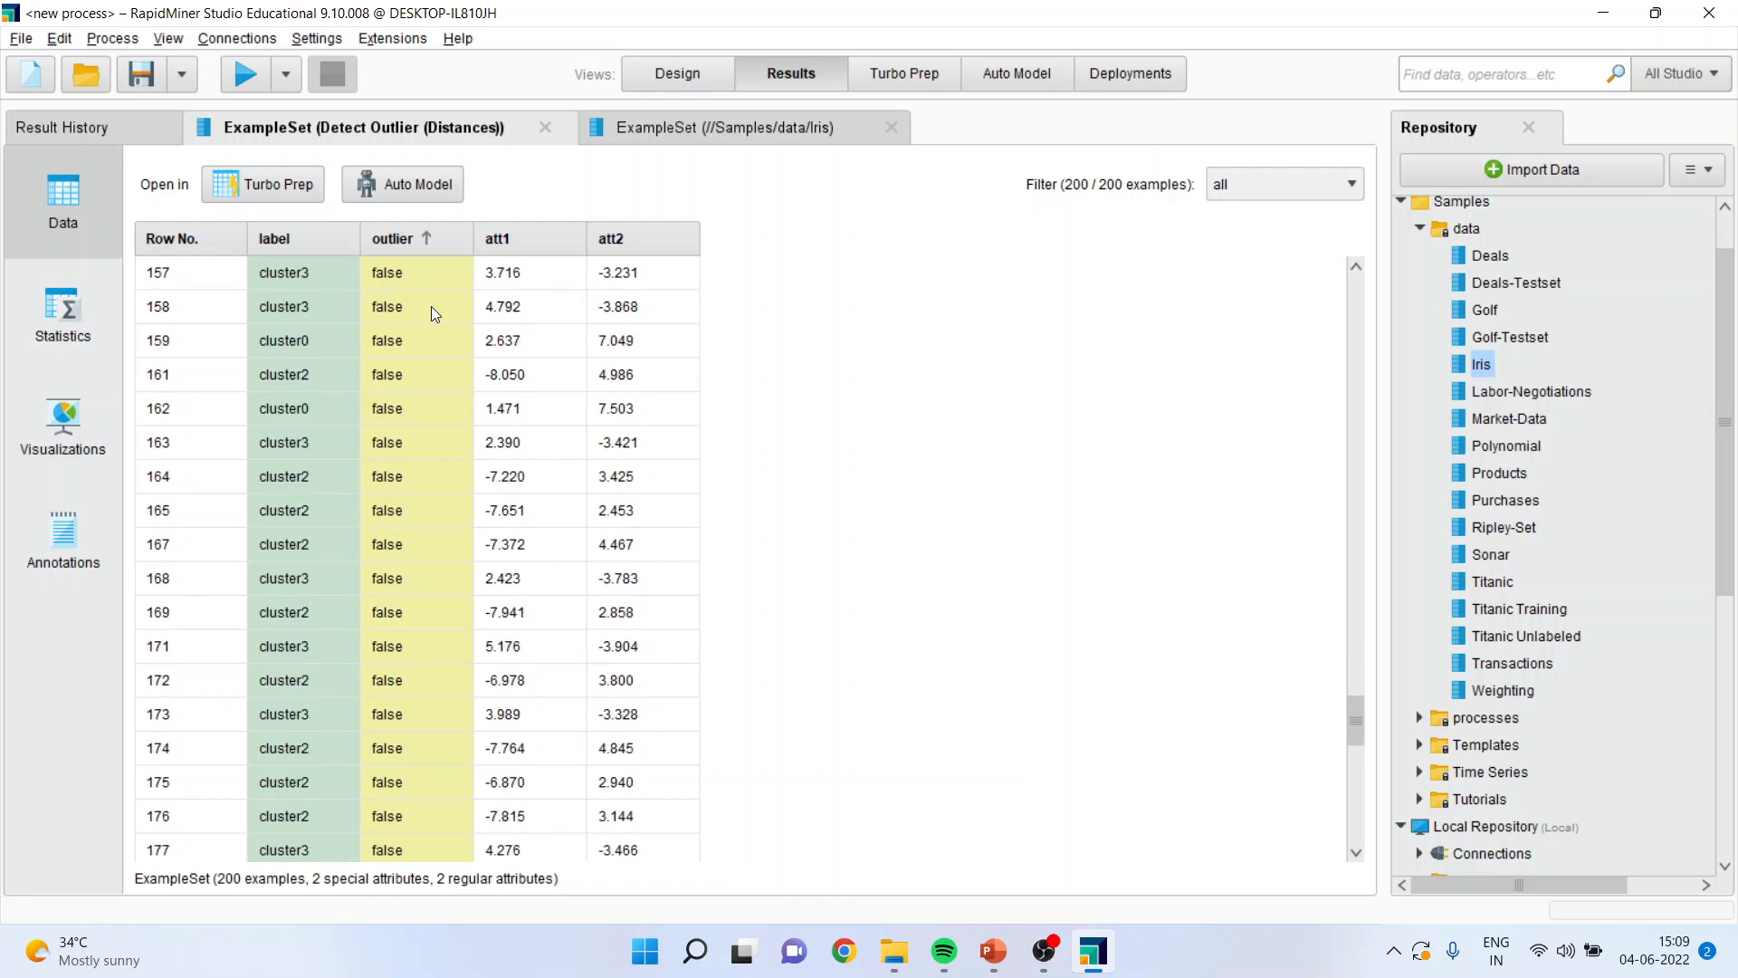
{"action": "scroll", "scroll_direction": "down", "scroll_amount": 3}
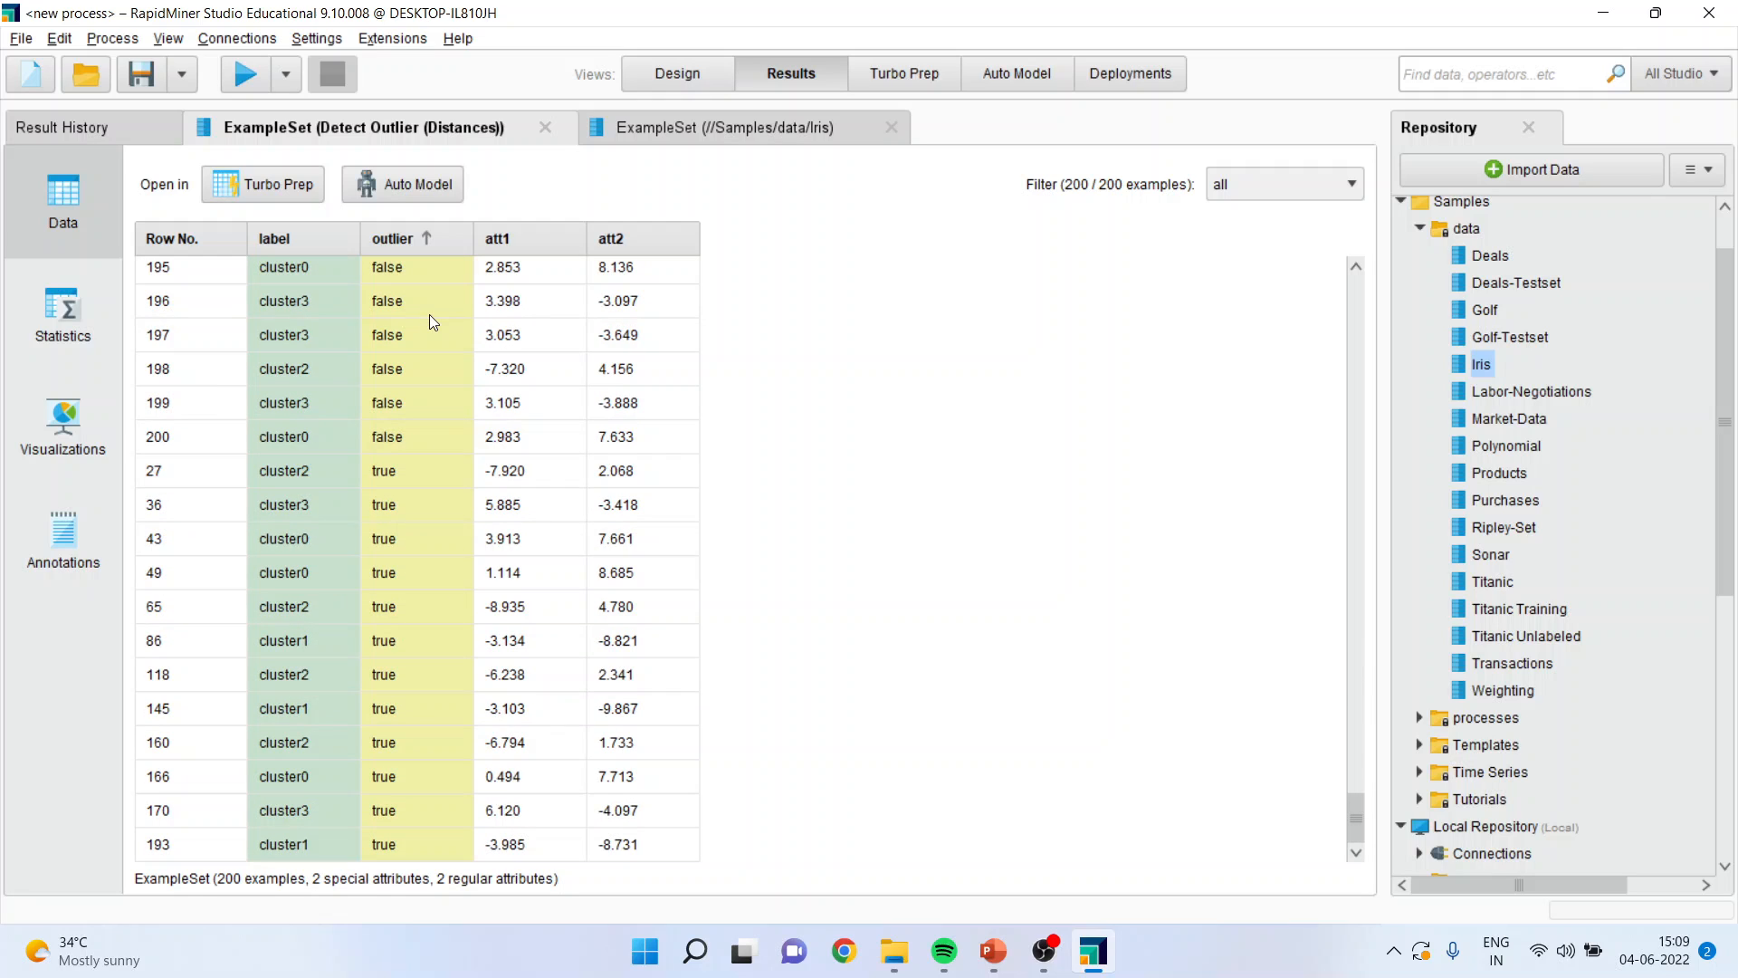
{"action": "mouse_move", "coordinate": [402, 470]}
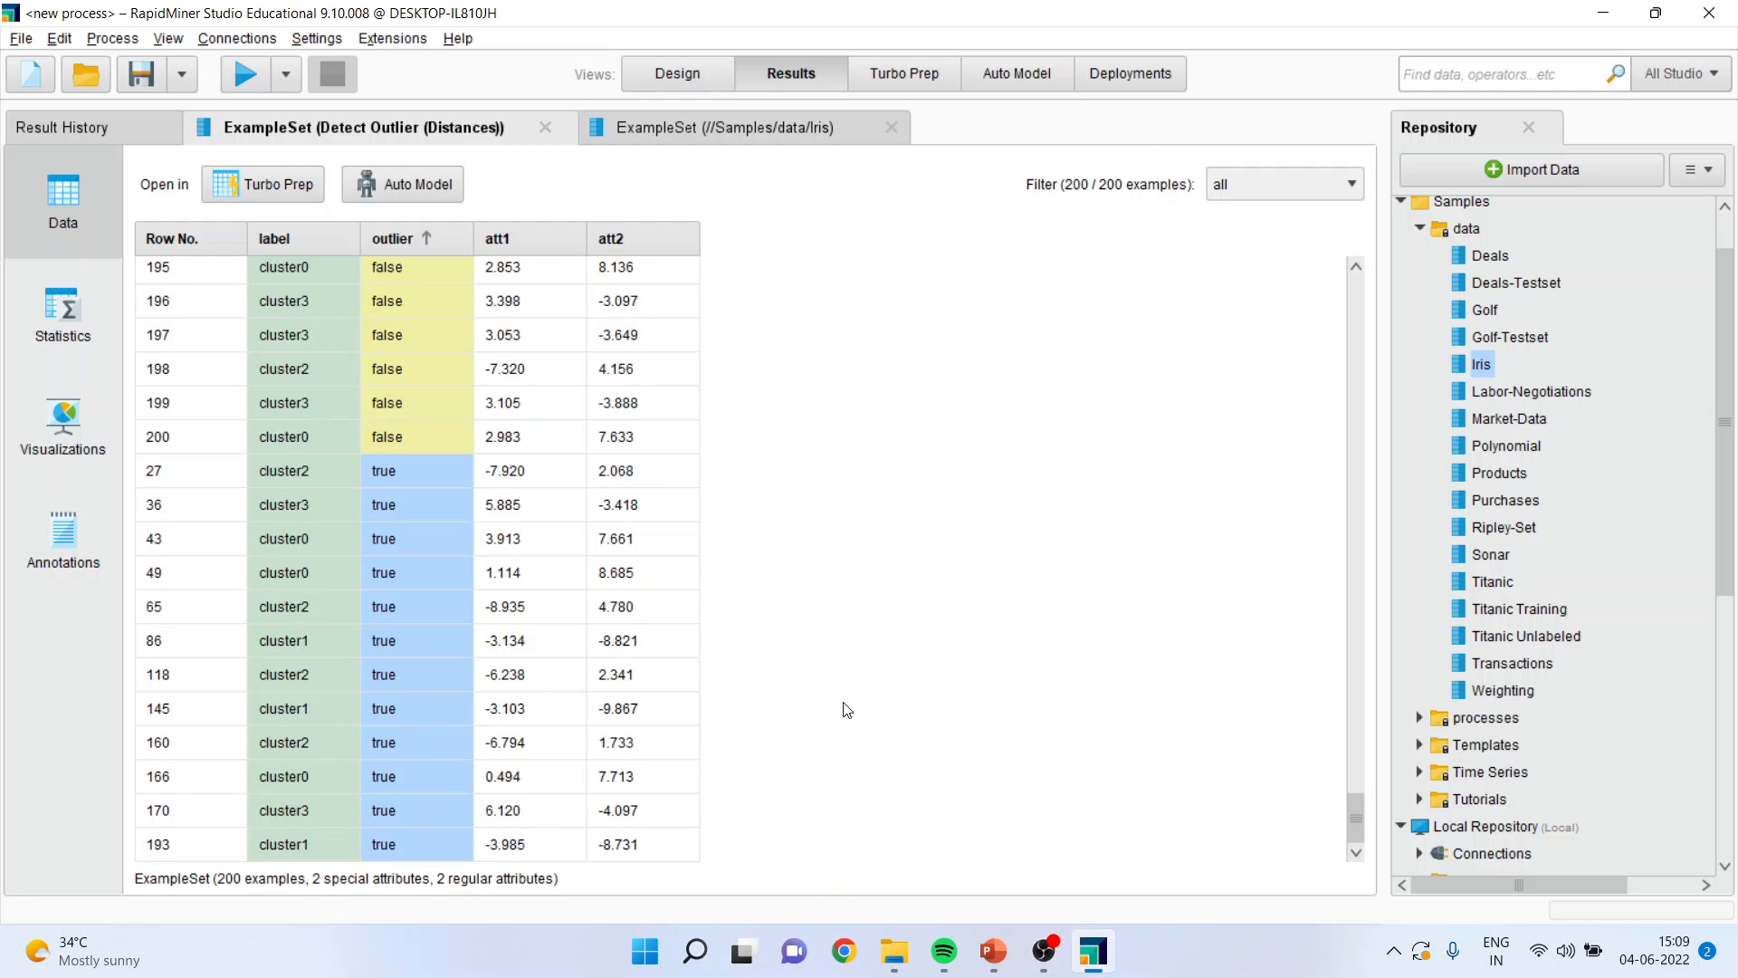
{"action": "mouse_move", "coordinate": [863, 705]}
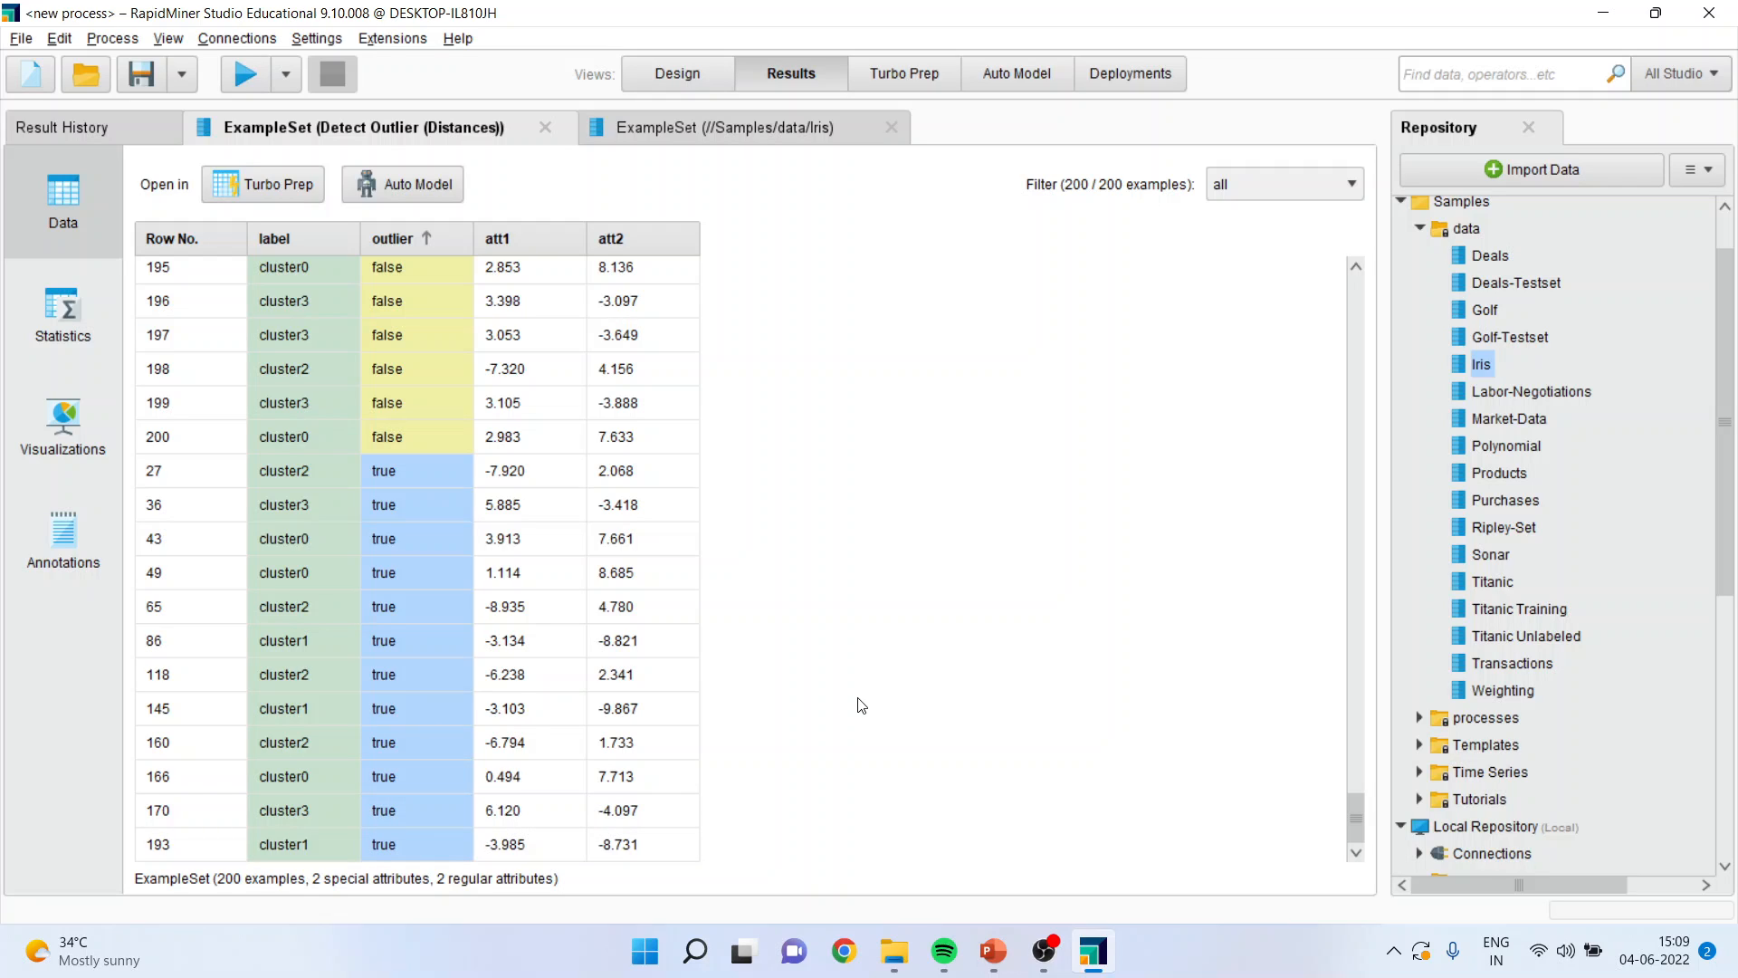
{"action": "mouse_move", "coordinate": [109, 443]}
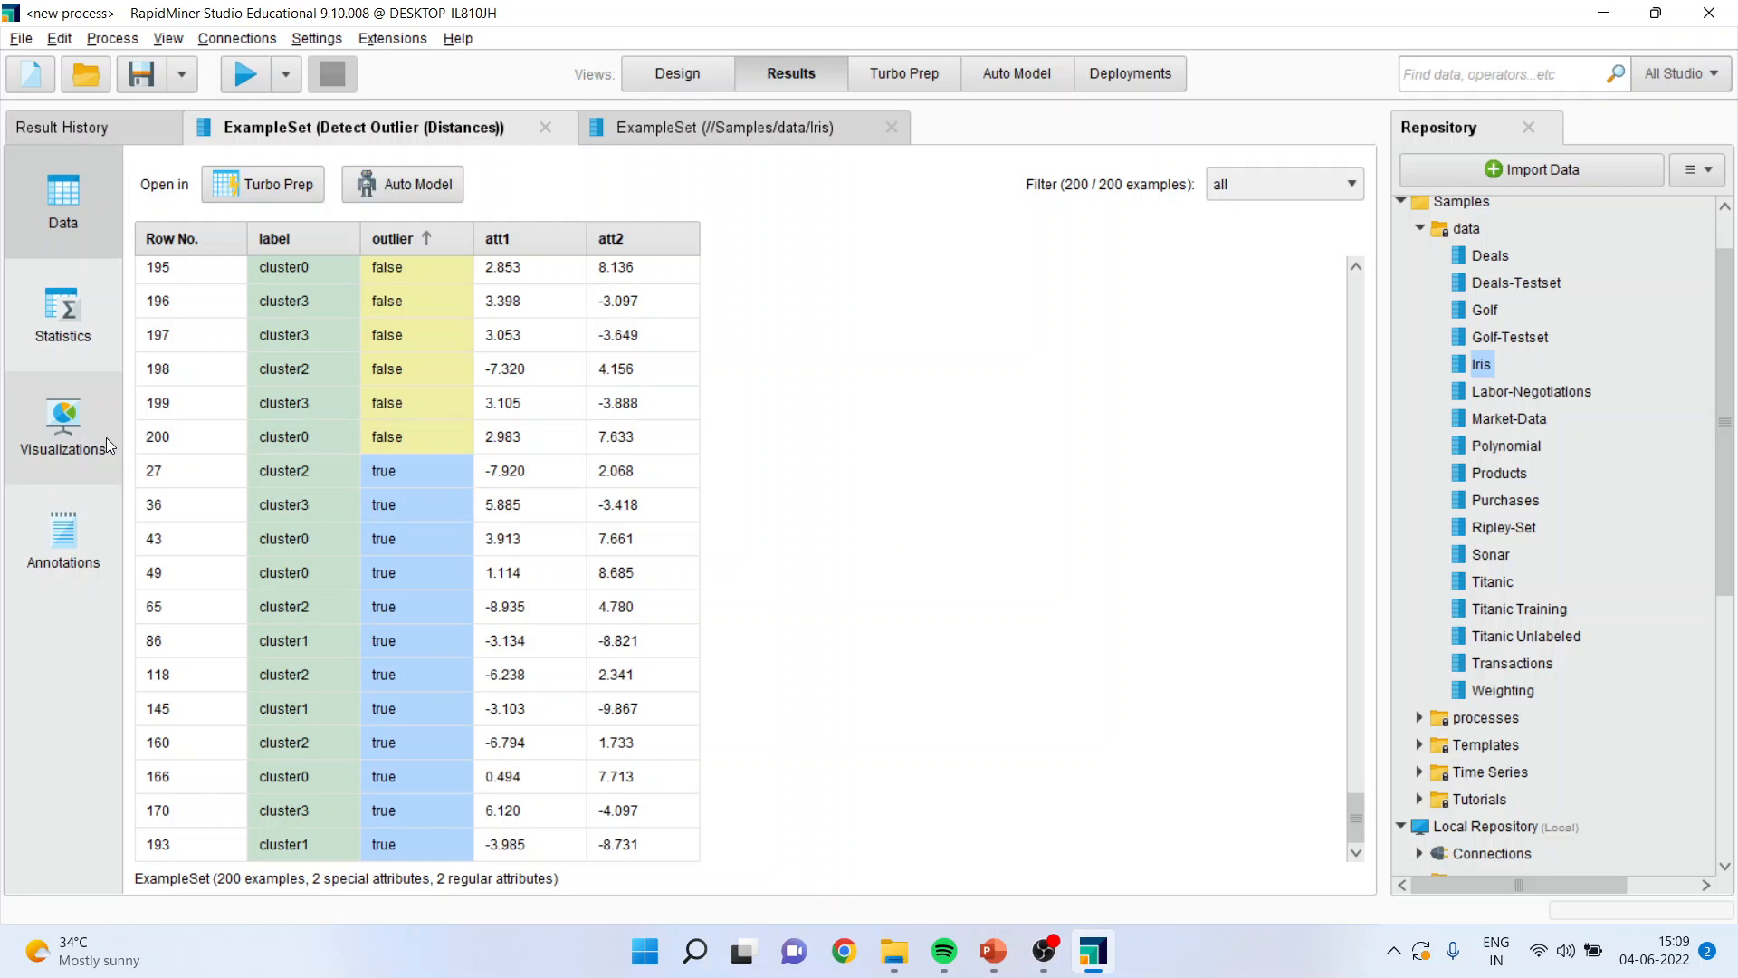
Show a Scatter/Bubble chart of att1 versus att2 coloured by label, revealing four clusters
{"action": "left_click", "coordinate": [63, 433]}
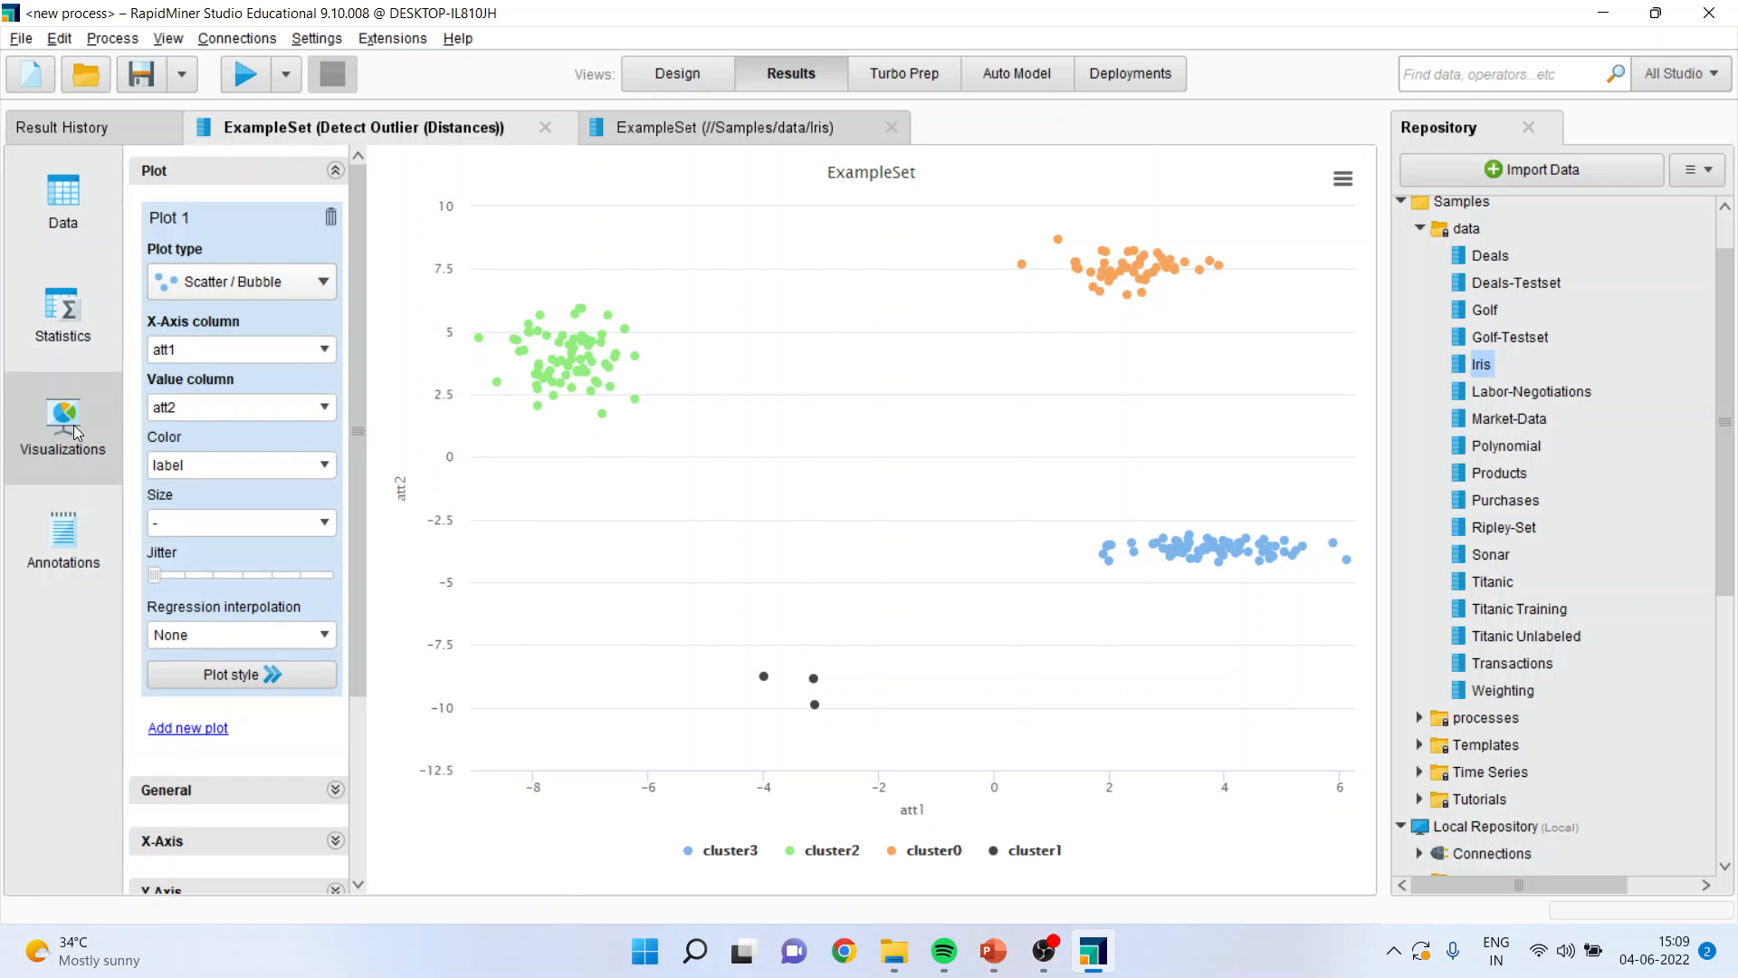
{"action": "mouse_move", "coordinate": [222, 446]}
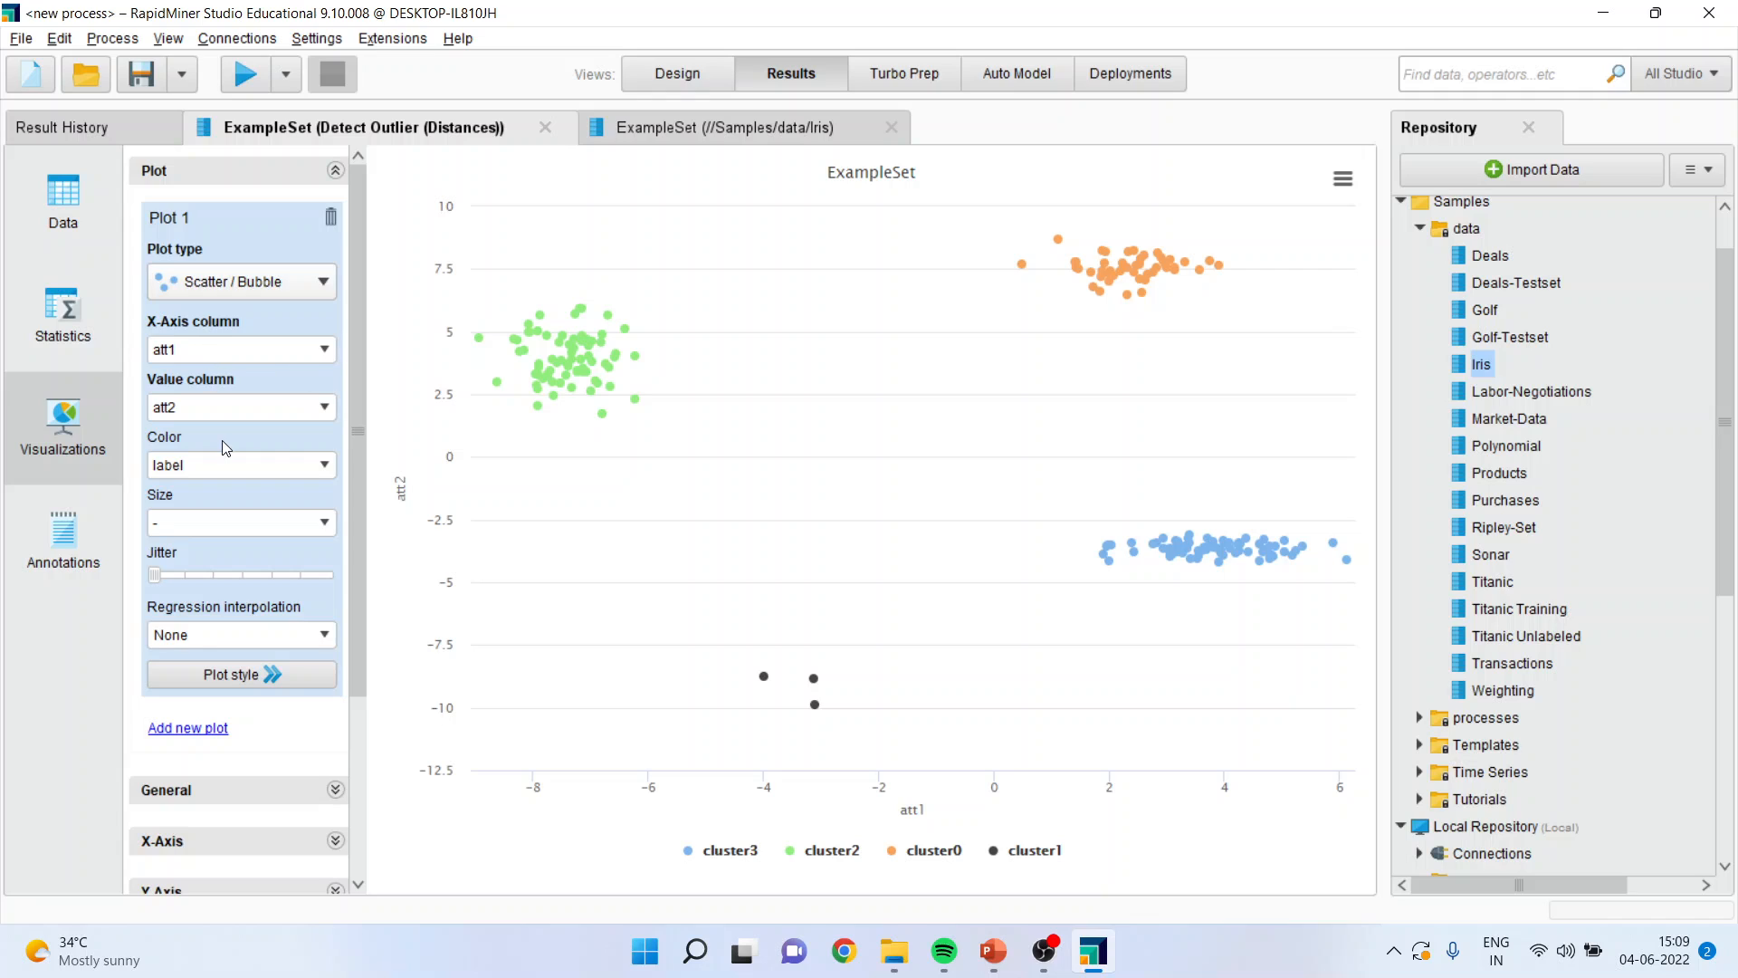
{"action": "mouse_move", "coordinate": [292, 504]}
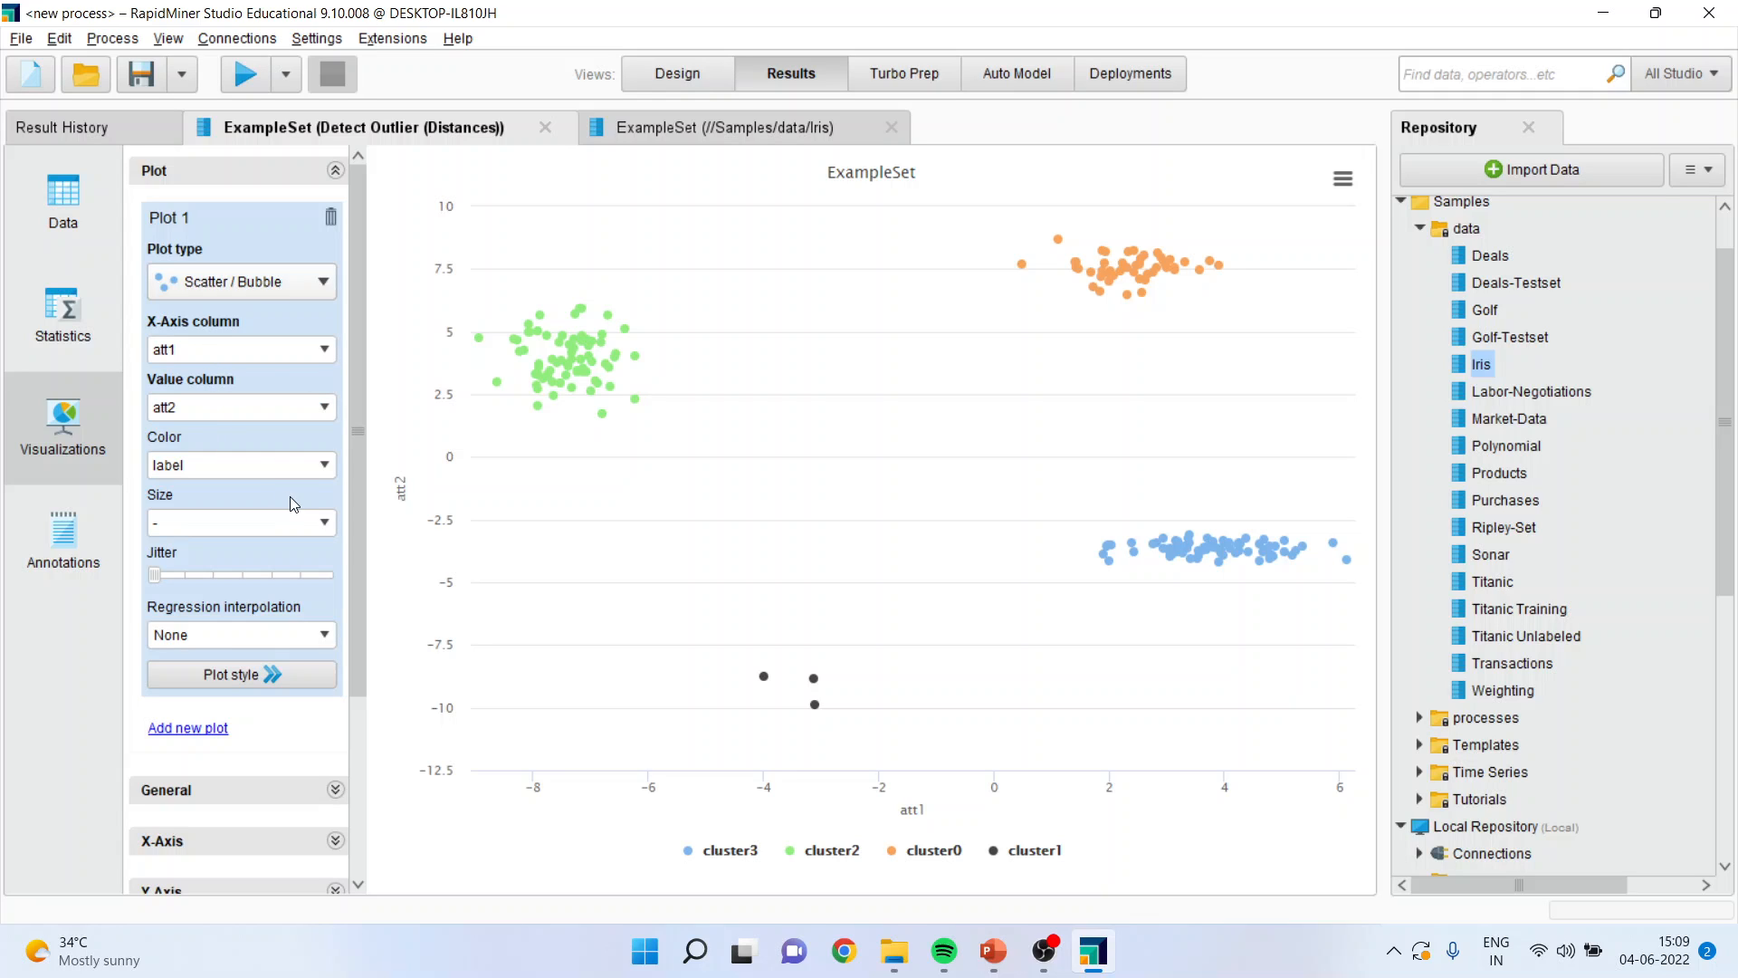
{"action": "mouse_move", "coordinate": [608, 318]}
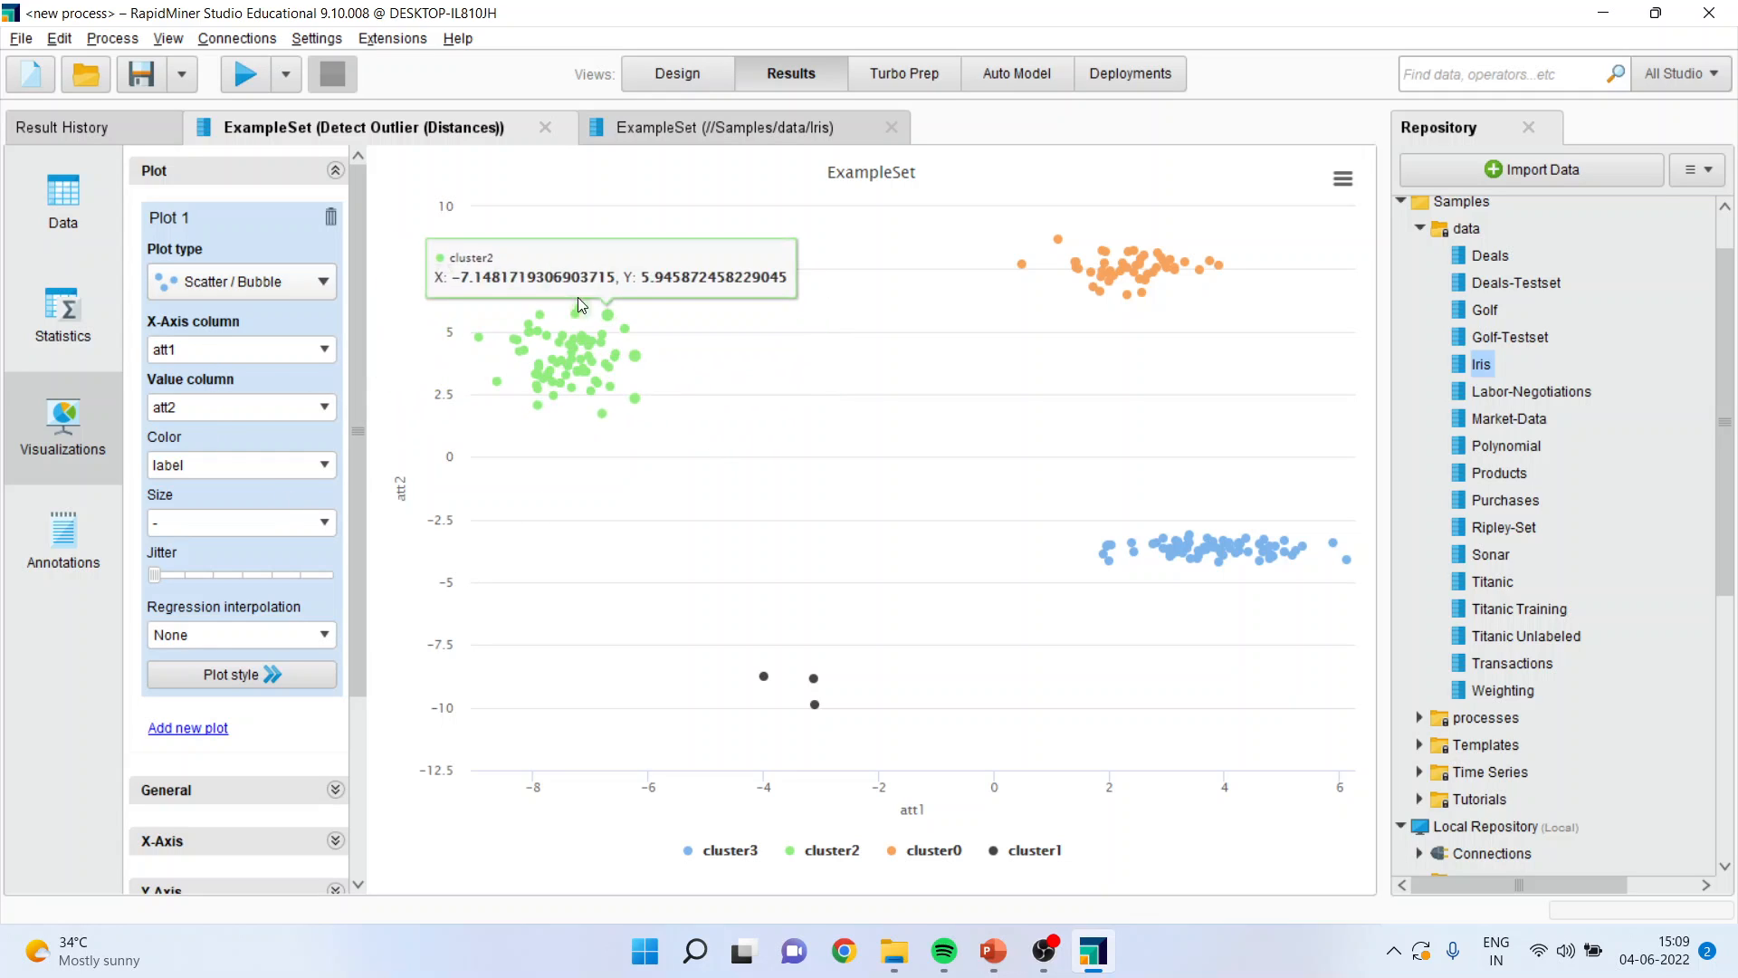
{"action": "mouse_move", "coordinate": [1164, 541]}
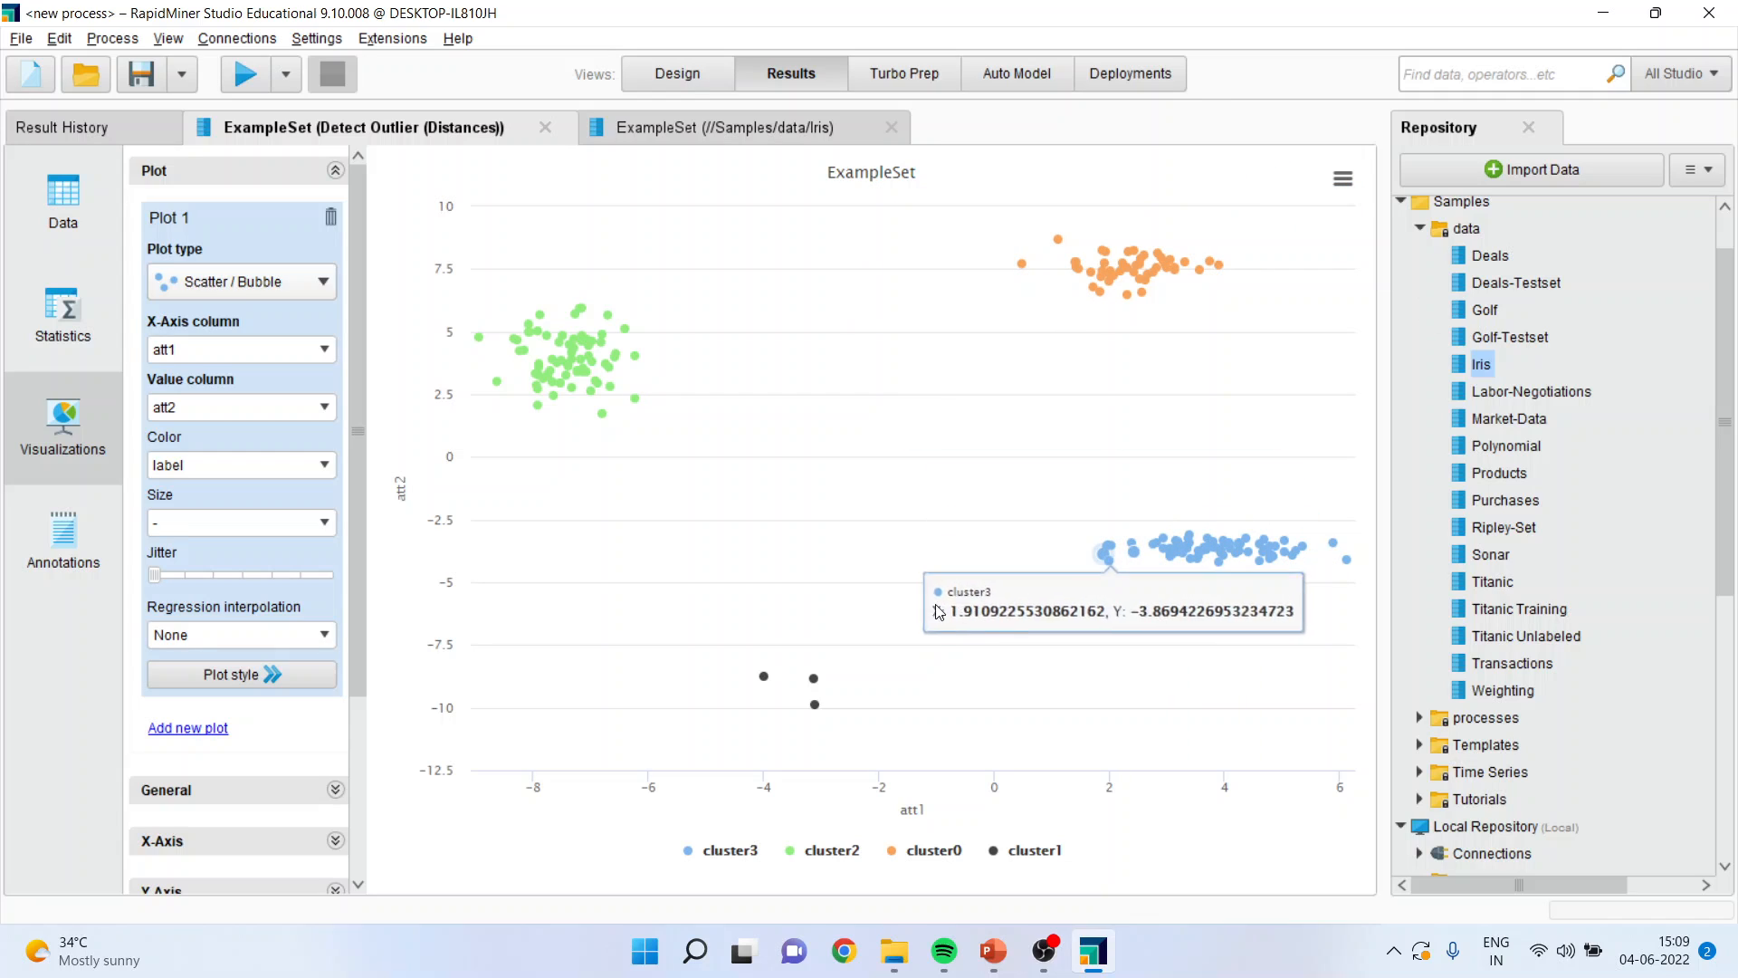
{"action": "mouse_move", "coordinate": [762, 677]}
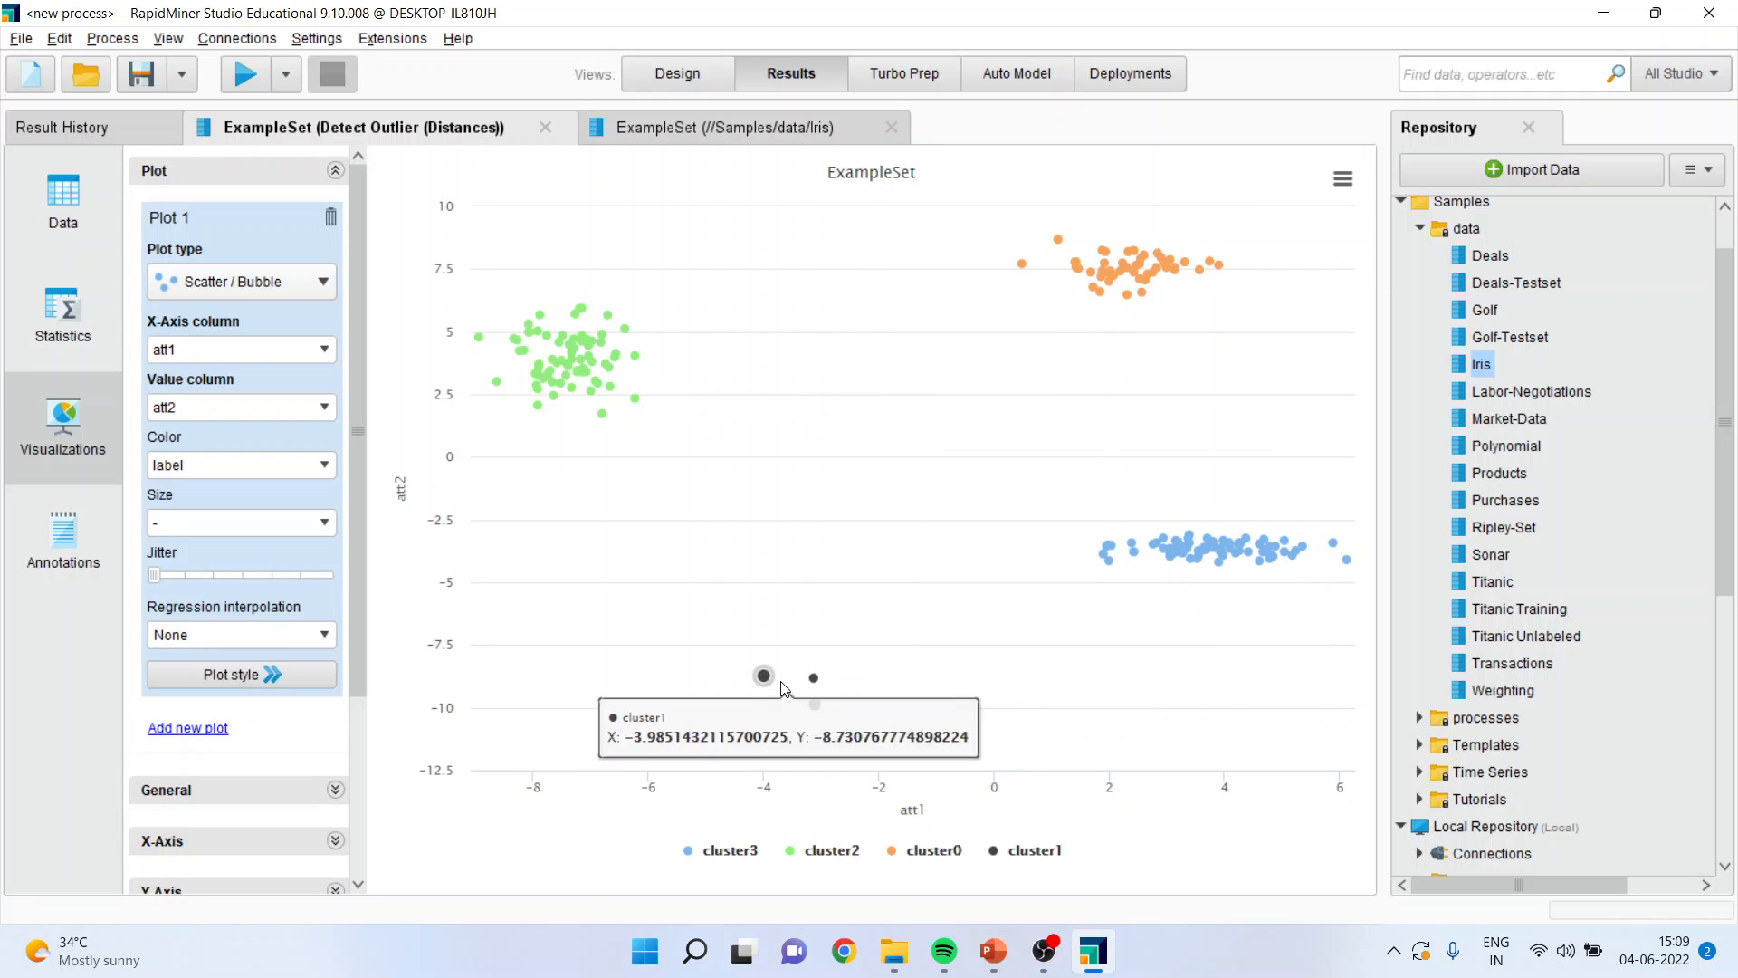
{"action": "mouse_move", "coordinate": [814, 677]}
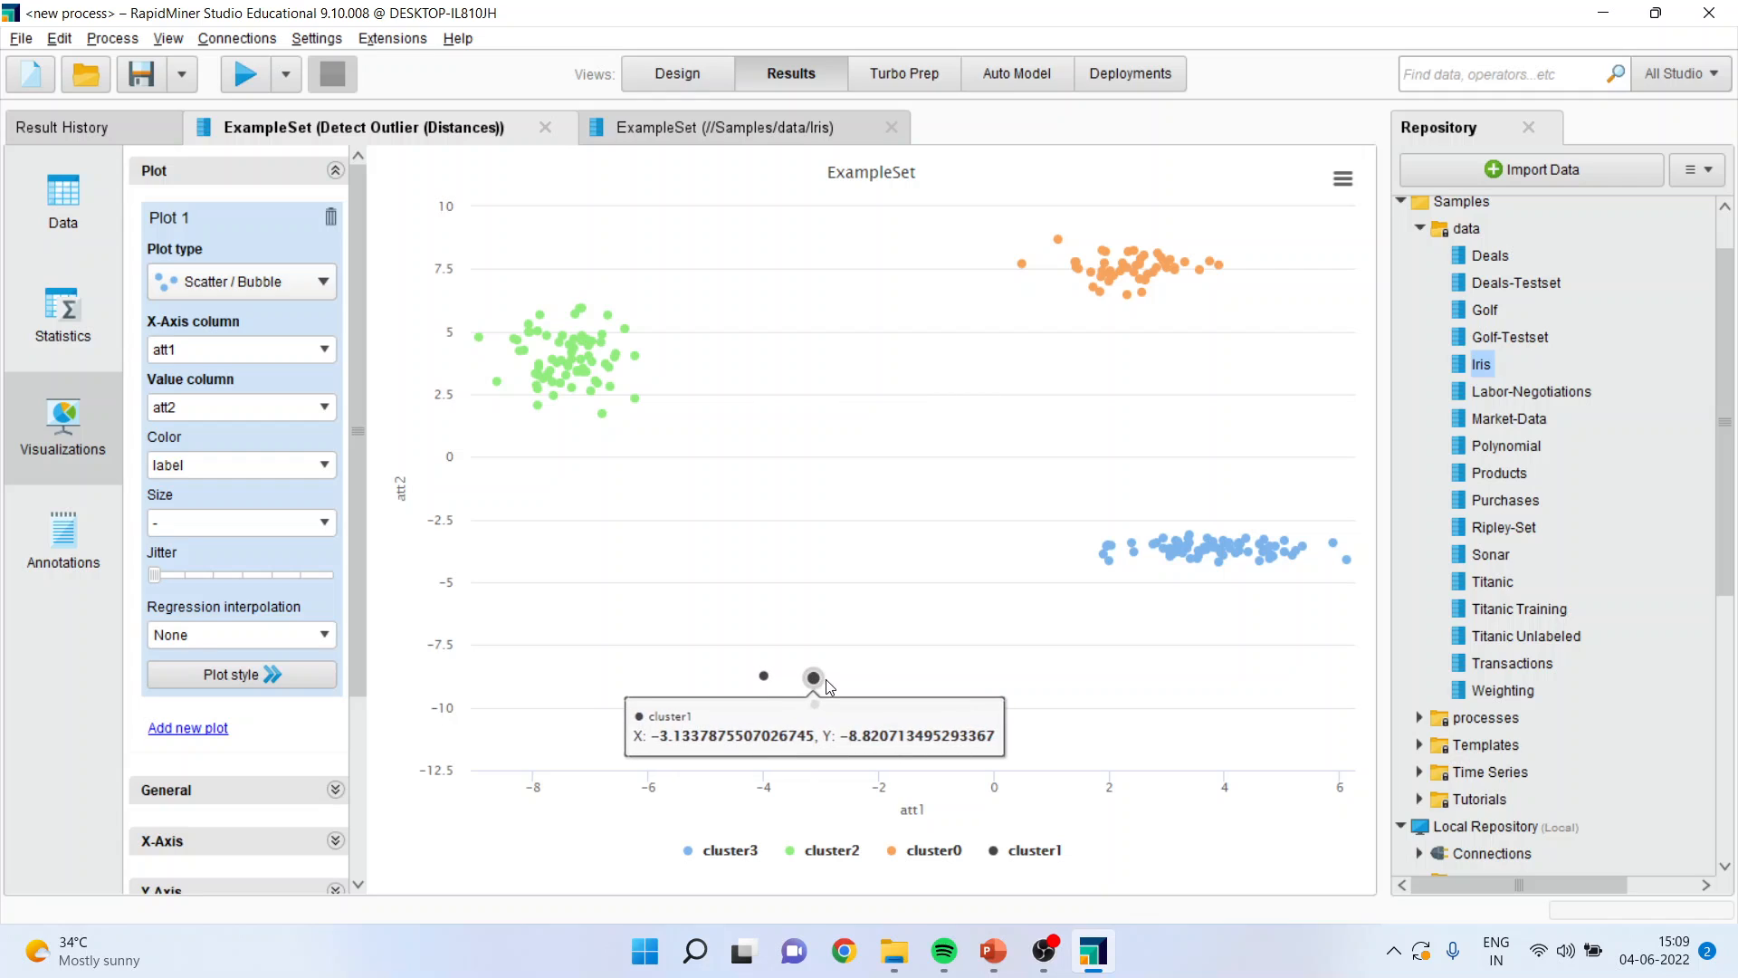
{"action": "mouse_move", "coordinate": [813, 701]}
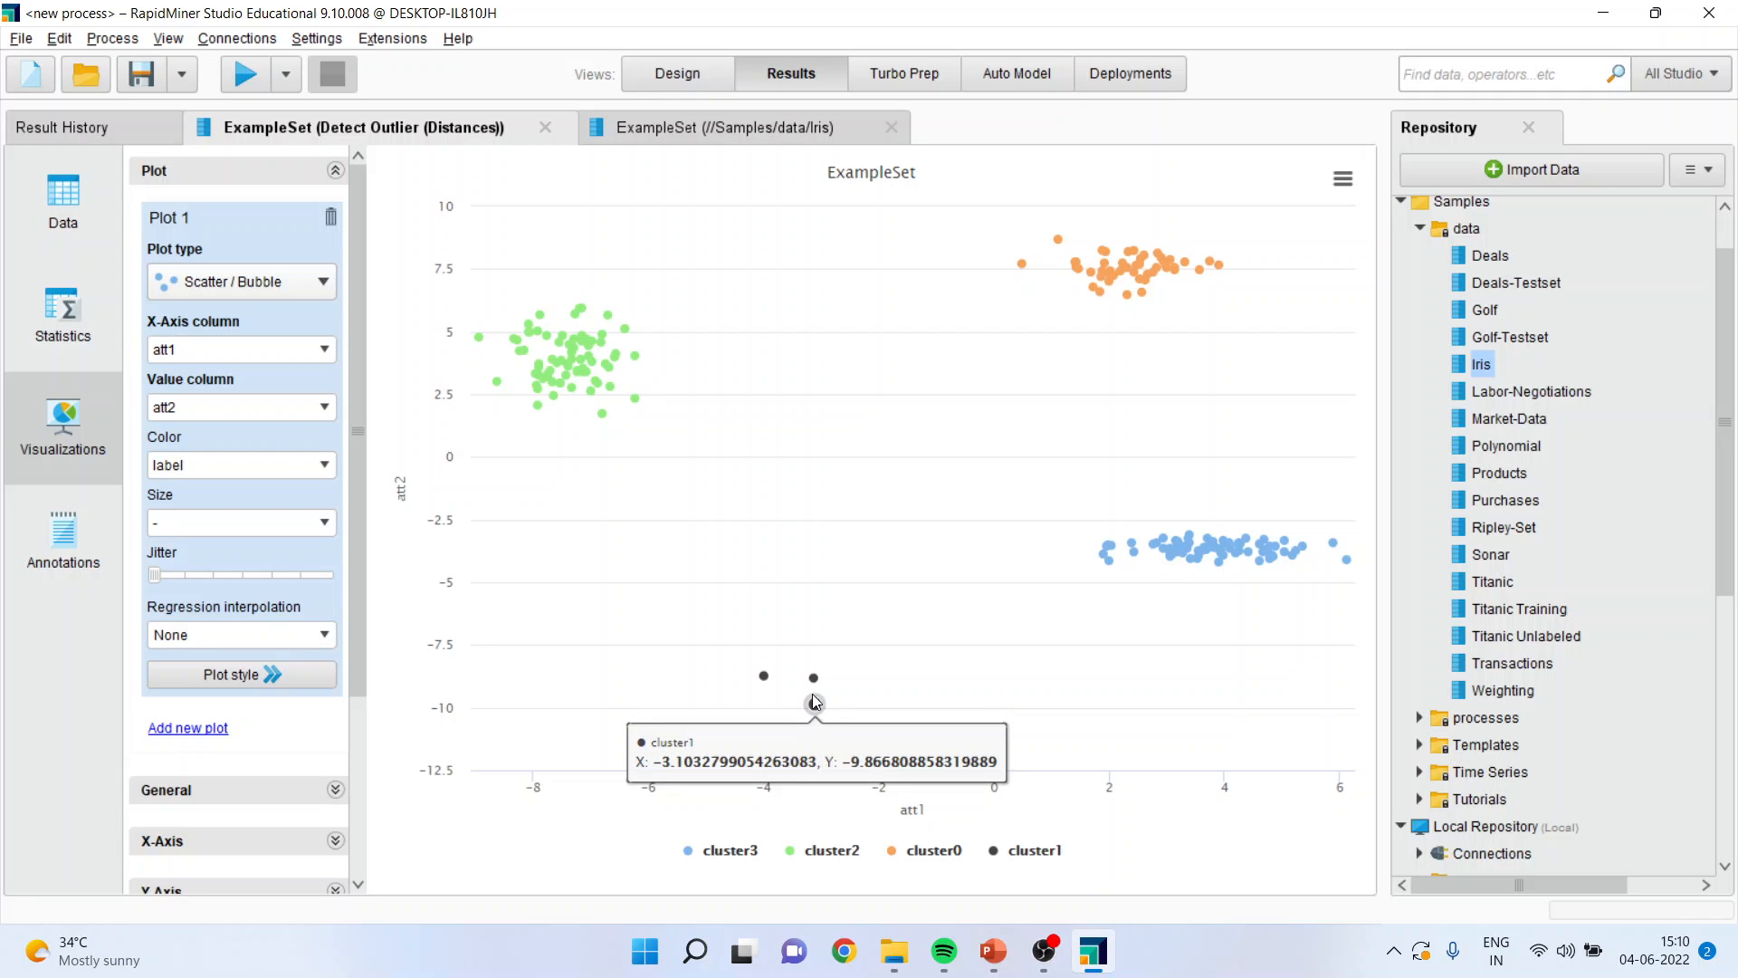
{"action": "mouse_move", "coordinate": [563, 365]}
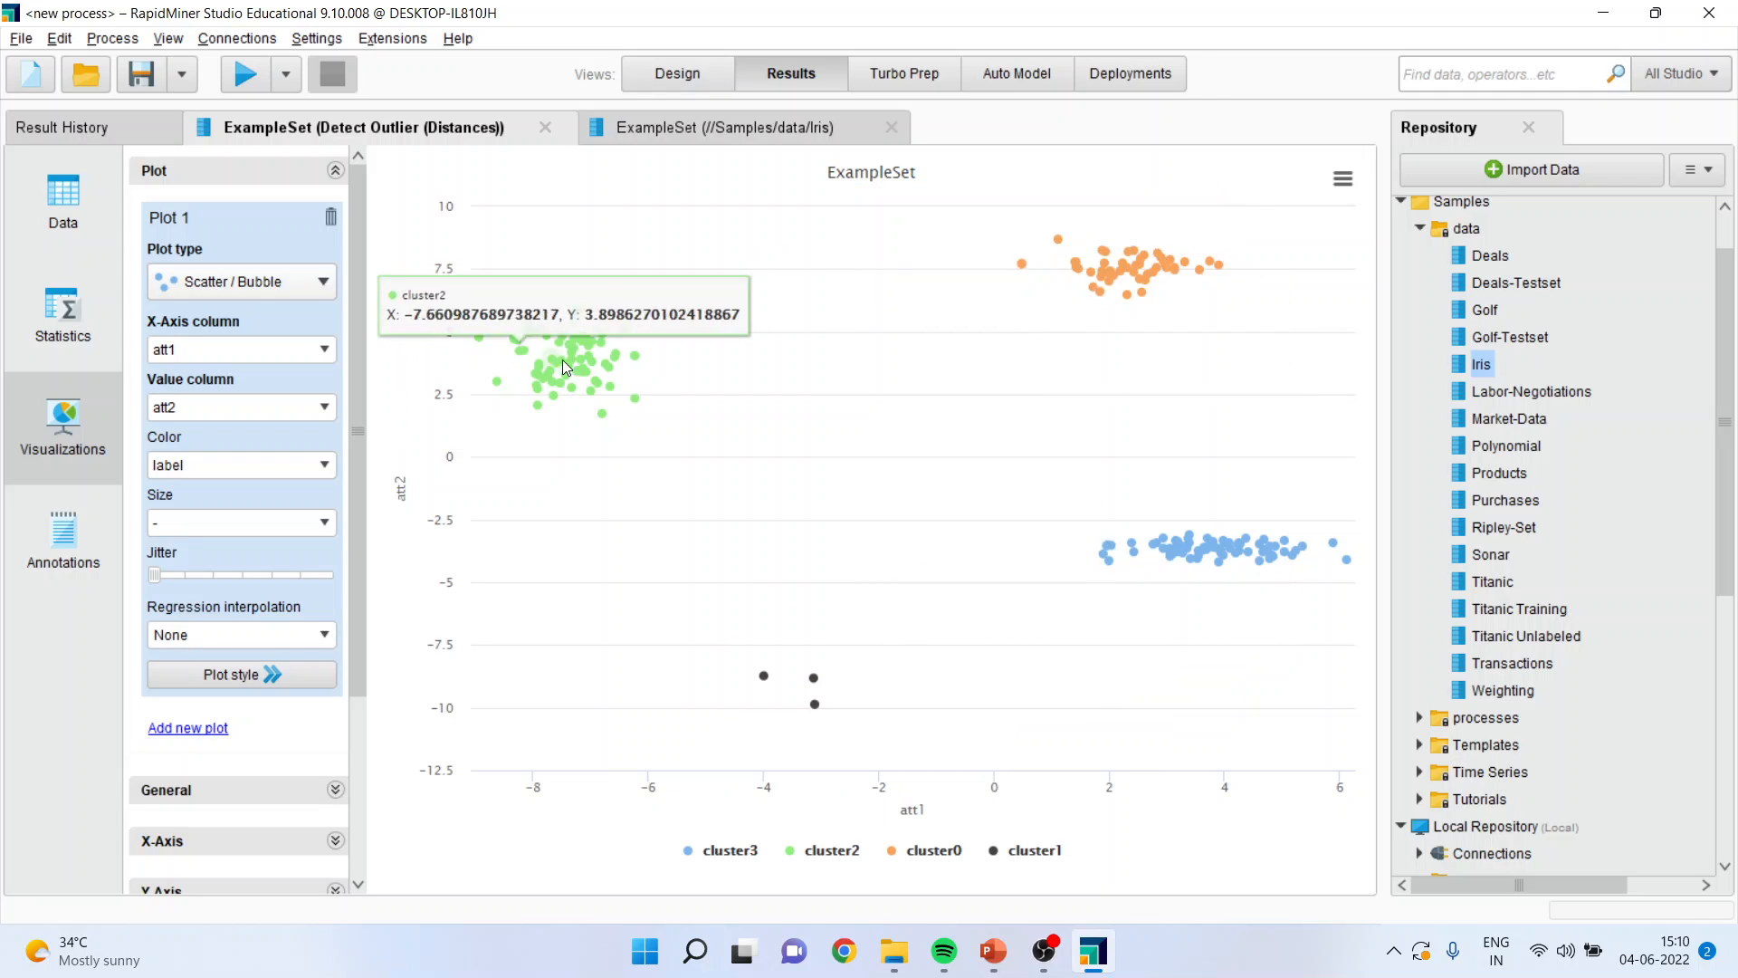
{"action": "mouse_move", "coordinate": [813, 676]}
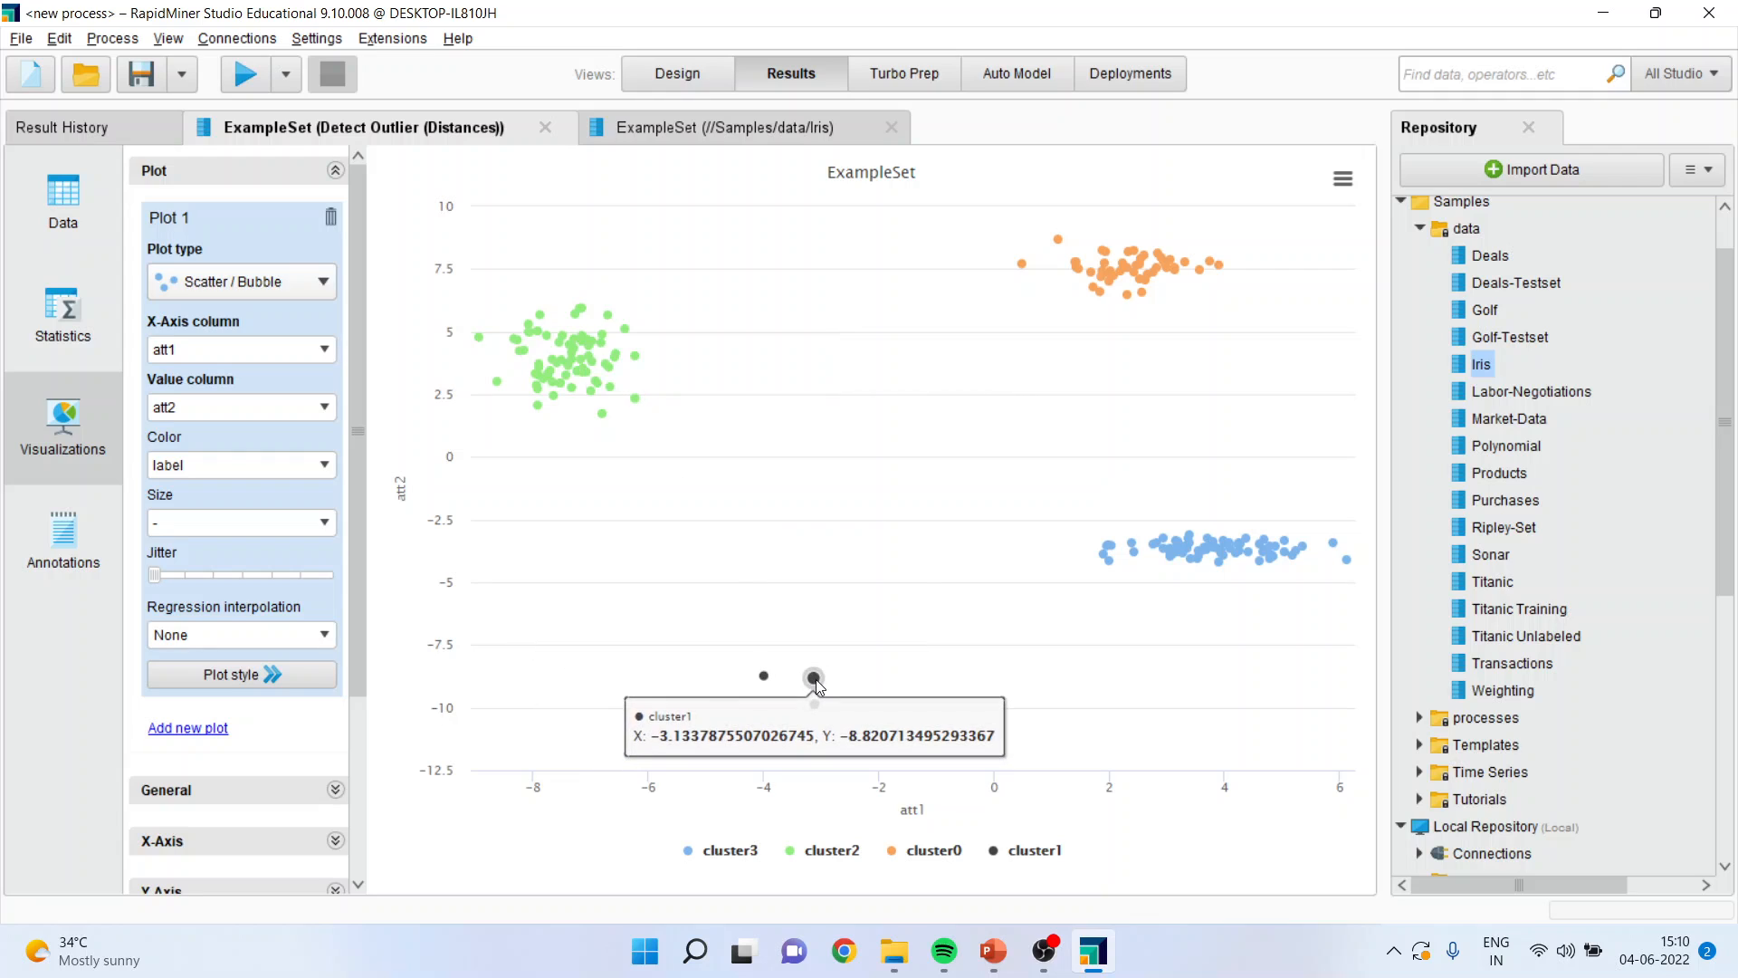
{"action": "mouse_move", "coordinate": [843, 569]}
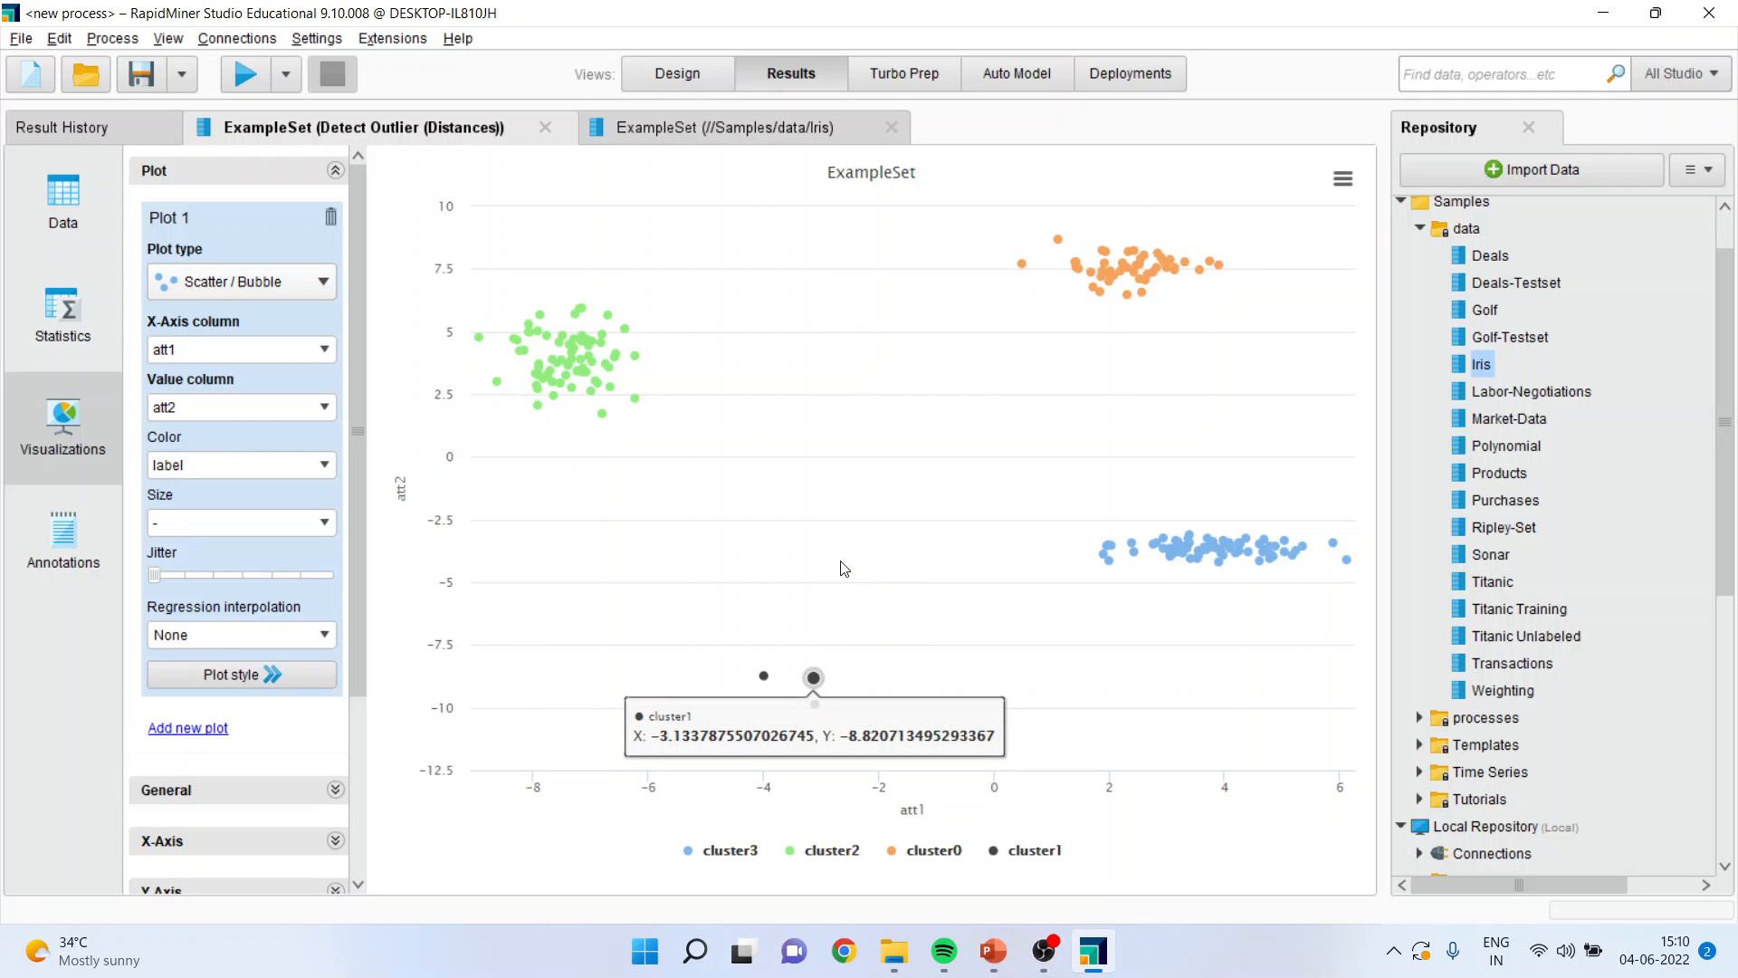
{"action": "left_click", "coordinate": [678, 73]}
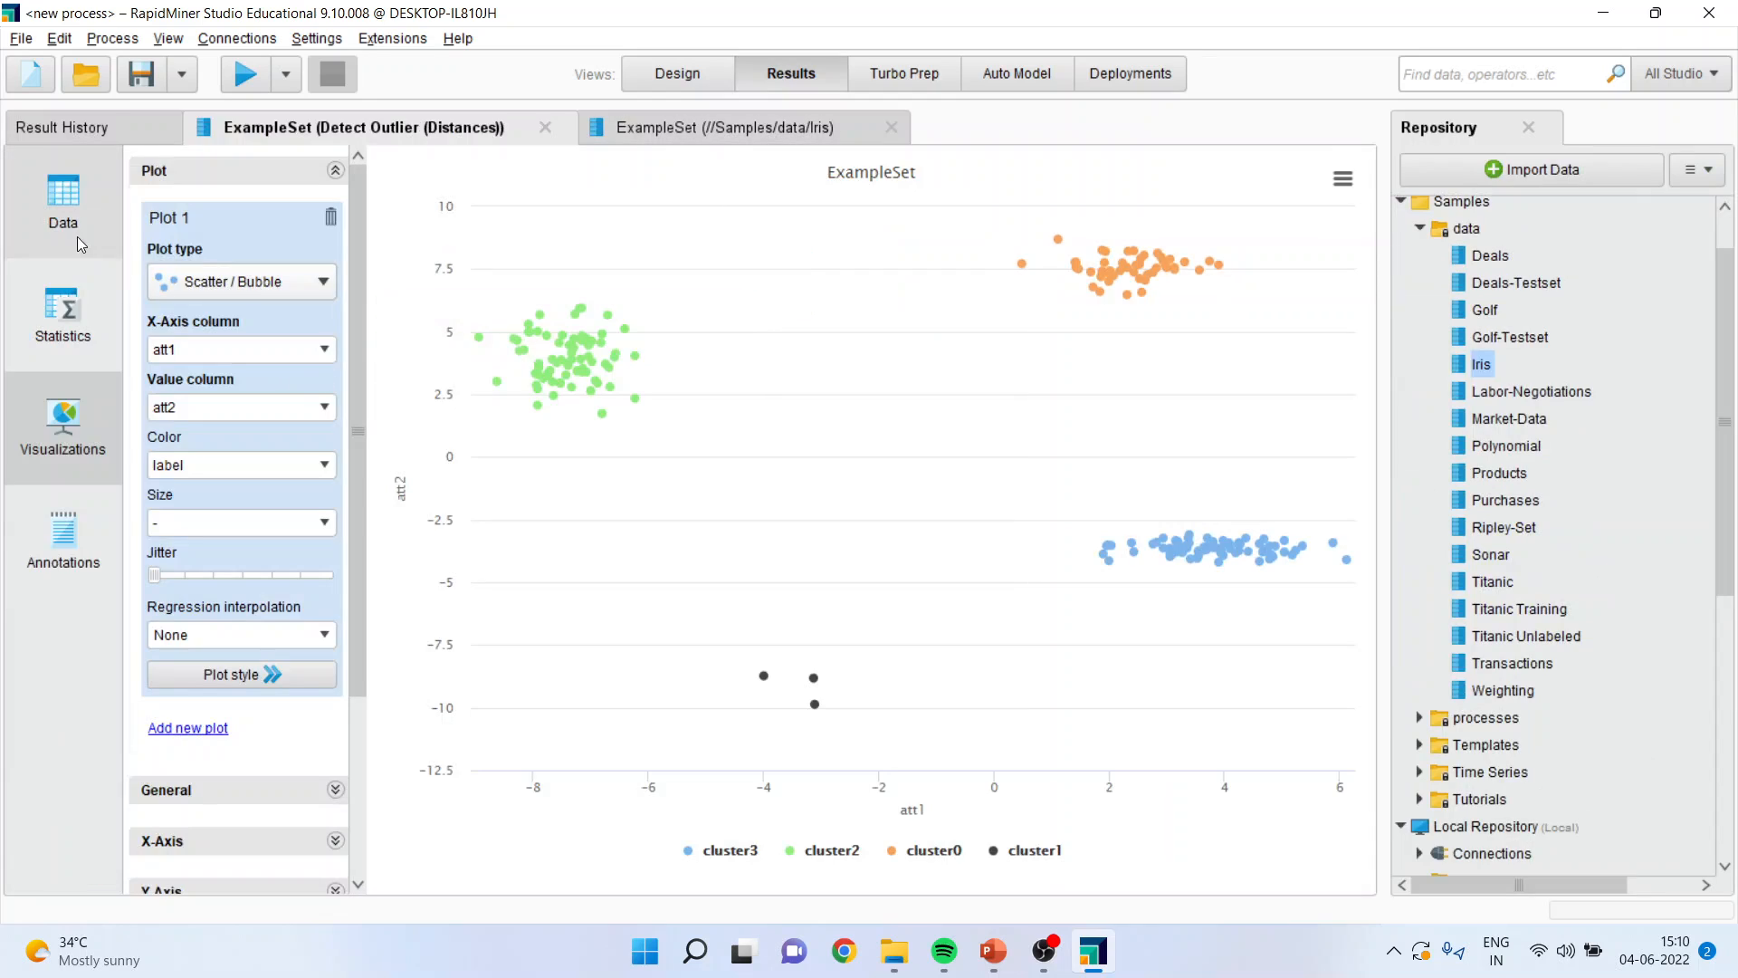
Return to the Data table, then bring the PowerPoint title slide forward
{"action": "left_click", "coordinate": [64, 205]}
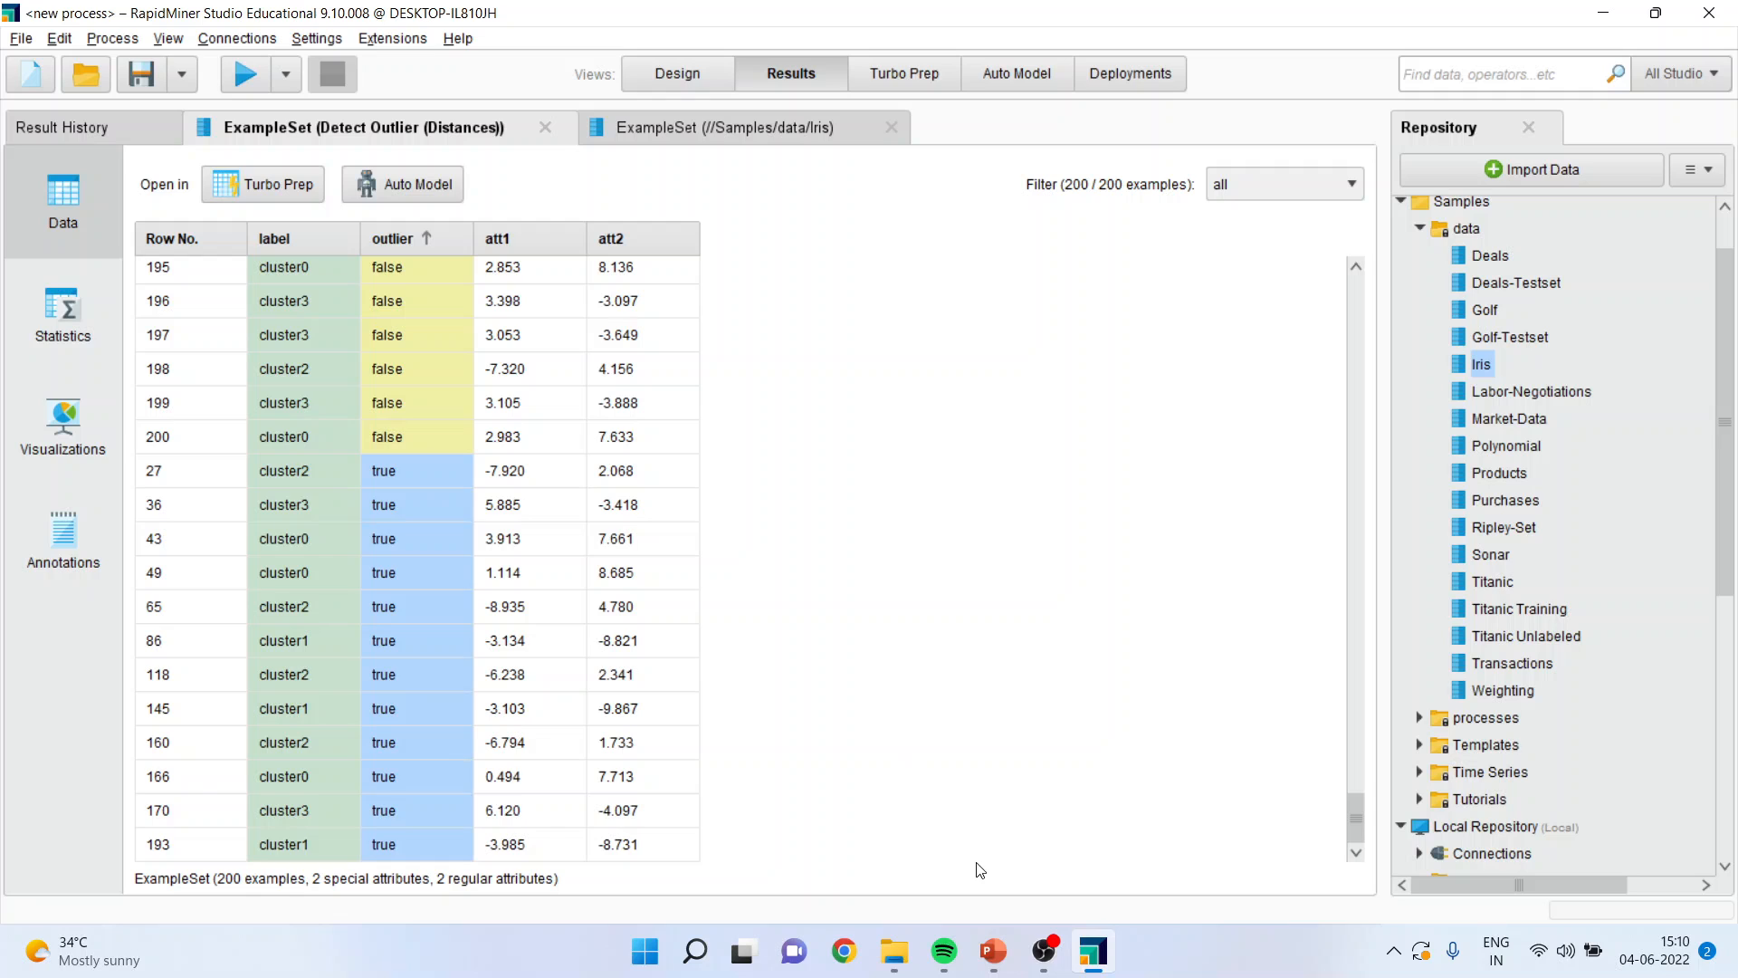
{"action": "left_click", "coordinate": [990, 949]}
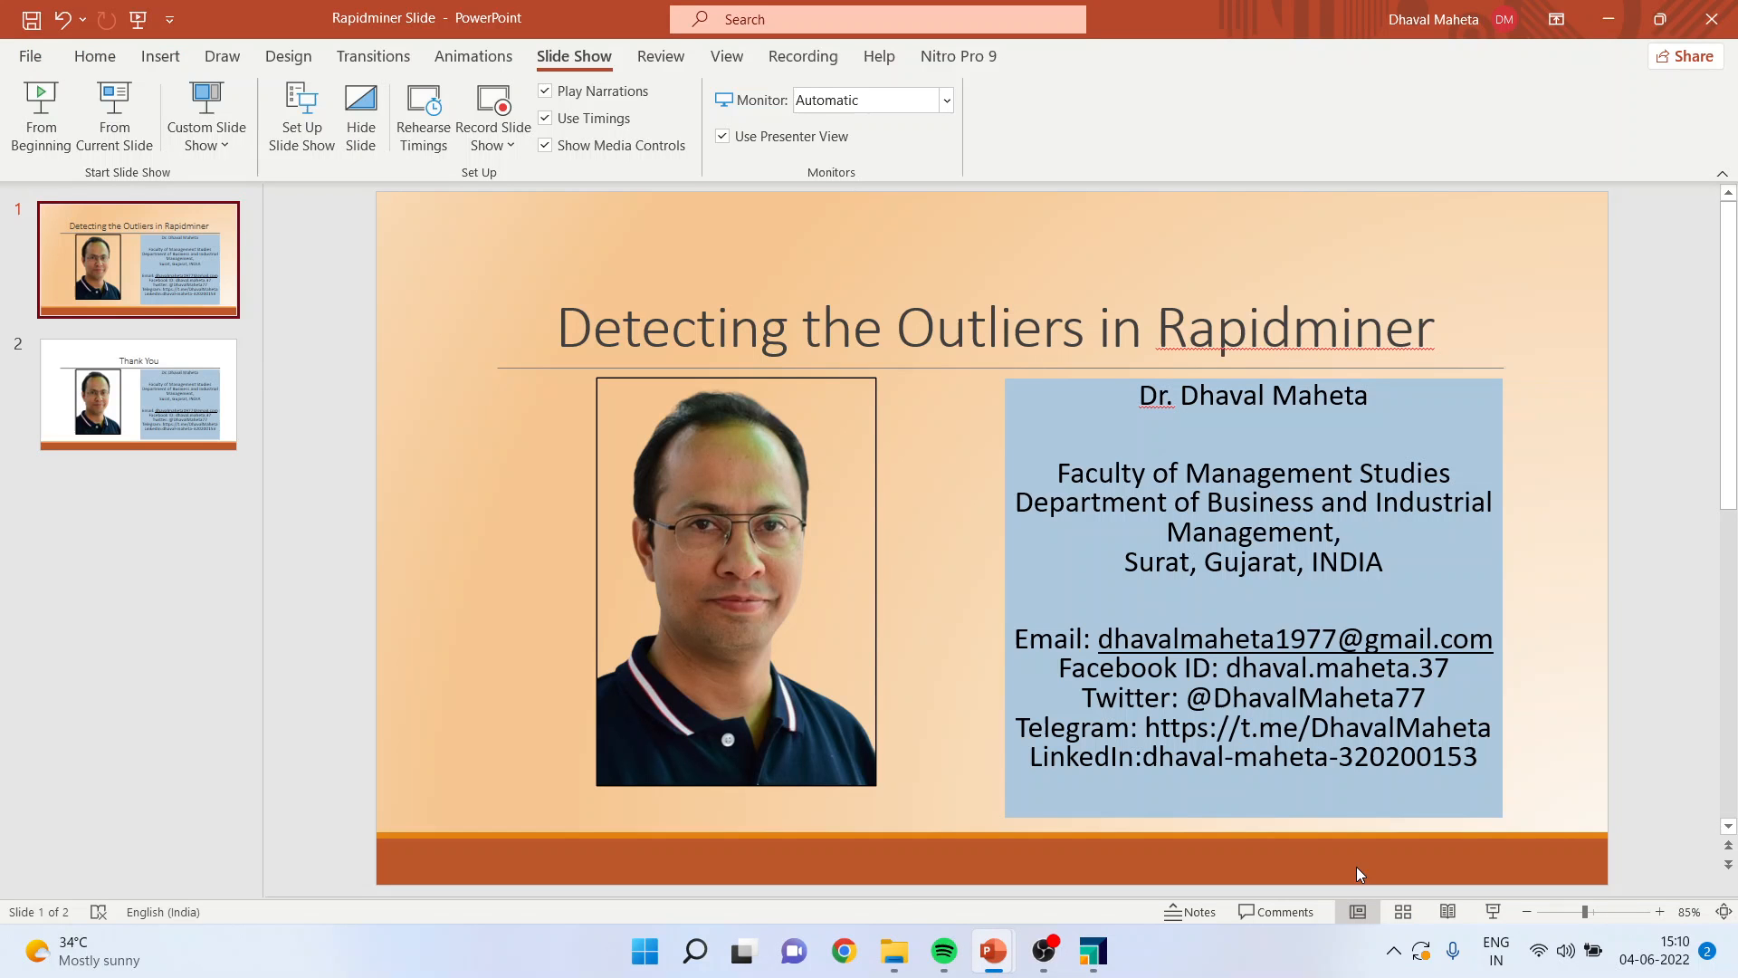
{"action": "mouse_move", "coordinate": [1493, 912]}
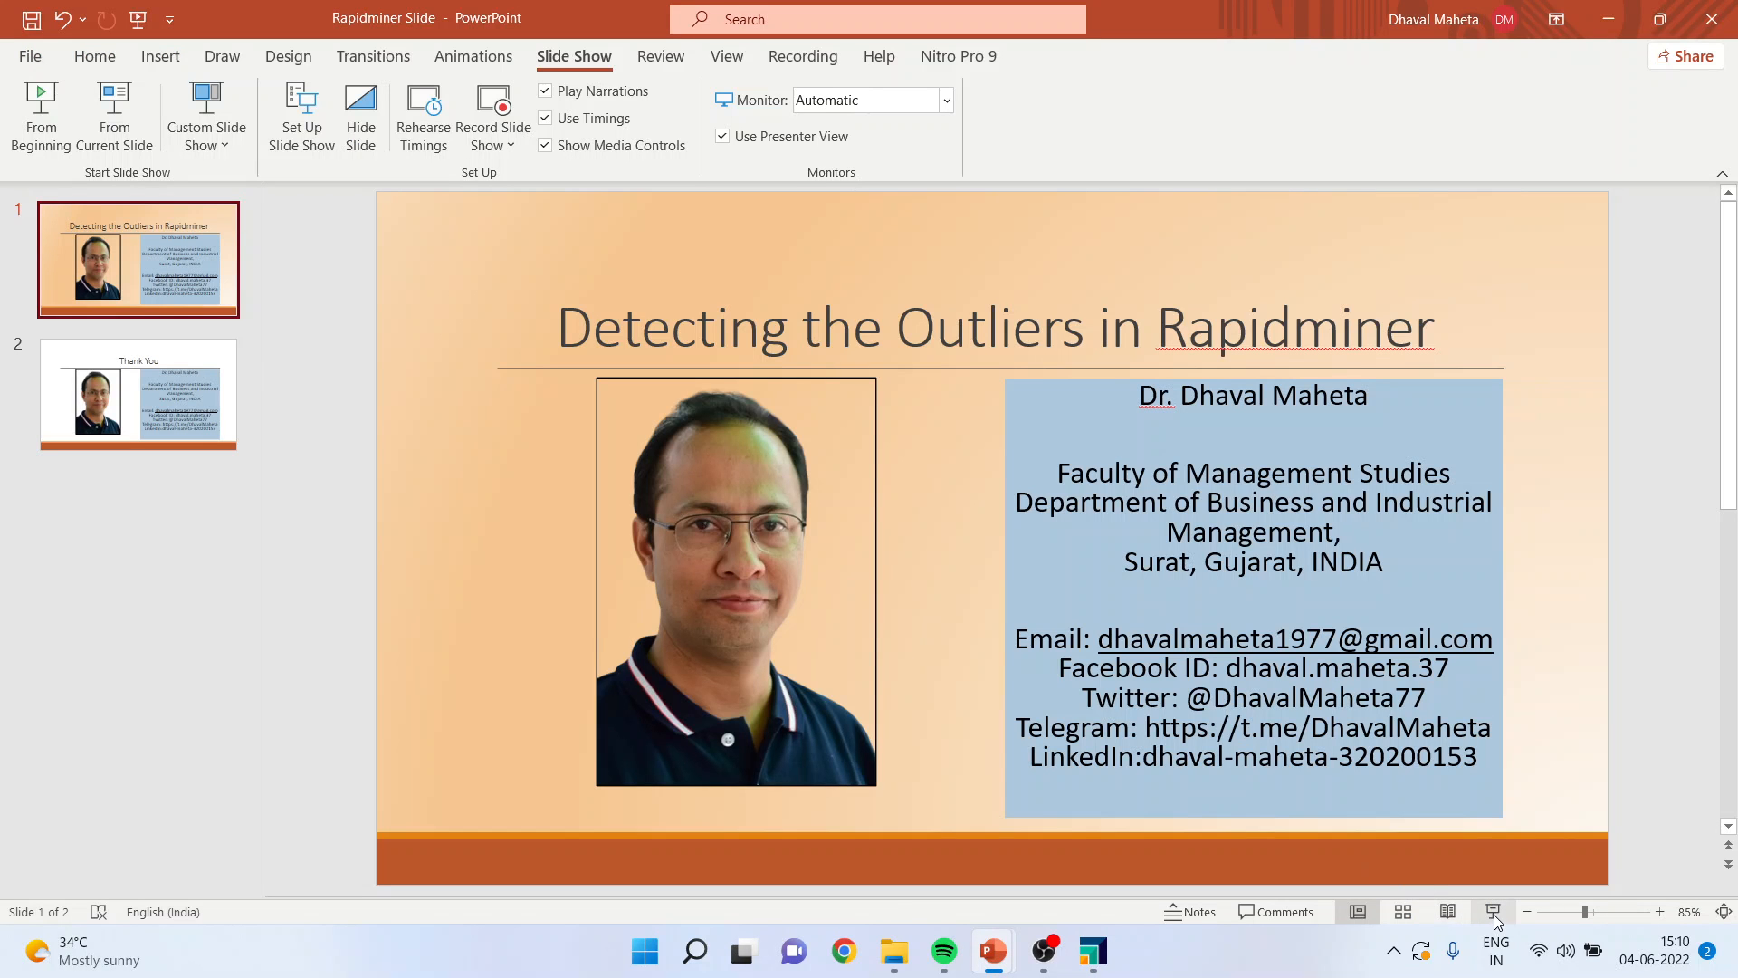